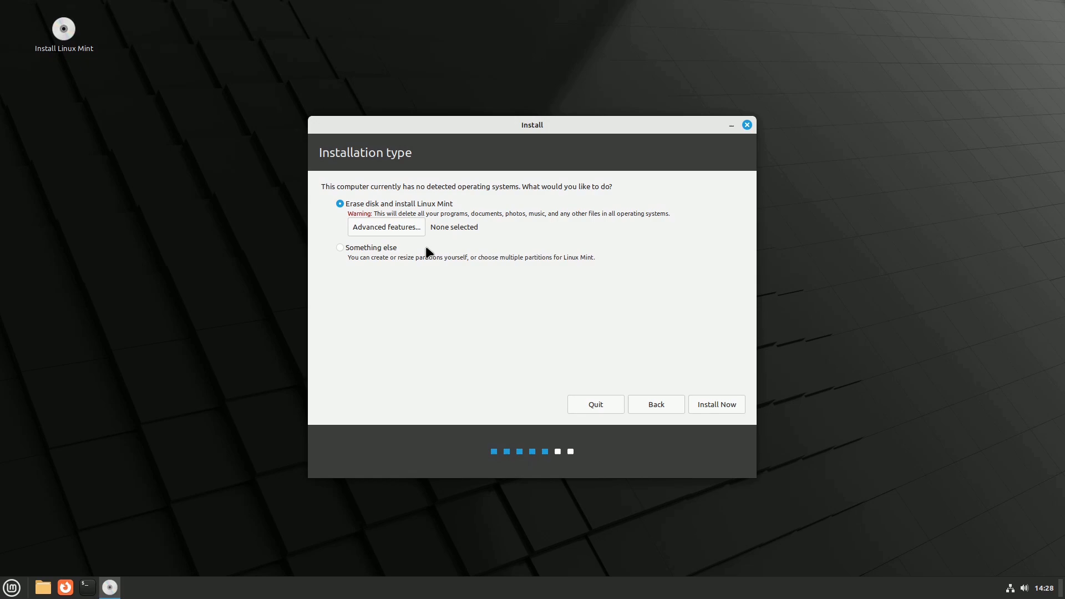
Choose 'Erase disk and use ZFS' with encryption in Advanced Features and start the installation.
left_click(386, 226)
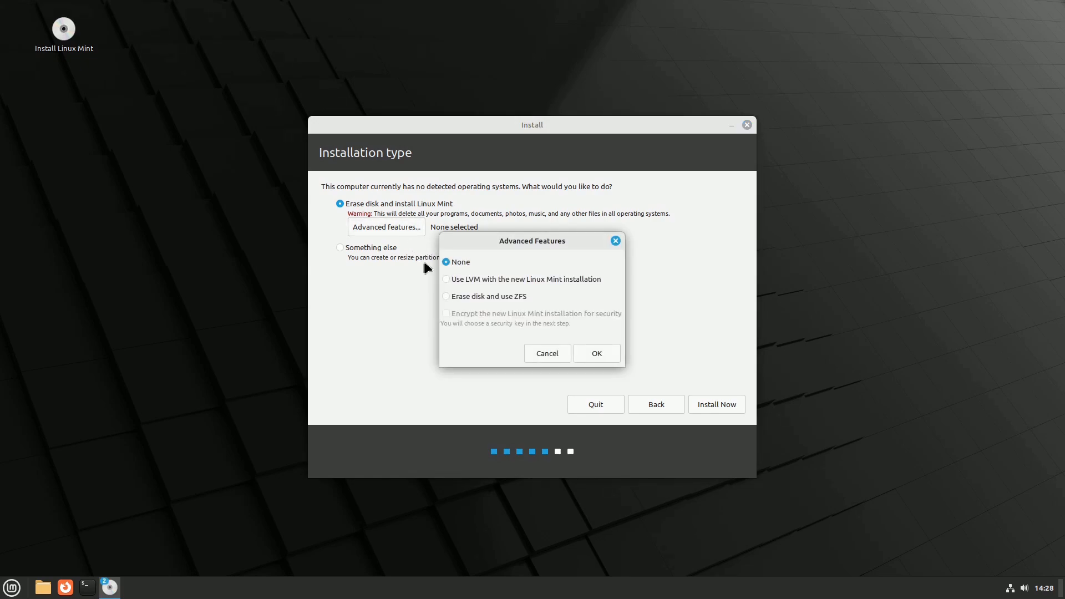
left_click(446, 297)
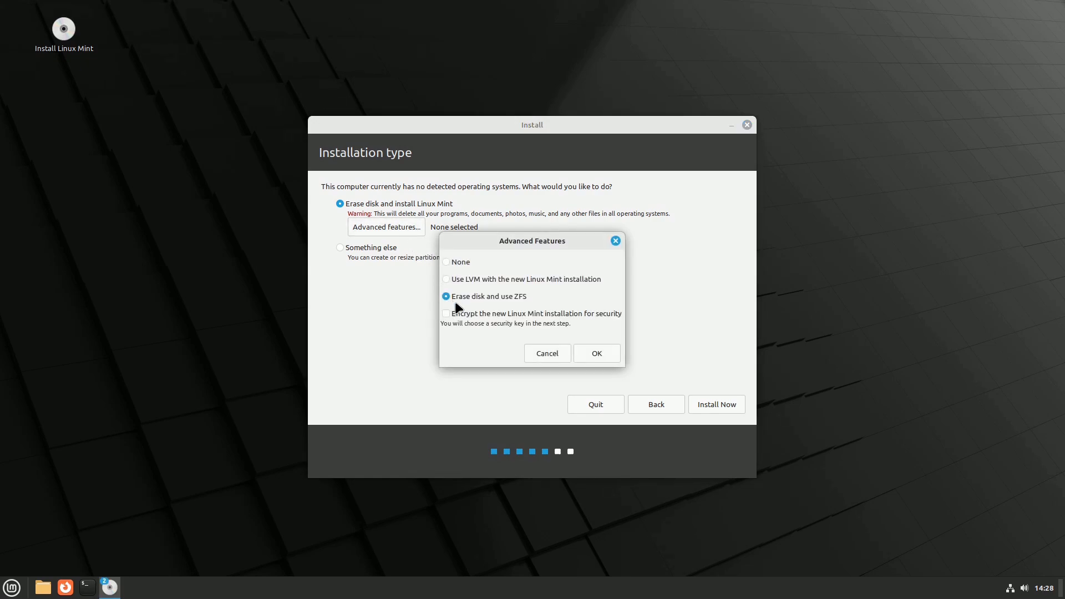
left_click(446, 313)
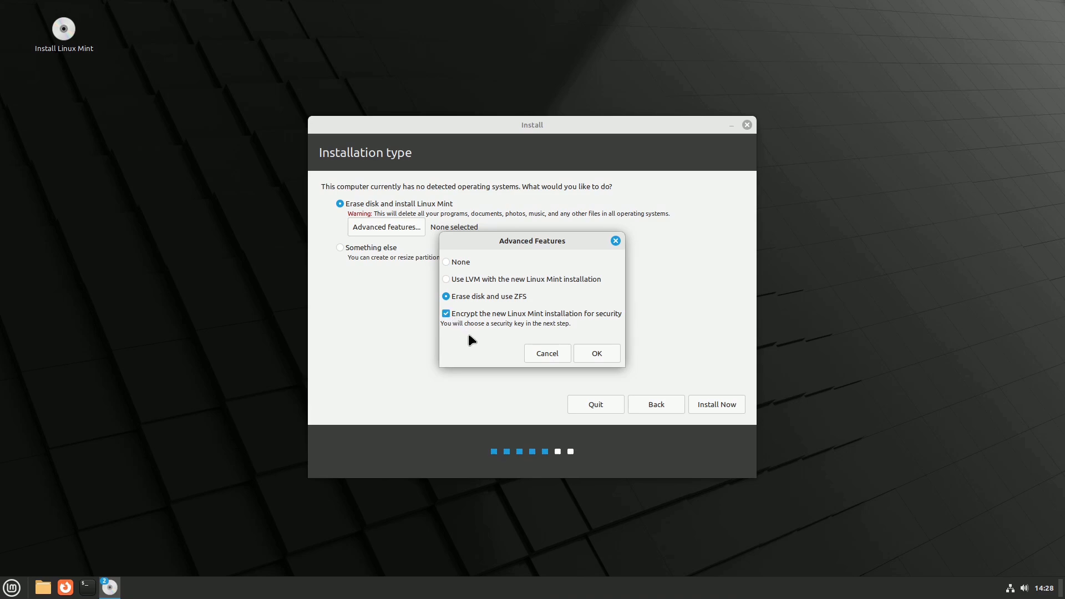
left_click(596, 353)
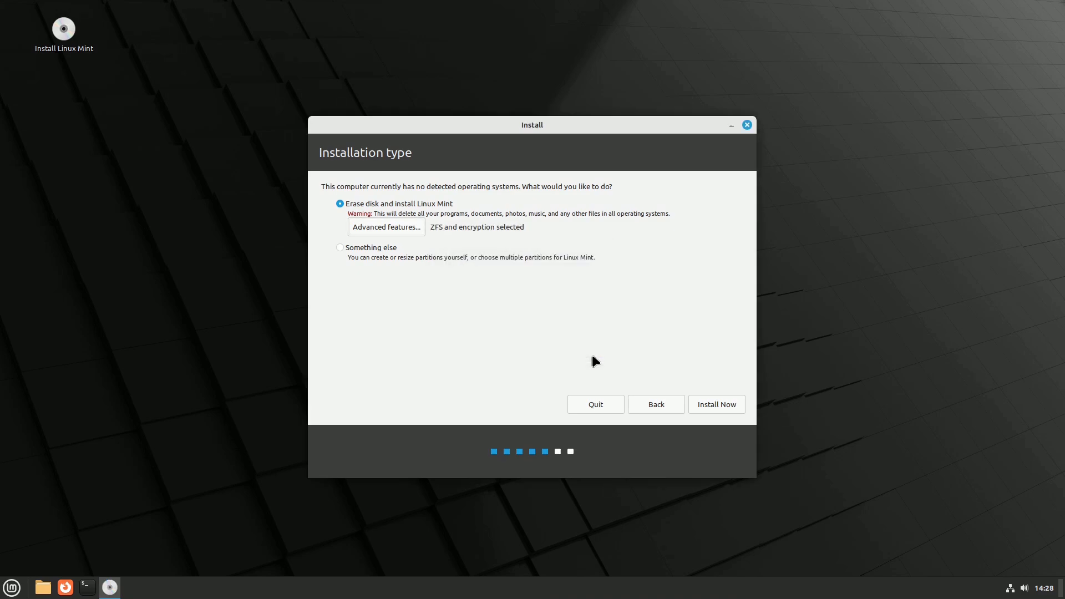
mouse_move(725, 409)
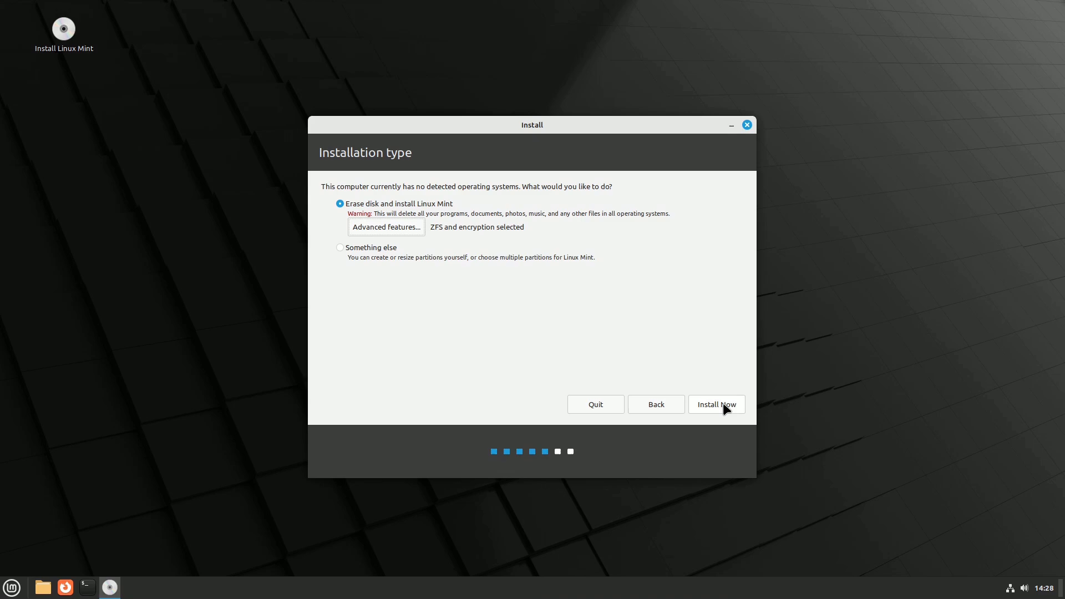
left_click(717, 404)
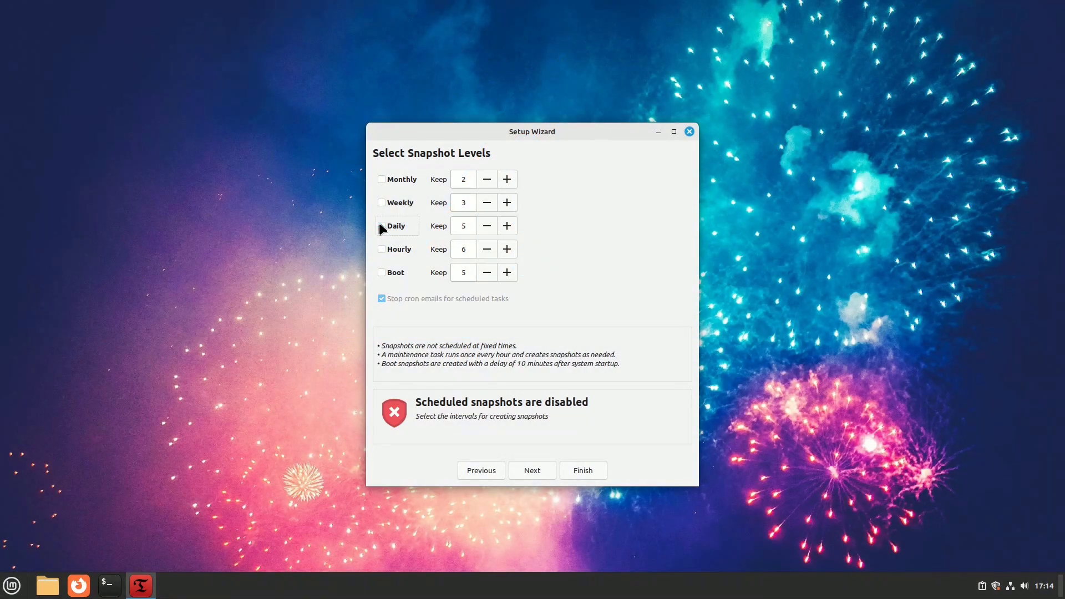
Keep weekly snapshots ticked and finish the Timeshift setup wizard.
left_click(382, 202)
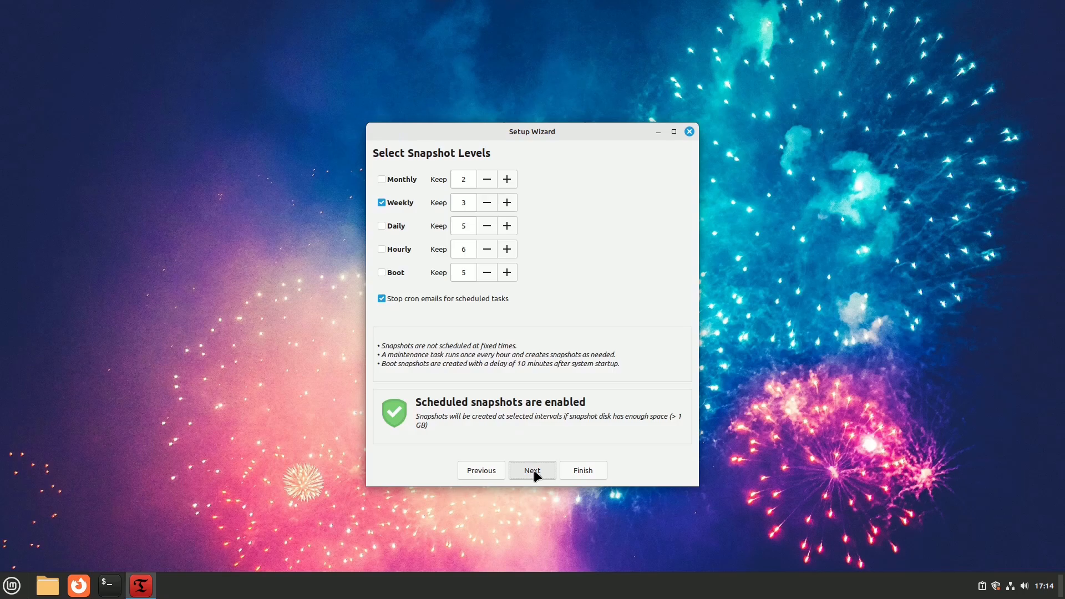
left_click(533, 470)
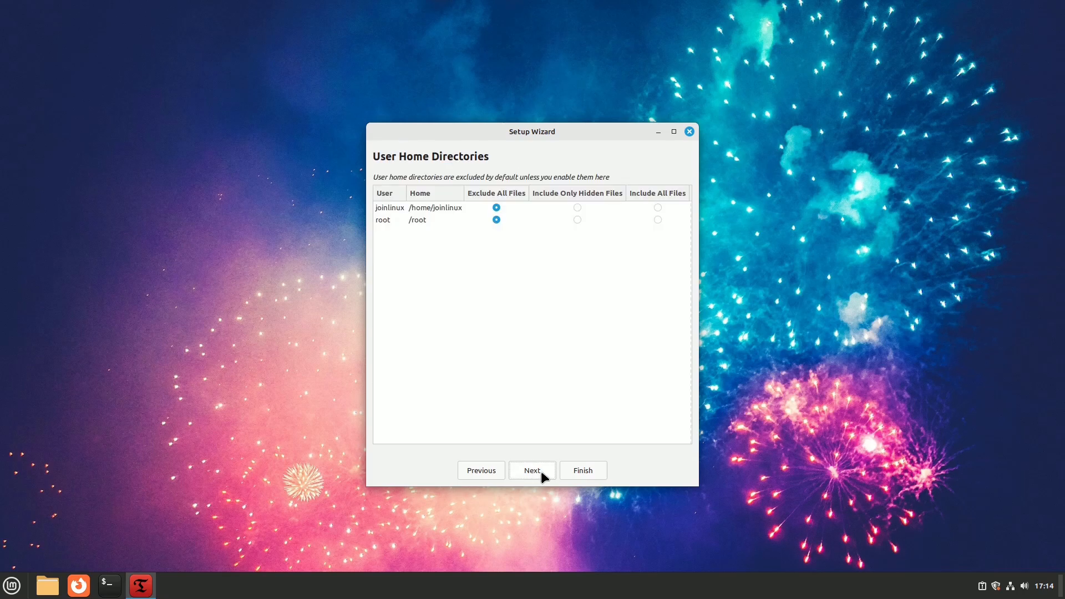
left_click(533, 470)
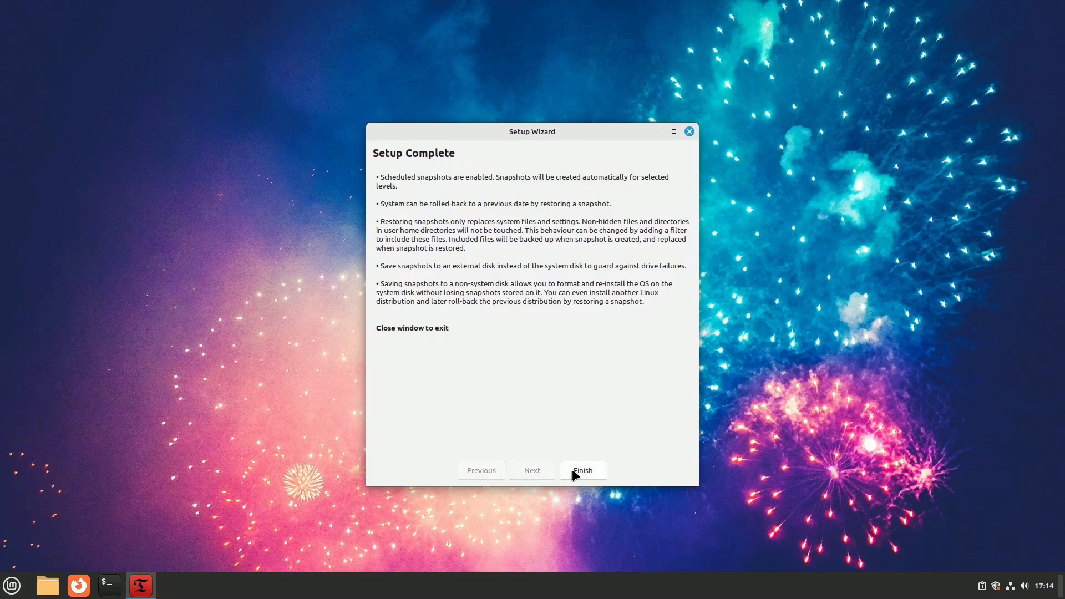
left_click(583, 471)
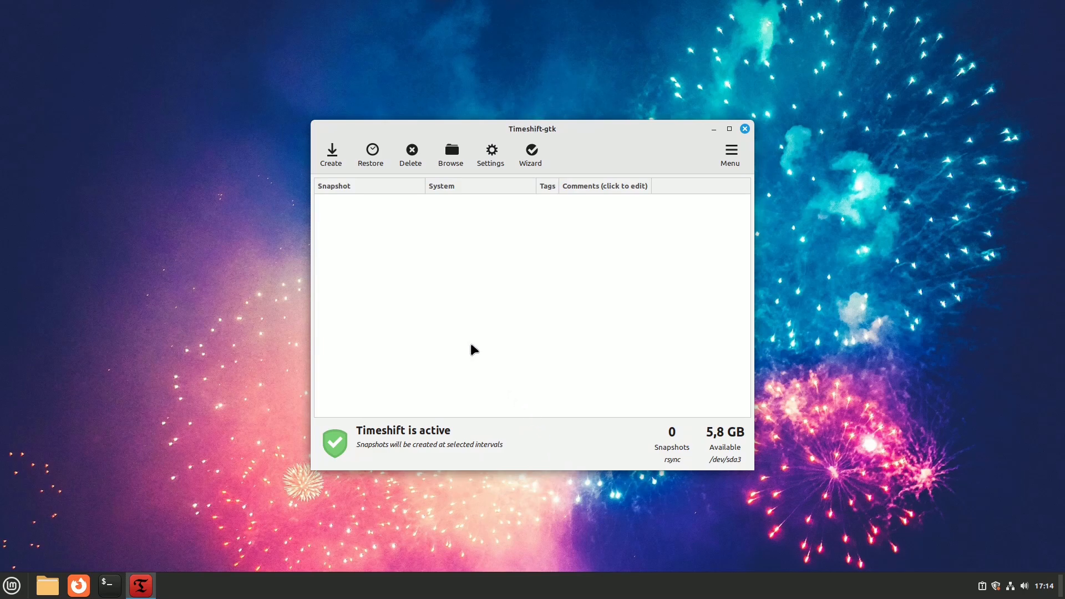
left_click(331, 153)
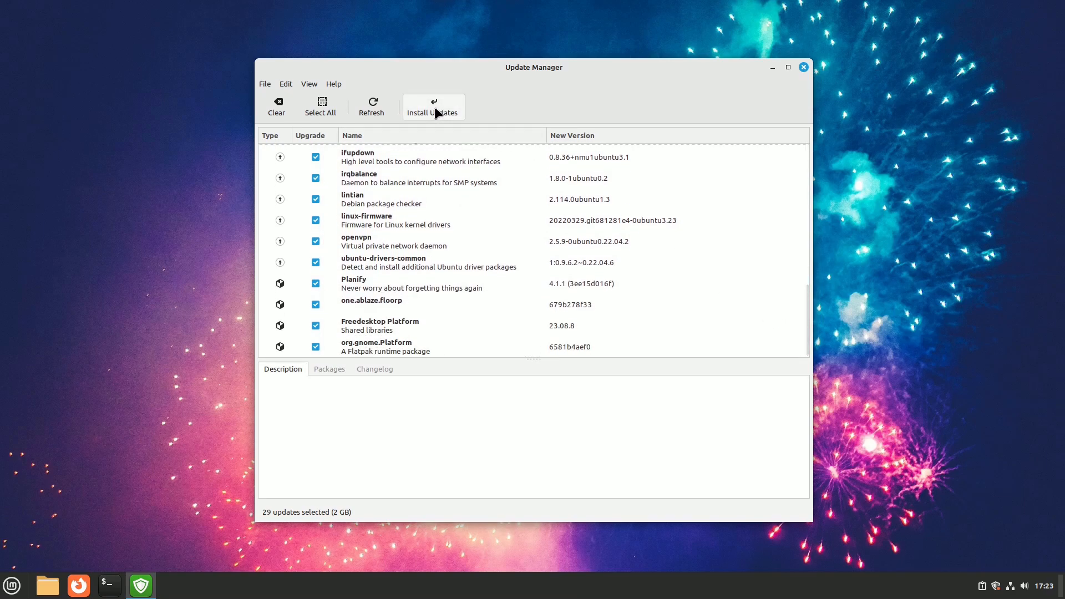
Install the 29 selected updates, accepting extra kernel packages and Flatpak upgrades, and authenticate.
left_click(434, 107)
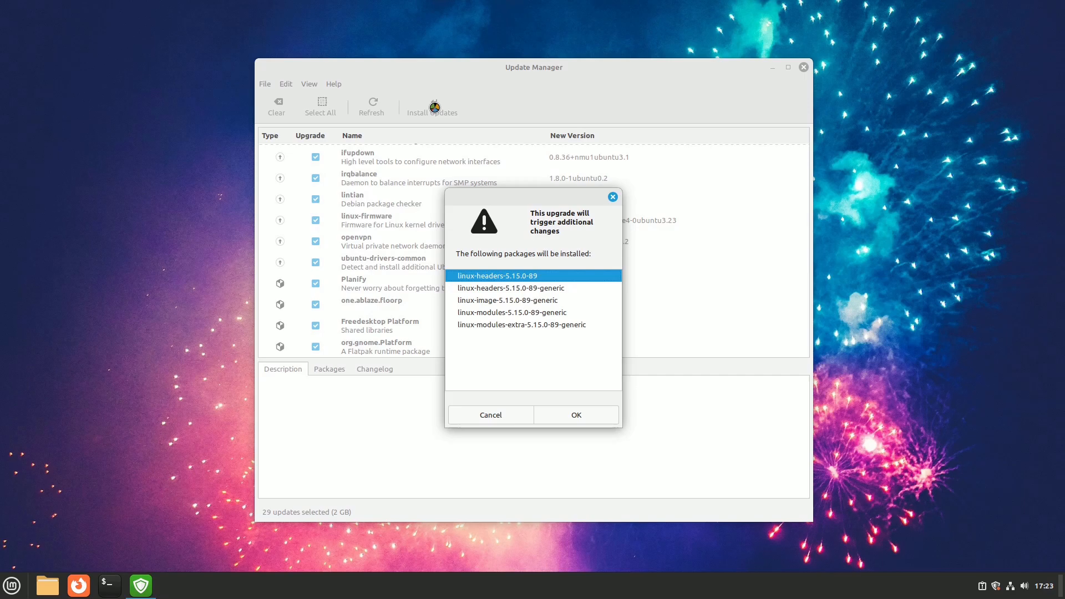
left_click(575, 415)
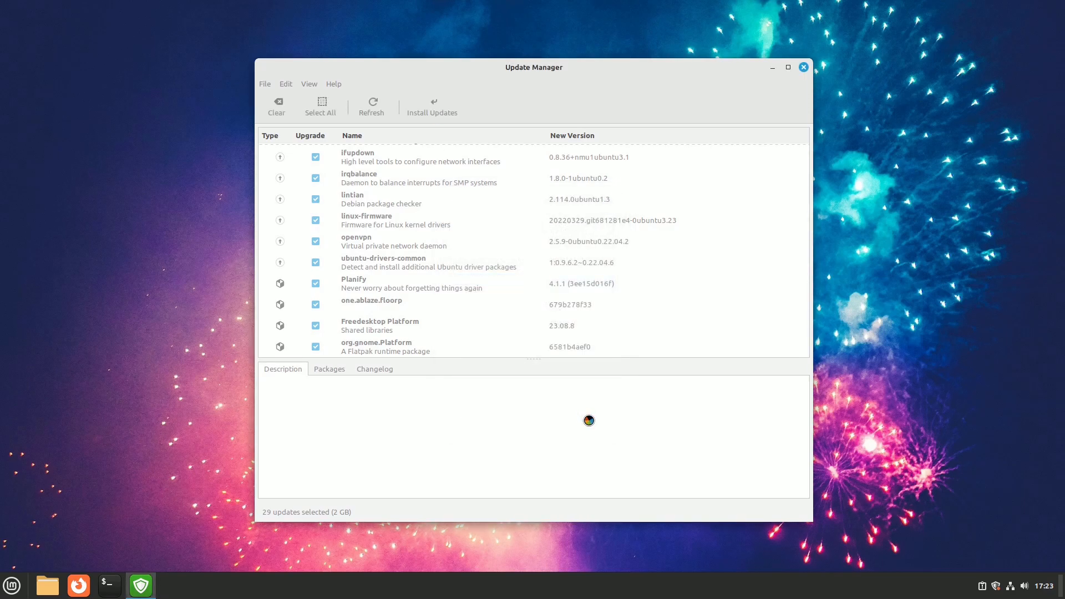
left_click(433, 106)
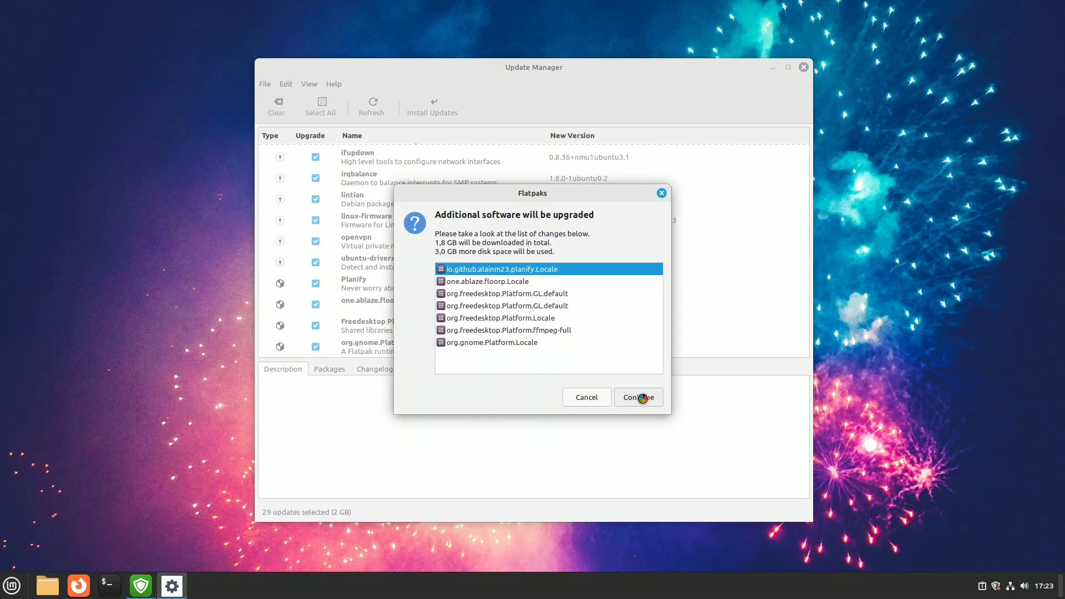
left_click(638, 397)
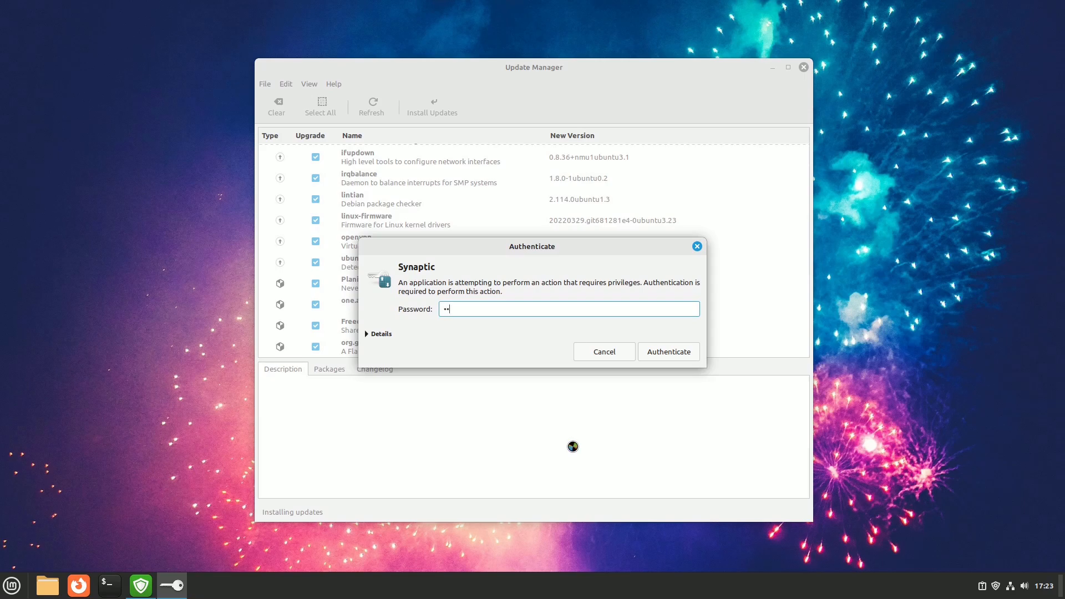
left_click(668, 352)
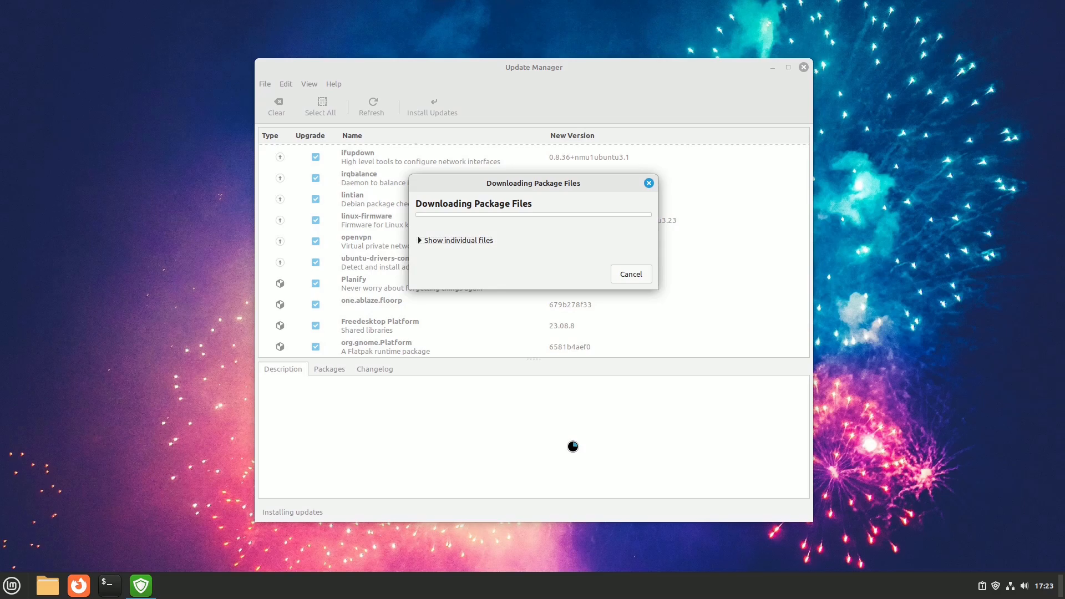
left_click(422, 240)
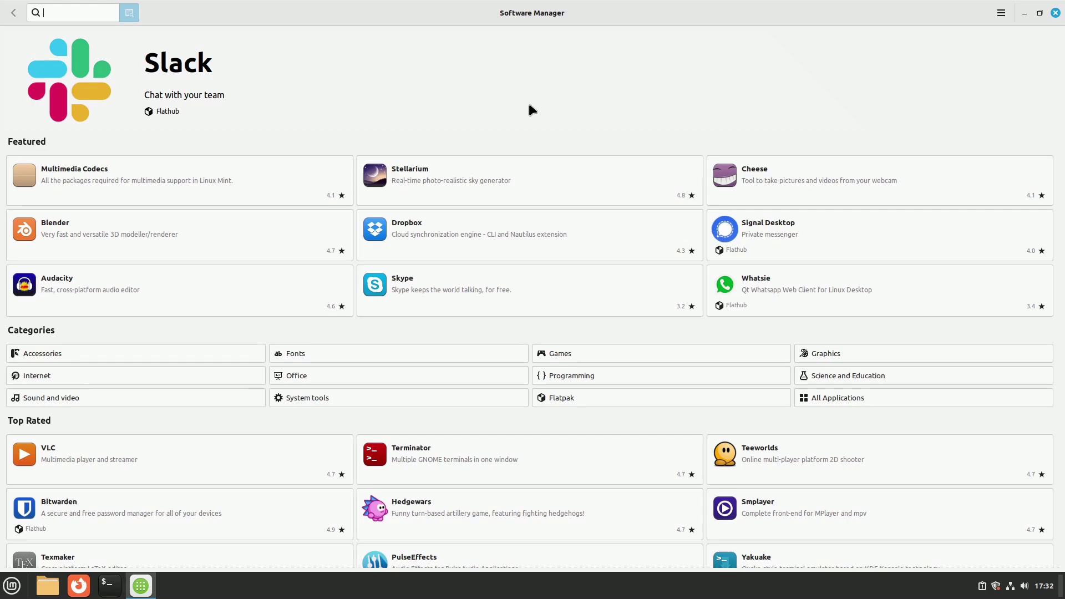
scroll("down", 3)
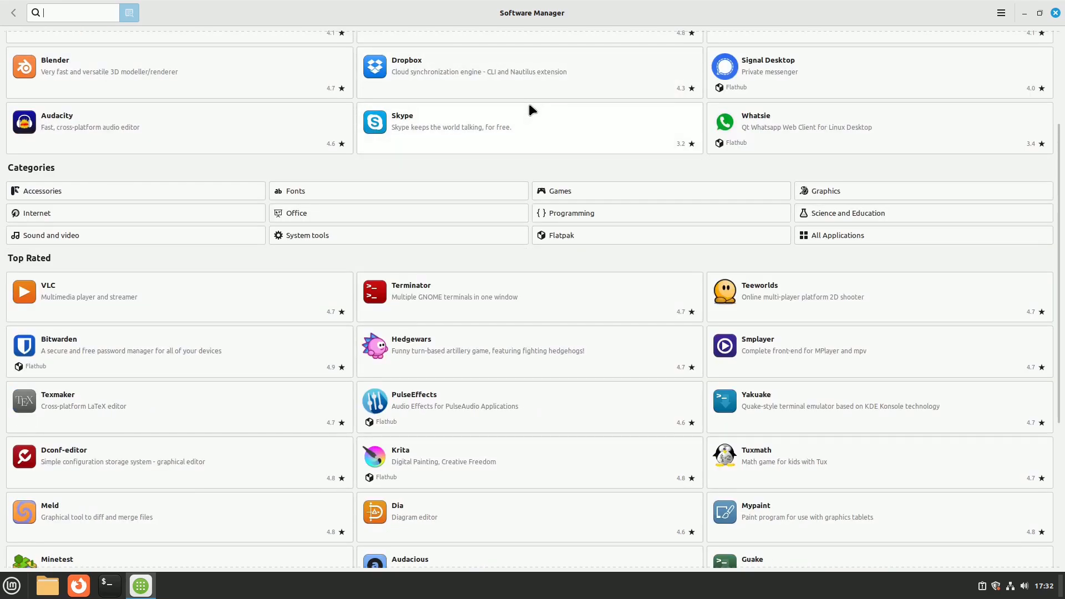
scroll("down", 3)
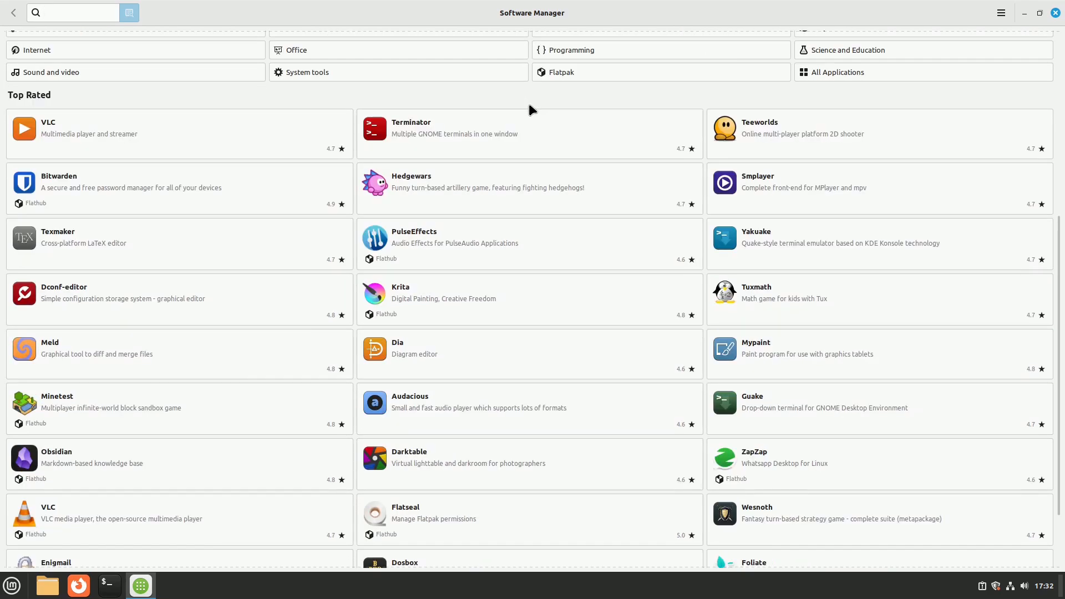
scroll("down", 3)
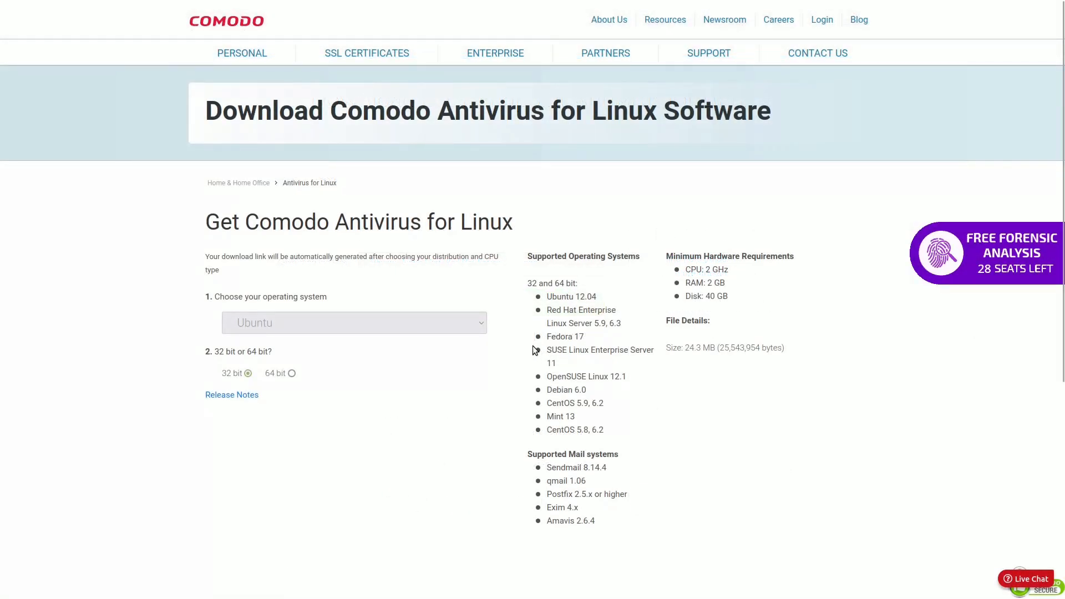
Show the operating system choices for the Comodo Antivirus for Linux download.
left_click(354, 323)
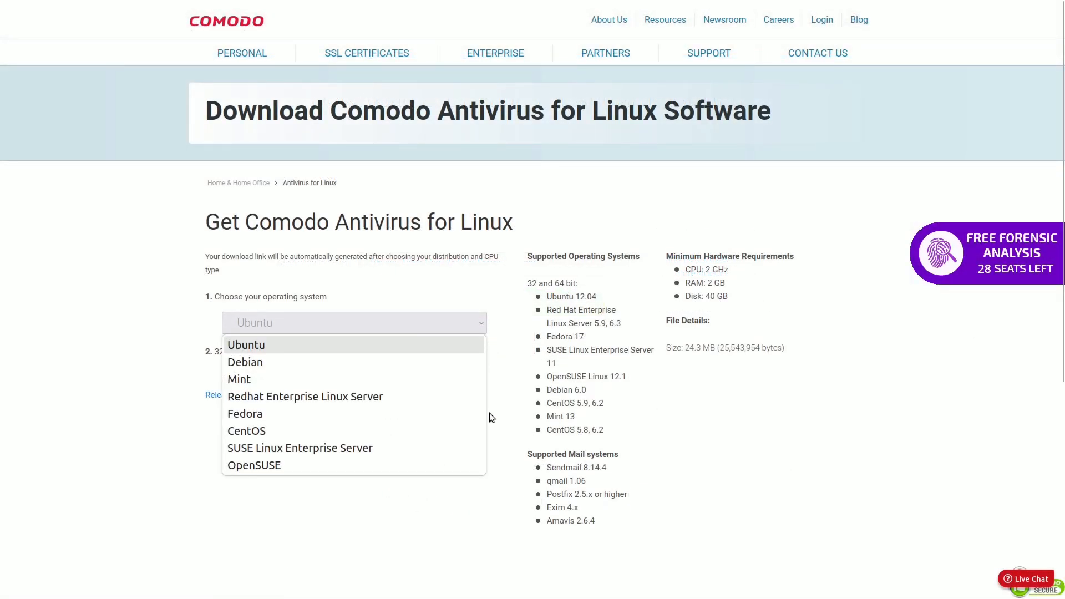
mouse_move(442, 496)
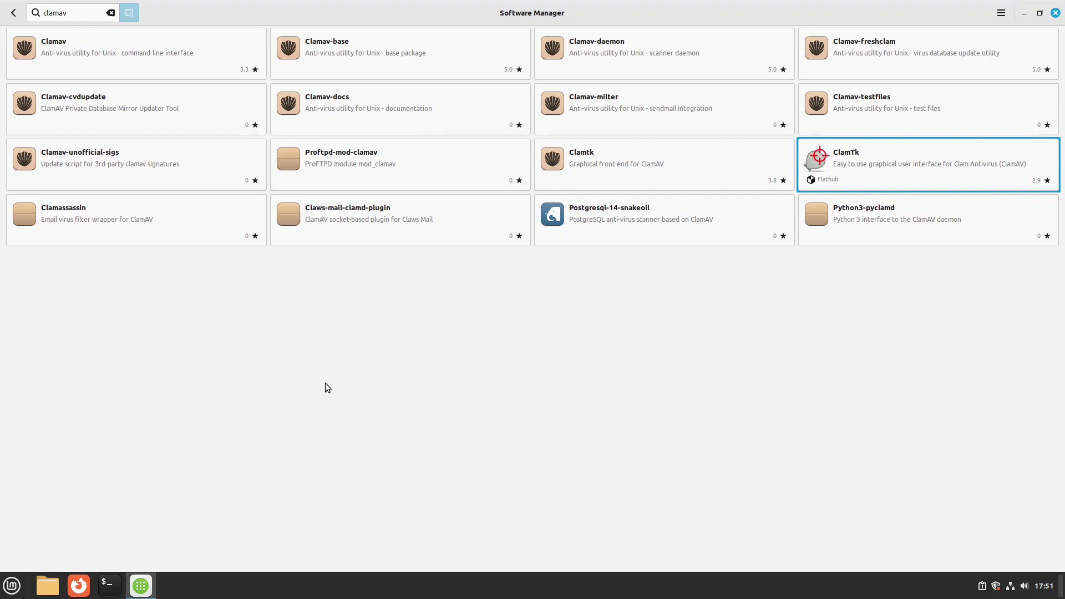
mouse_move(701, 288)
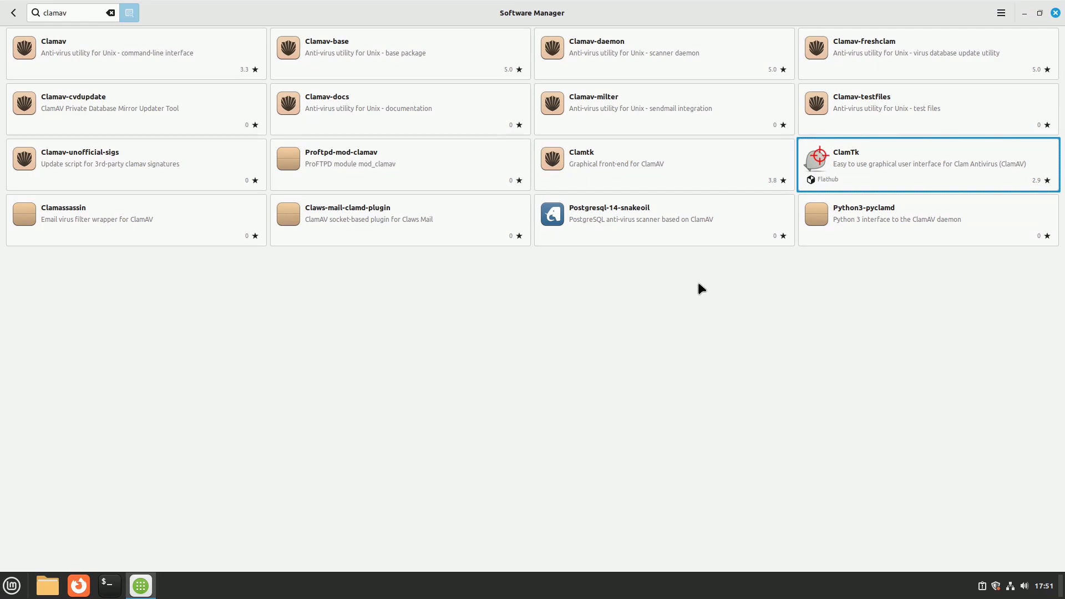
mouse_move(838, 162)
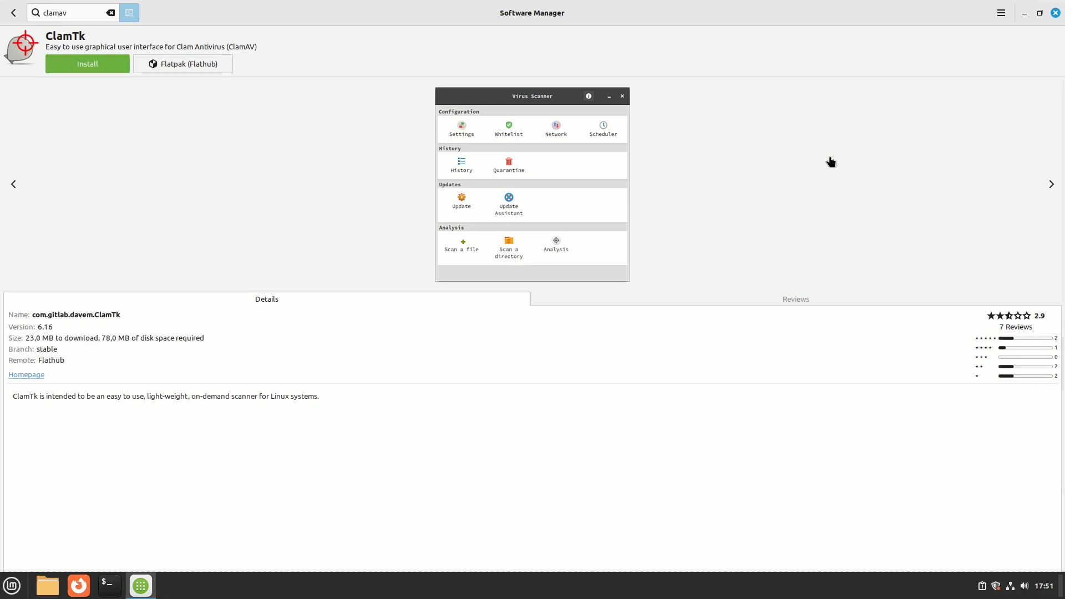
mouse_move(921, 238)
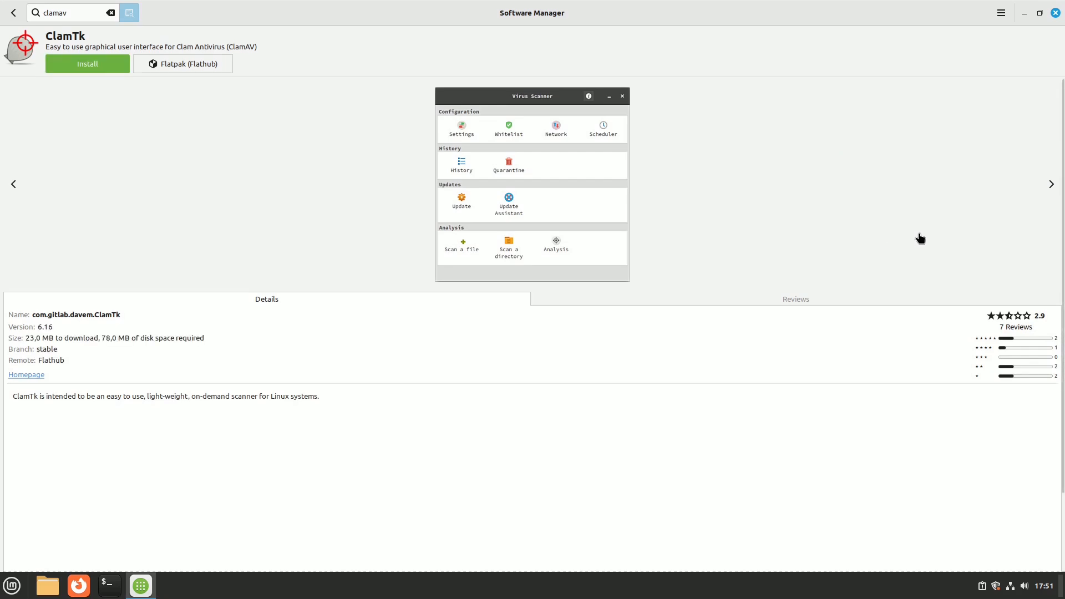
Cycle through the ClamTk screenshots on its Software Manager details page.
left_click(462, 126)
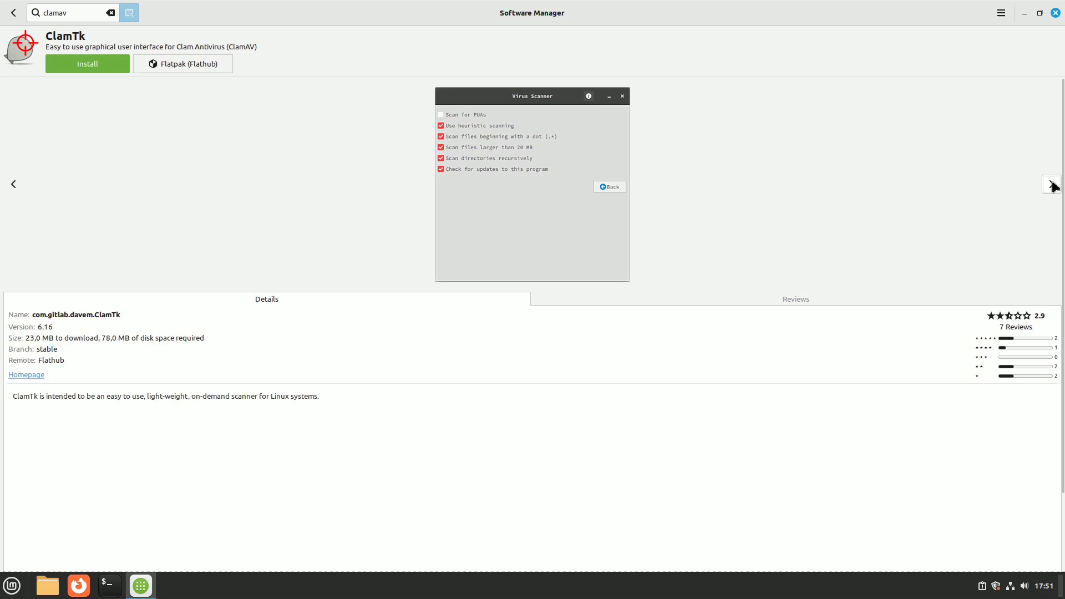
left_click(610, 187)
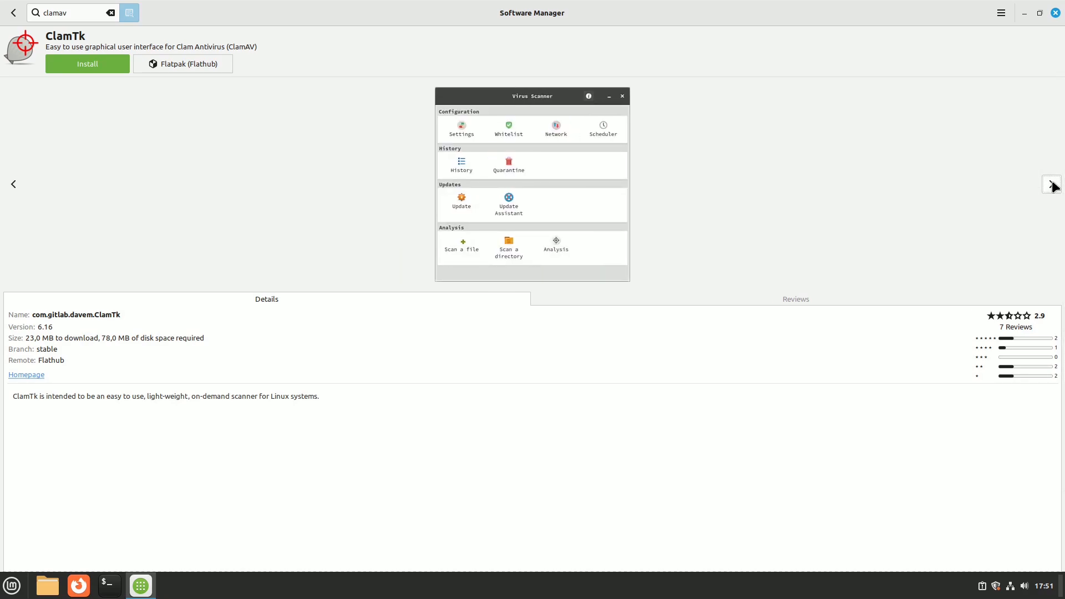
left_click(140, 585)
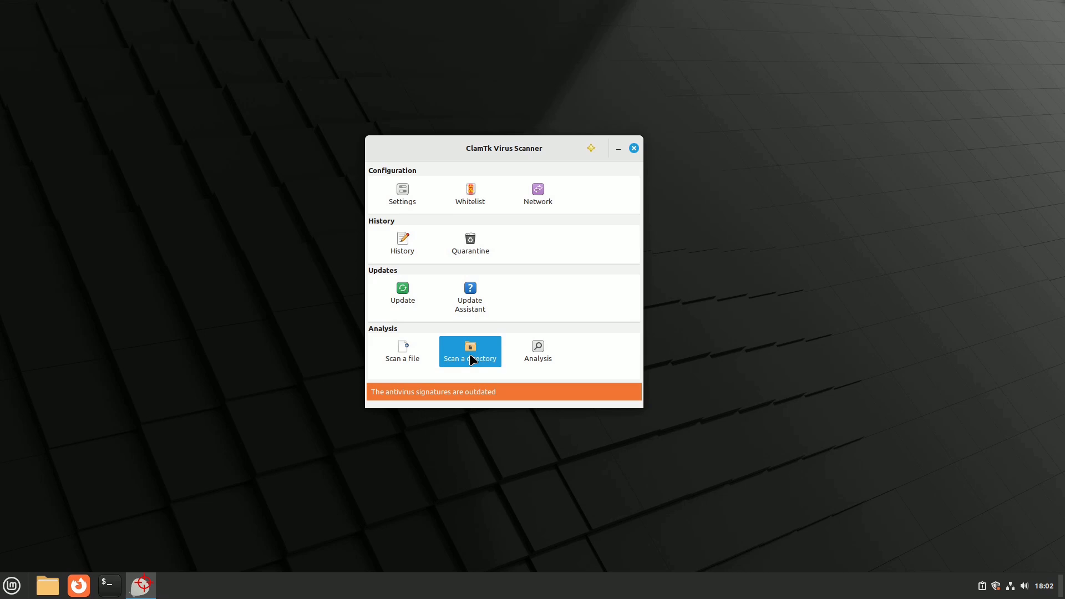
Start a ClamTk directory scan of the Home folder.
left_click(471, 350)
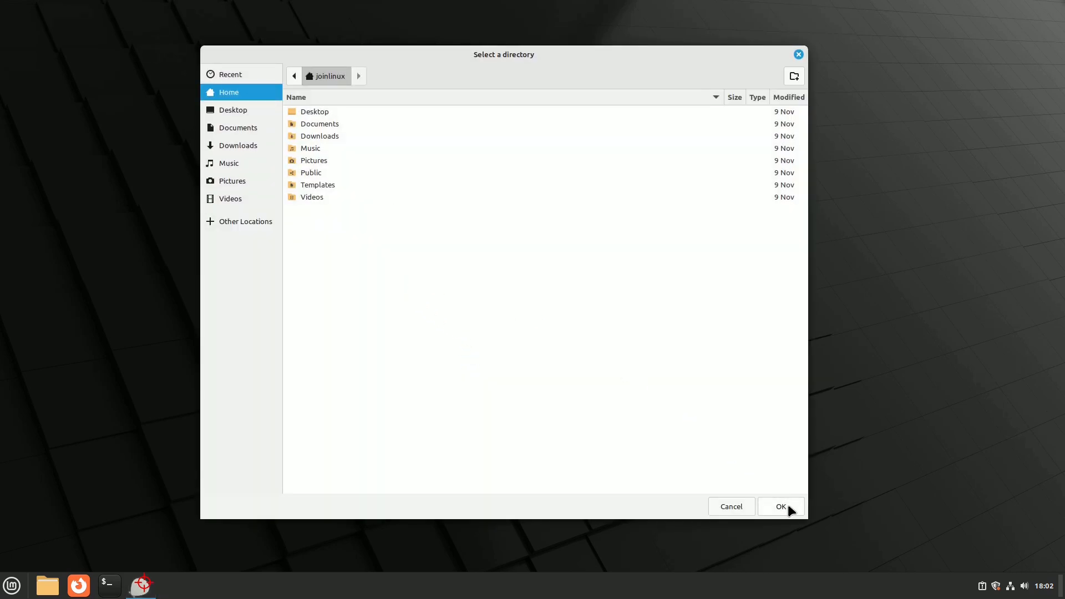
left_click(781, 506)
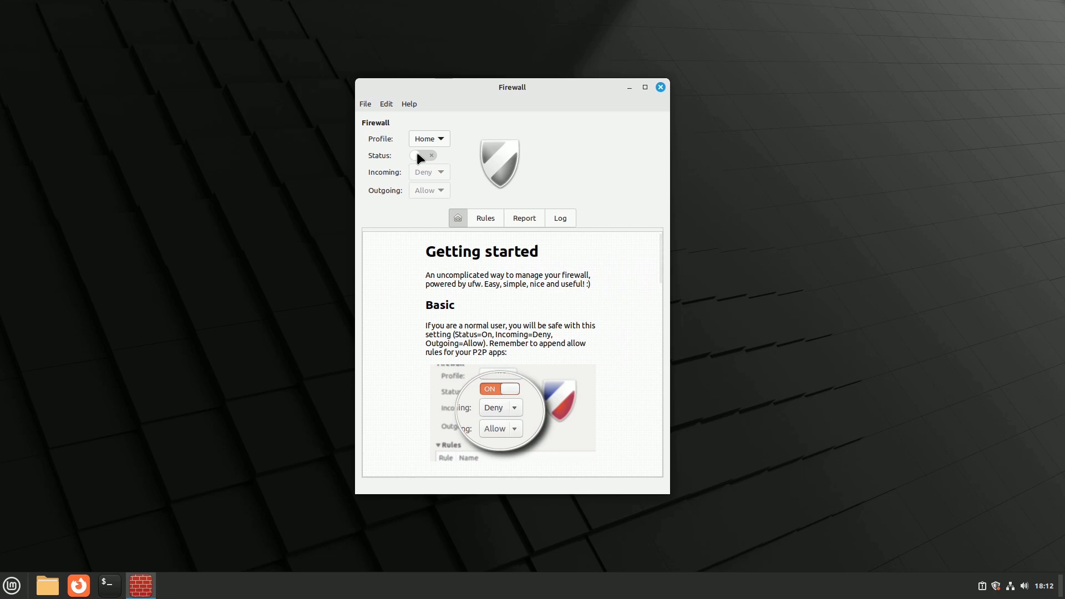
Close the enabled Gufw Firewall window.
left_click(422, 156)
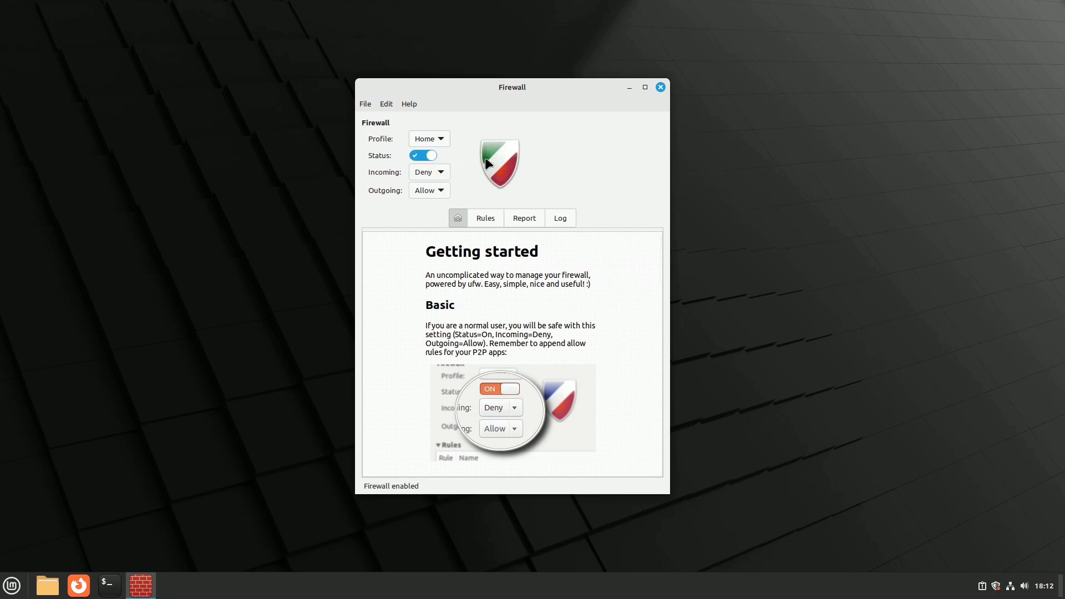
mouse_move(684, 193)
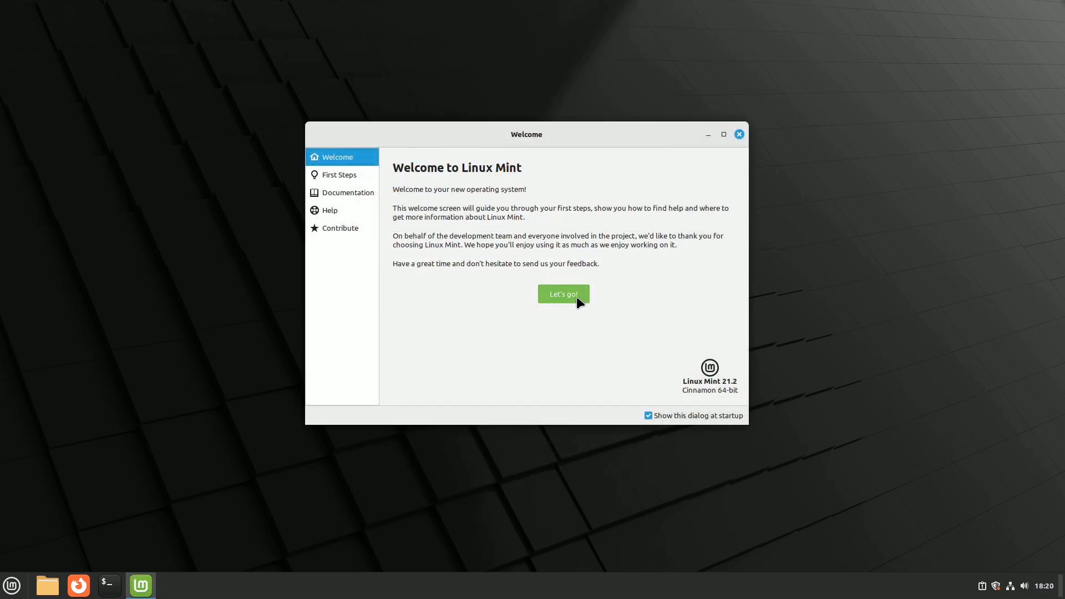
Launch Firewall from the First Steps recommendations in Linux Mint Welcome.
left_click(562, 293)
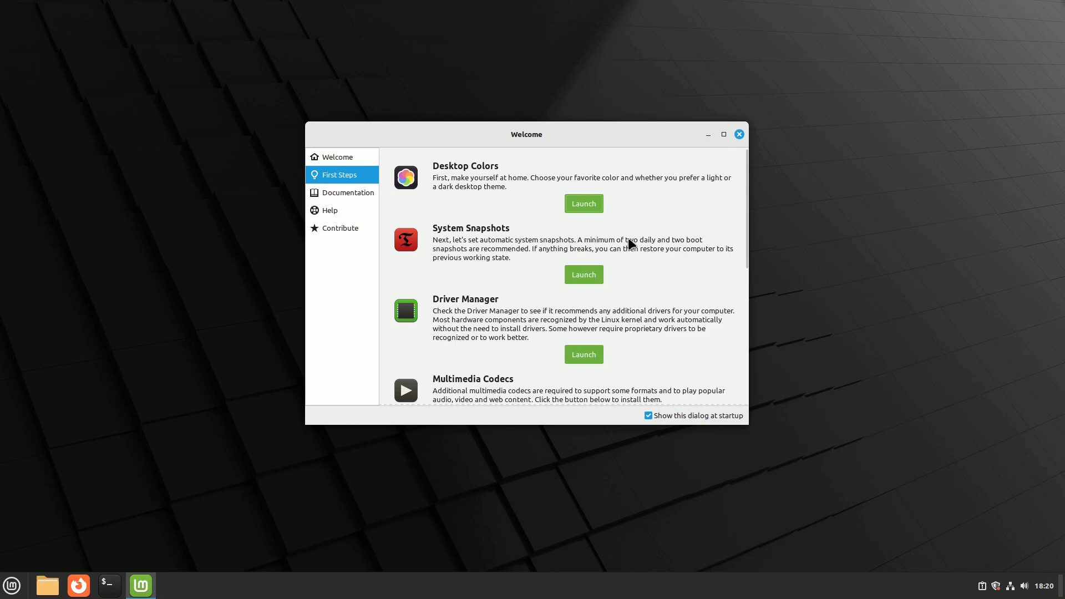
scroll("down", 3)
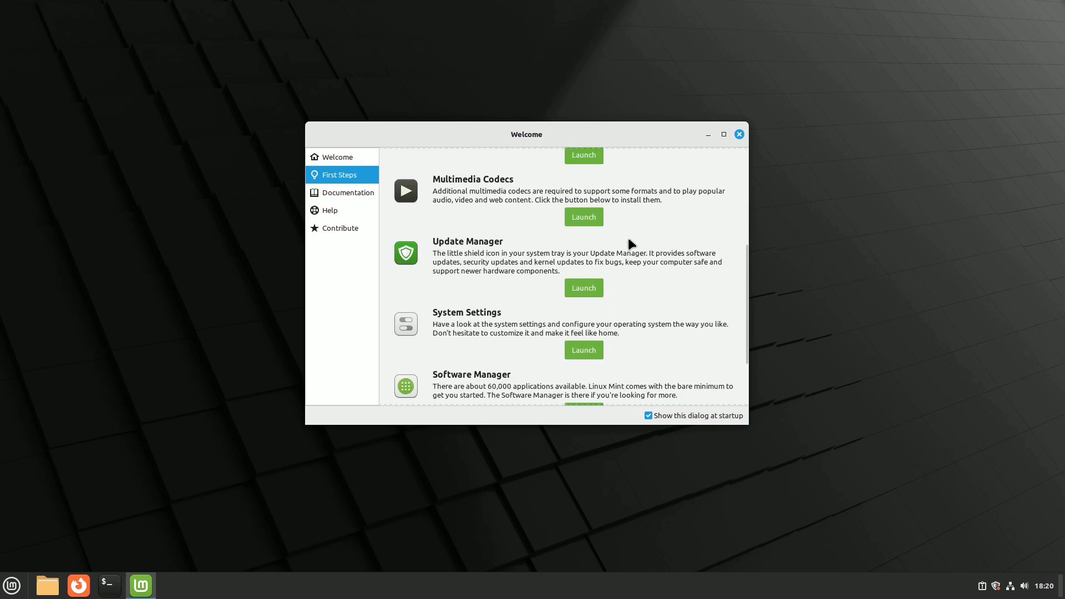
scroll("down", 3)
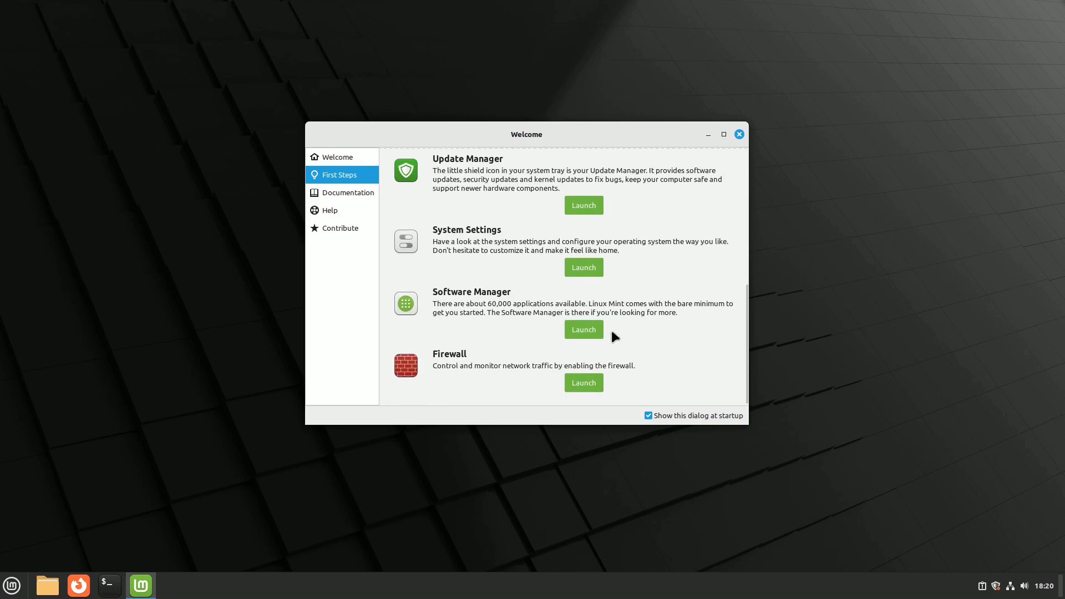
mouse_move(584, 388)
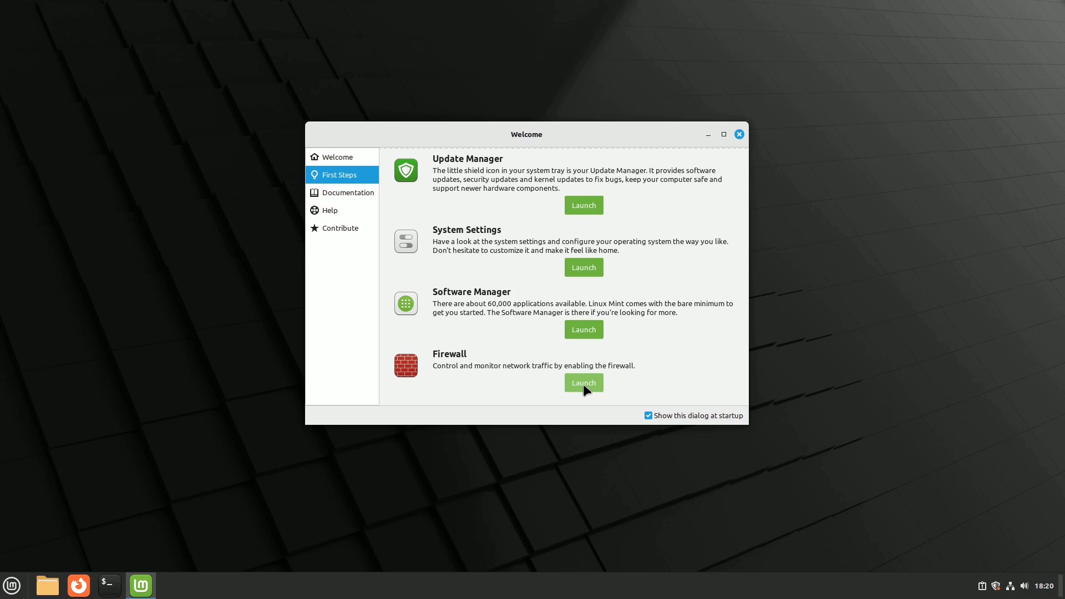
left_click(584, 383)
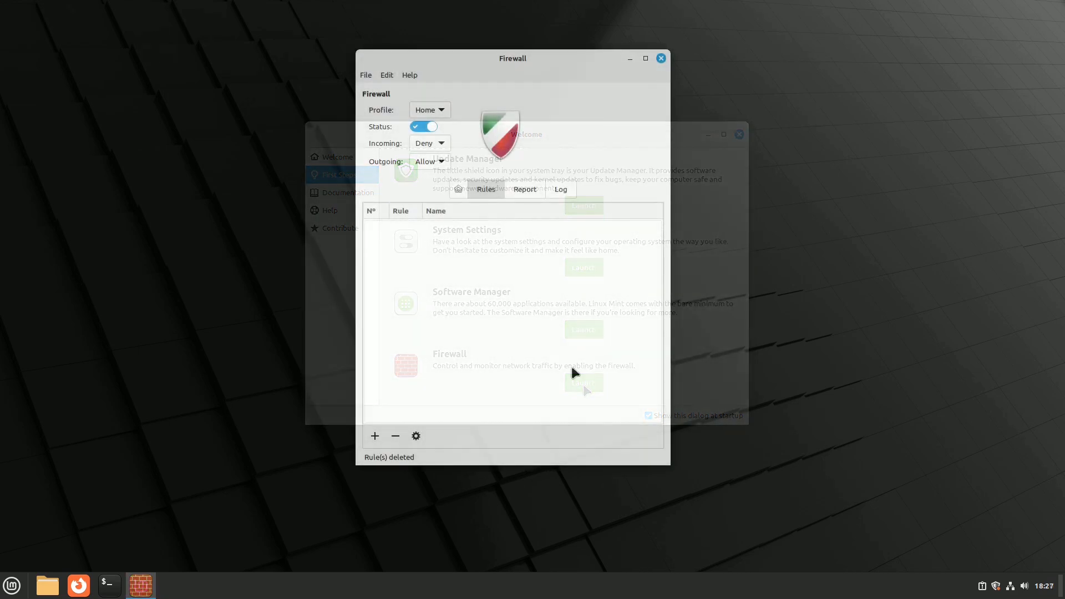
Add an incoming allow rule for the preconfigured application 0 A.D.
left_click(375, 436)
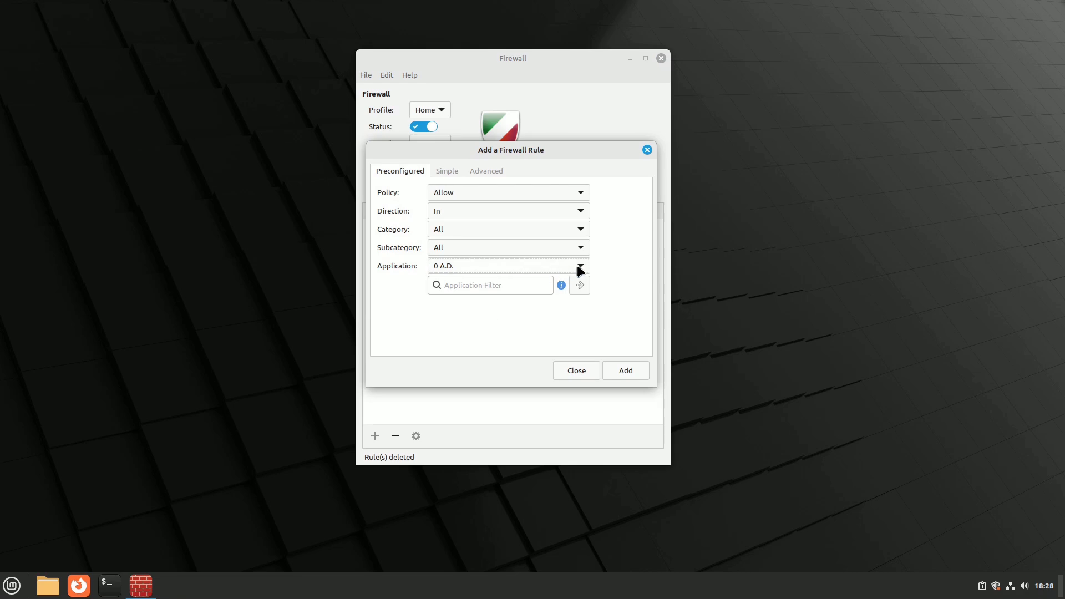
left_click(579, 266)
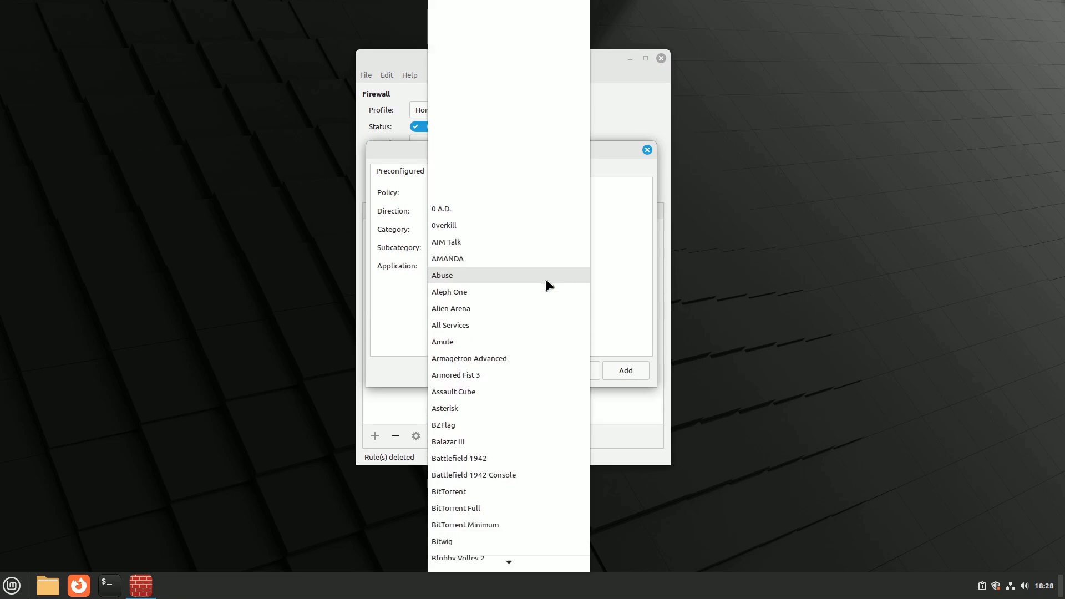
scroll("down", 3)
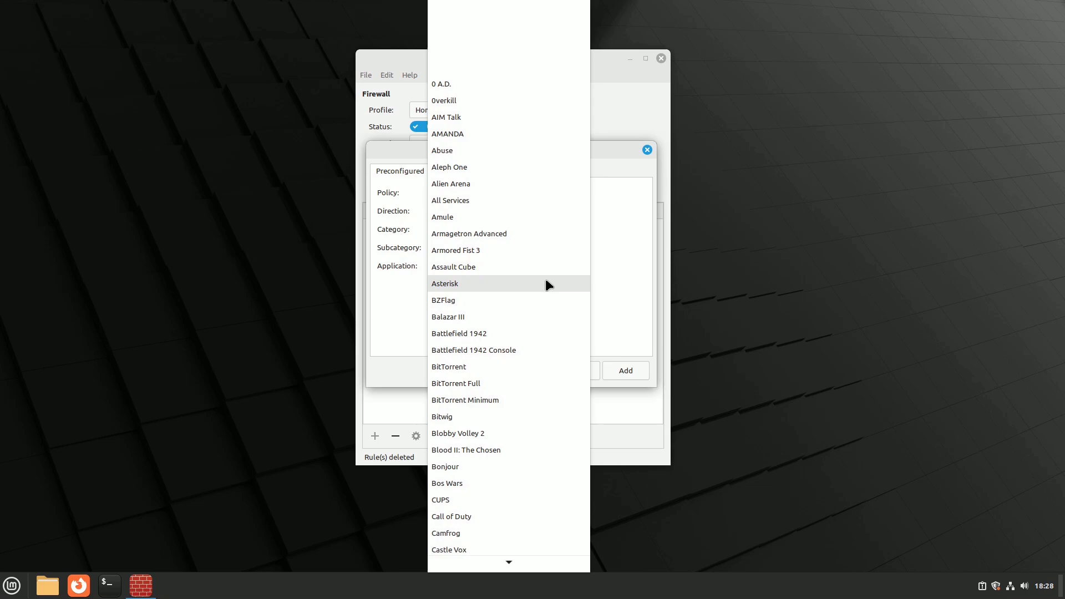
left_click(439, 84)
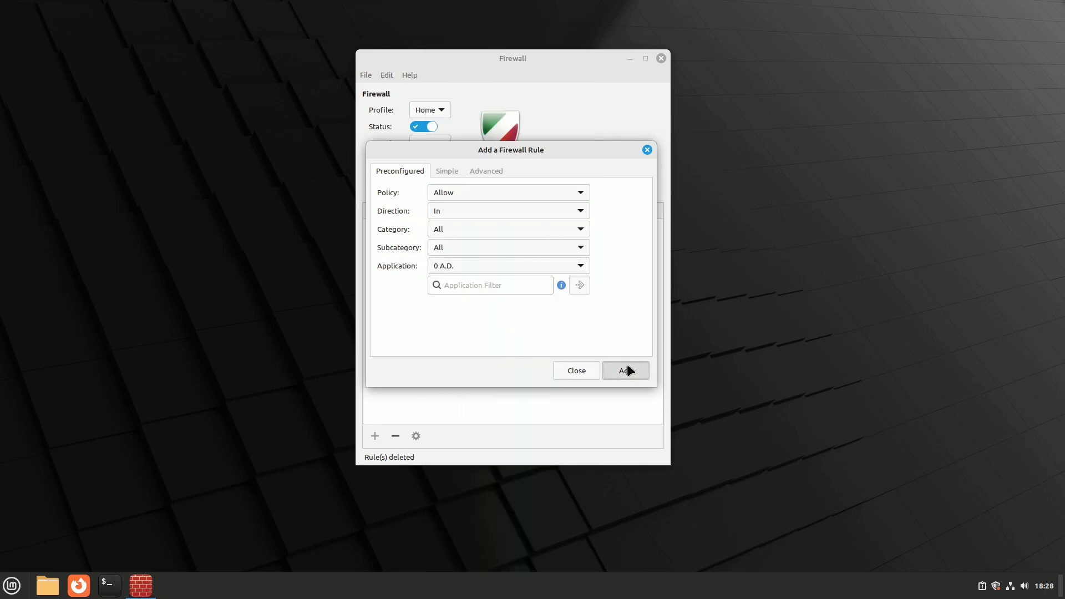
left_click(626, 371)
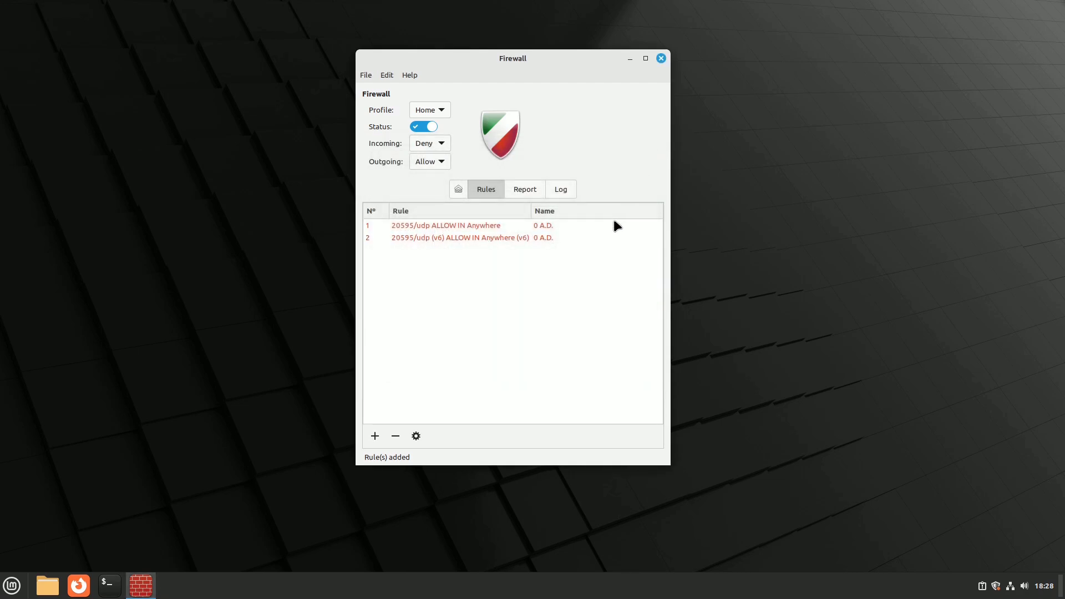
mouse_move(564, 321)
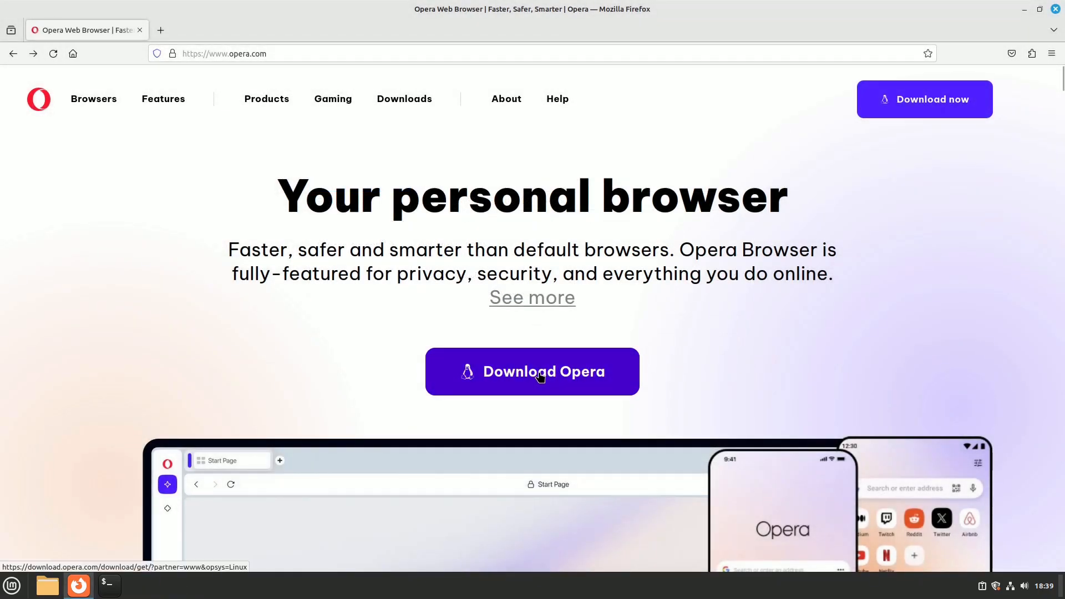
Download the Opera for Linux package in Firefox and show it in Downloads.
left_click(533, 371)
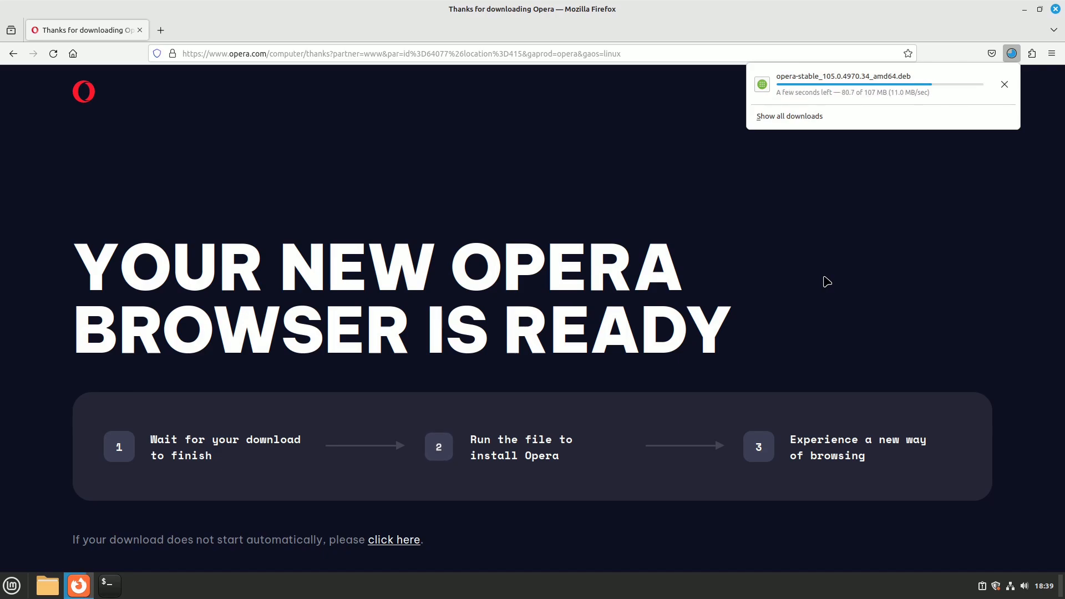
left_click(46, 586)
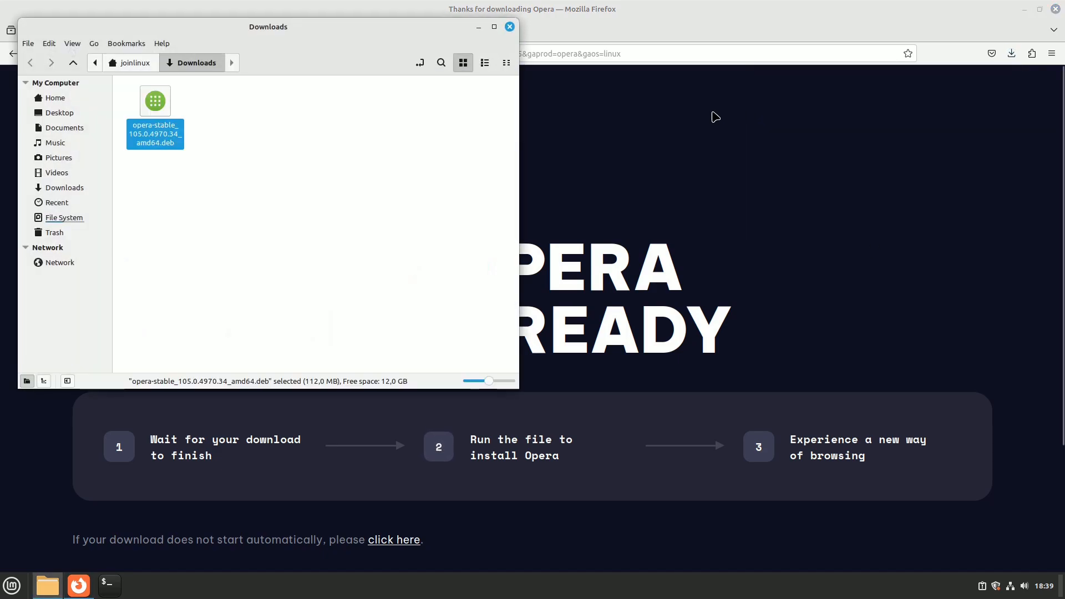
Install the downloaded opera .deb via Package Installer and authenticate with the password.
left_click_drag(267, 26, 543, 118)
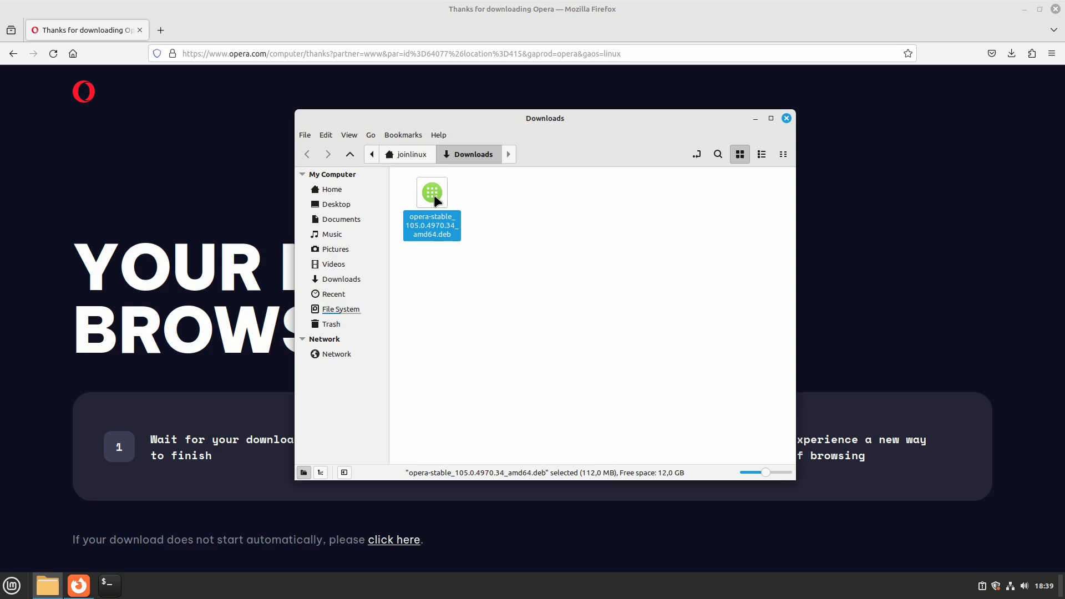
double_click(431, 193)
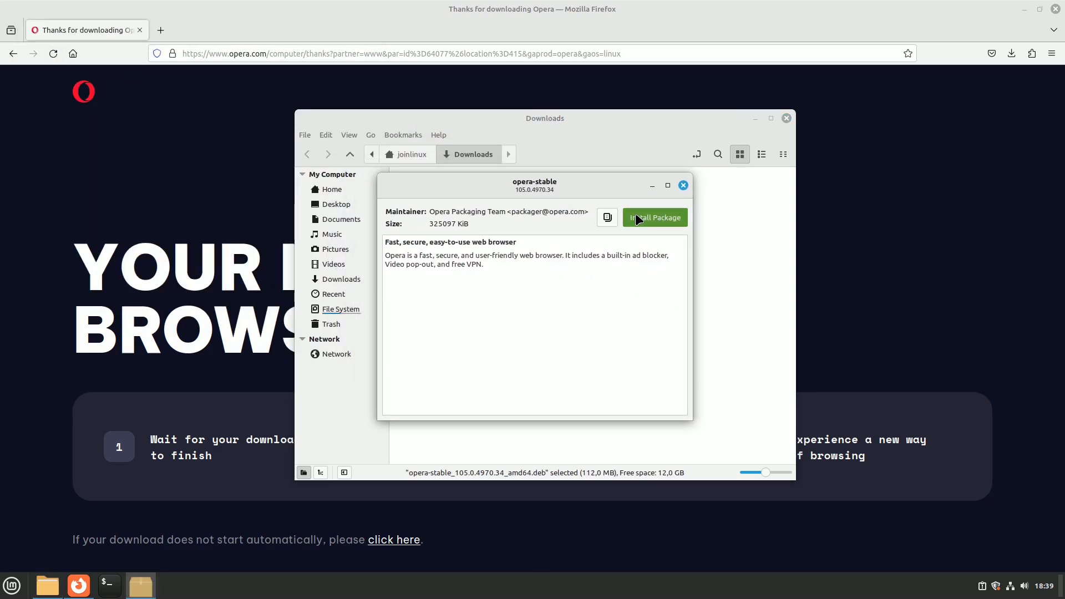
left_click(654, 217)
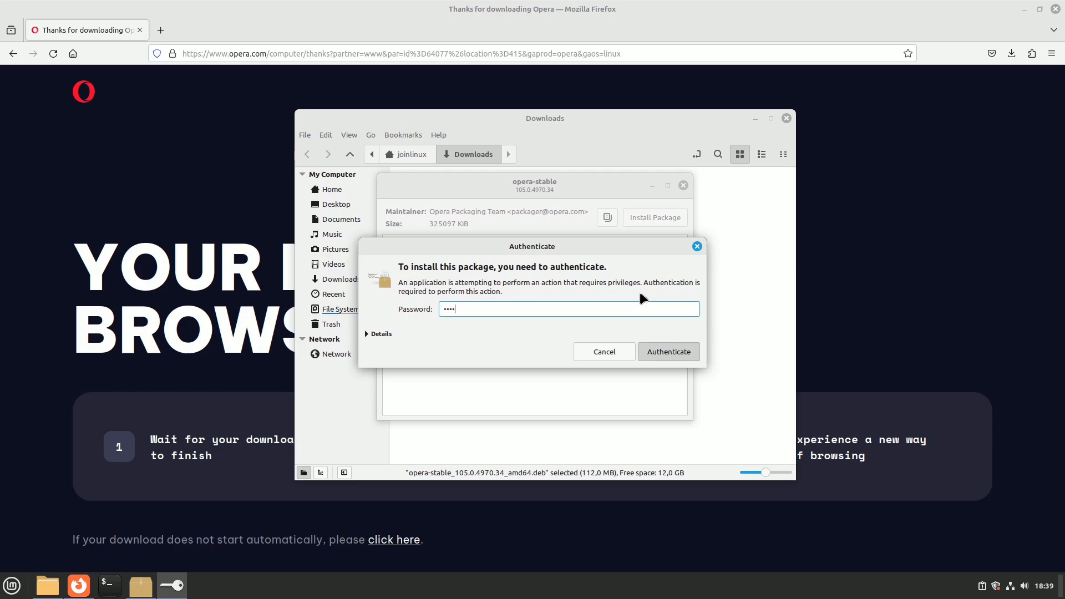
left_click(668, 352)
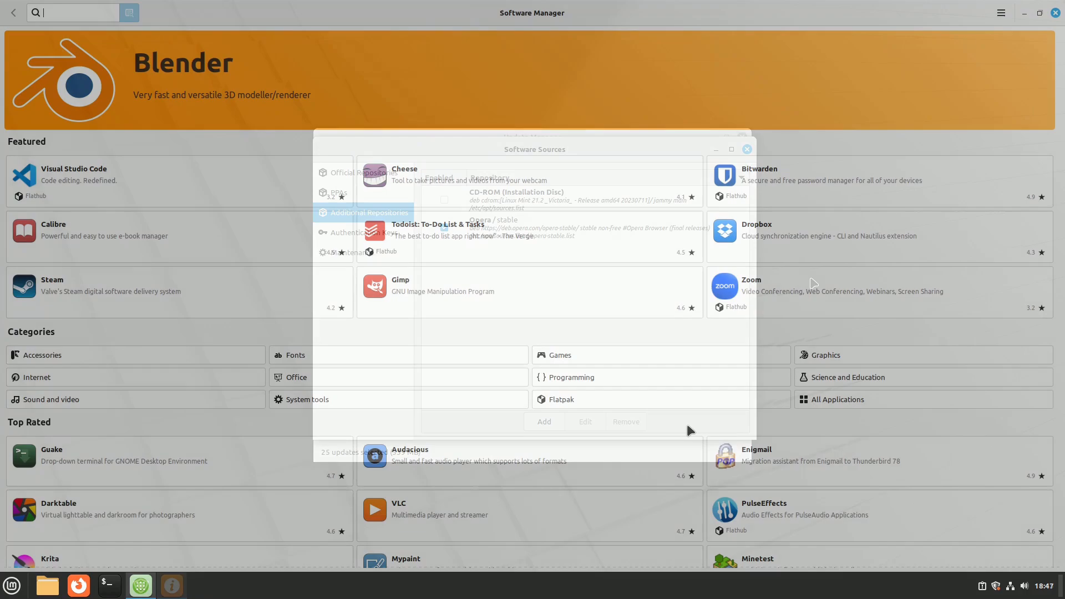
Close Software Sources and browse the Graphics and Office categories in Software Manager.
left_click(746, 148)
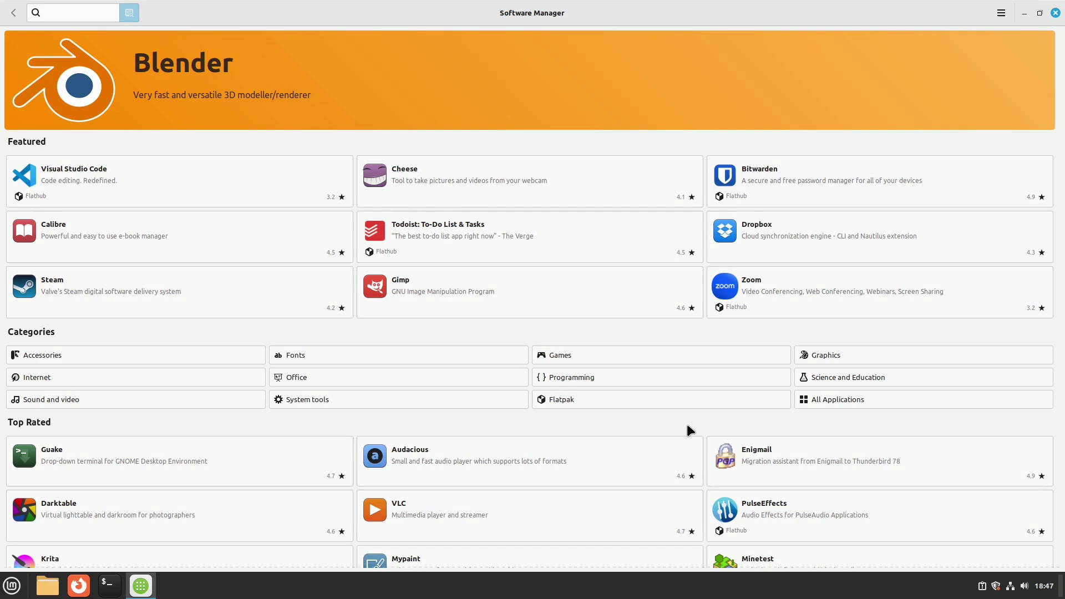
left_click(825, 355)
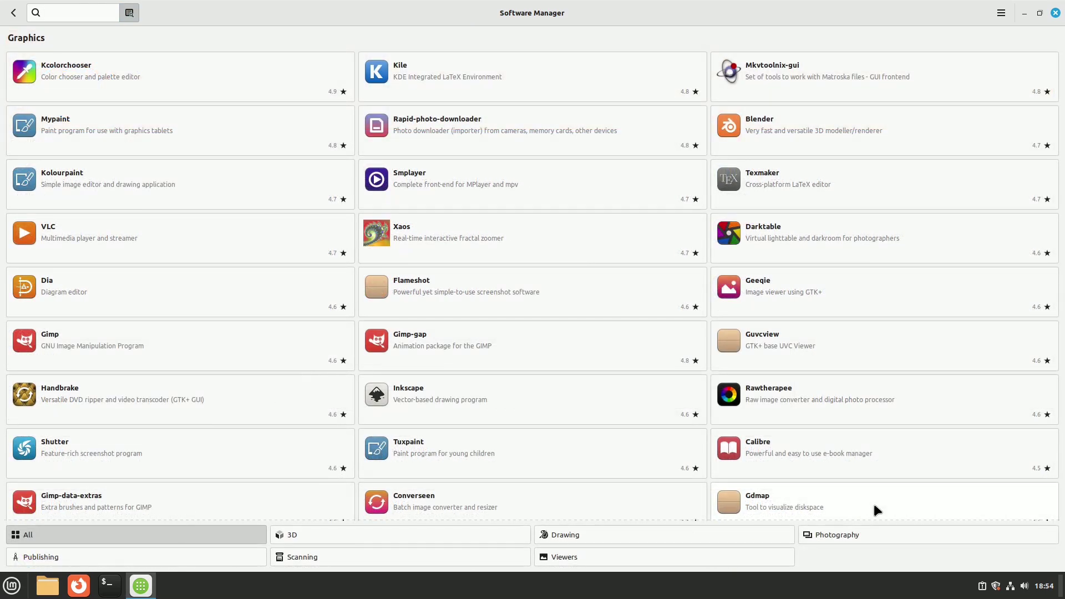
left_click(72, 12)
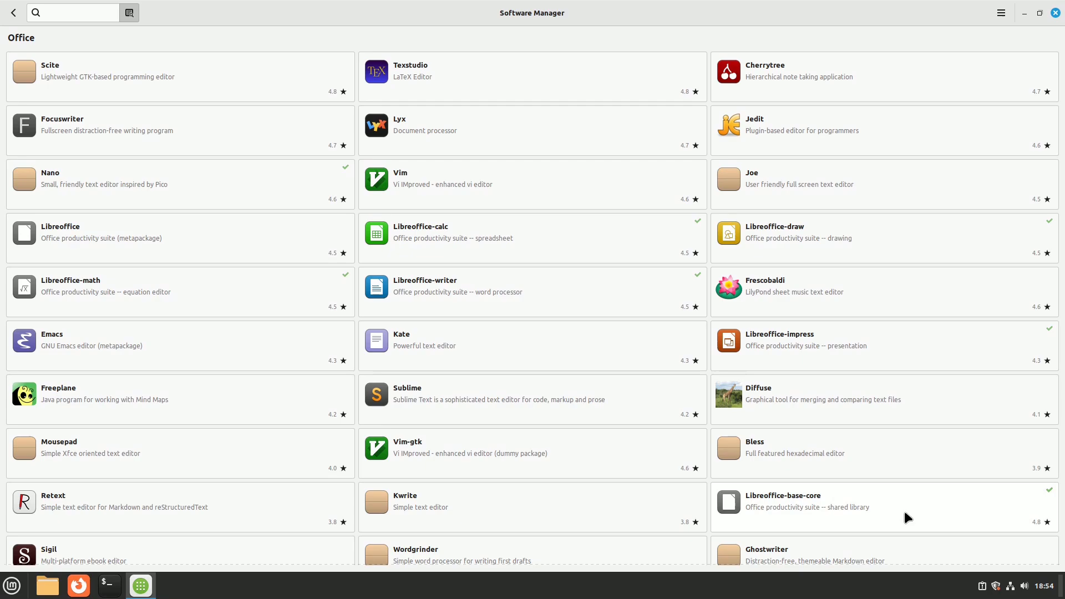
Browse the Sound and video and Flatpak categories, then bring up a terminal.
left_click(73, 12)
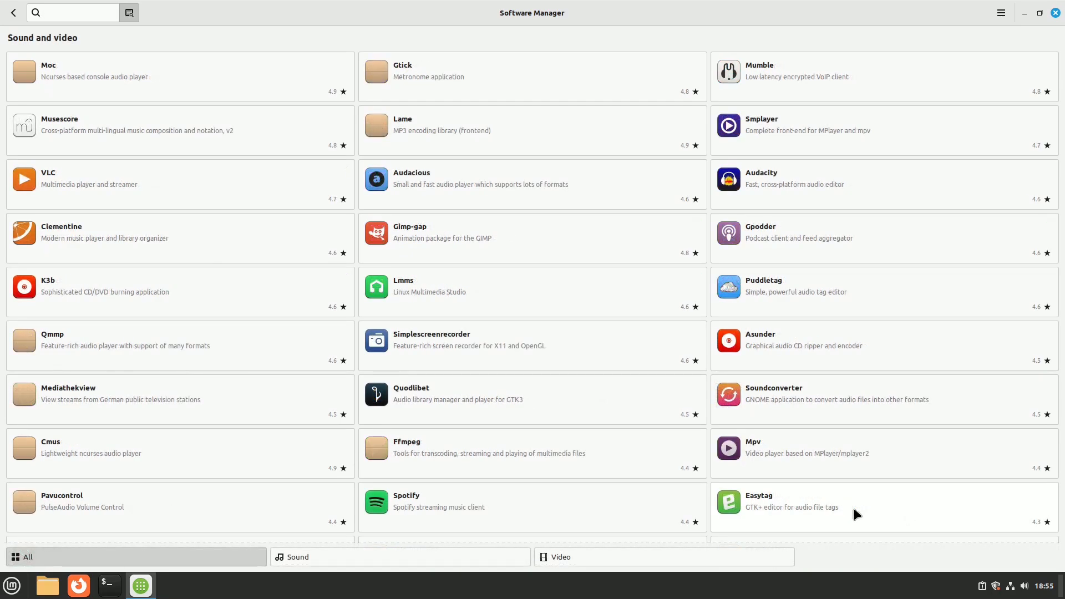
left_click(72, 12)
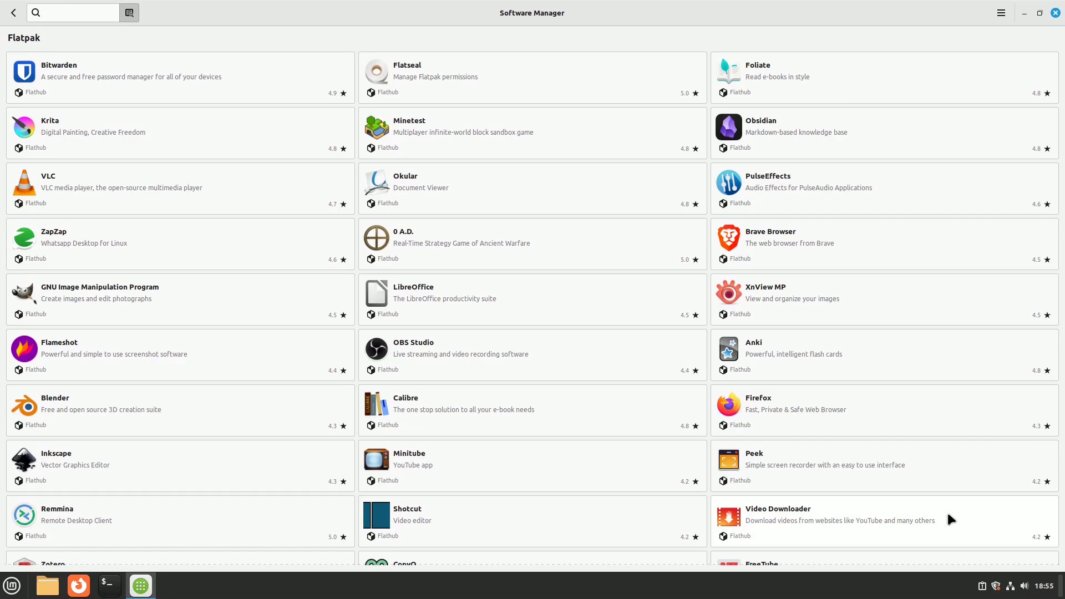
left_click(107, 586)
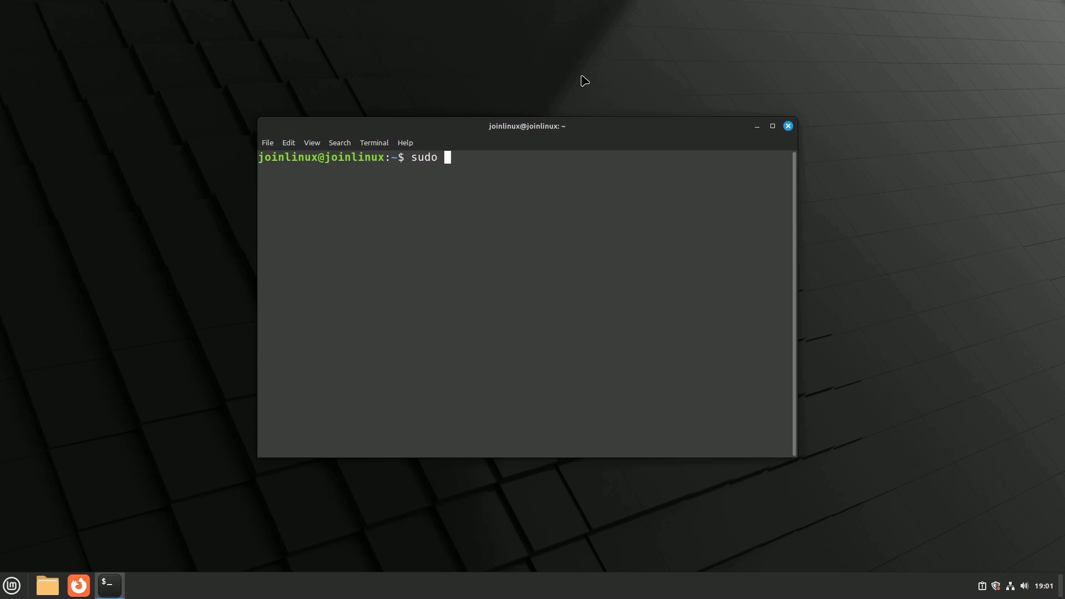
Run sudo -i to get a root shell and confirm the user with whoami.
type("-i")
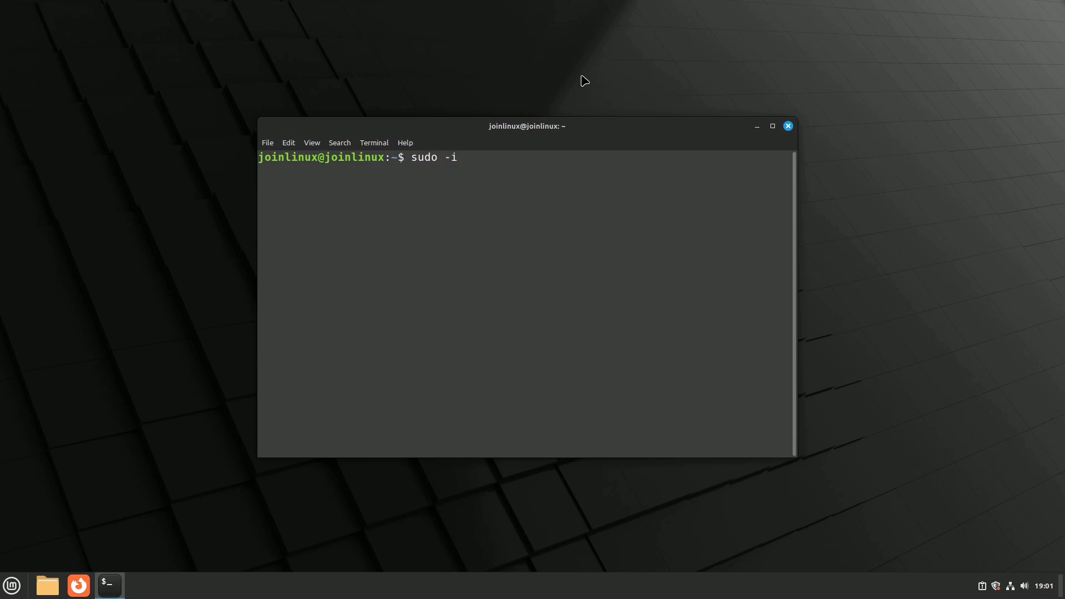
key("Return")
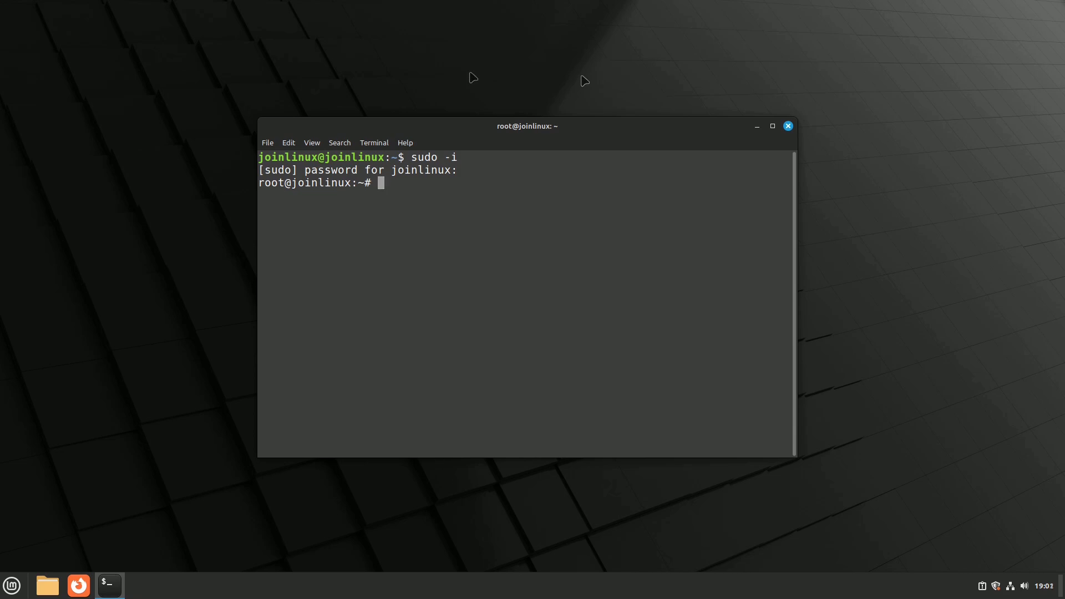
type("whoami")
type("e")
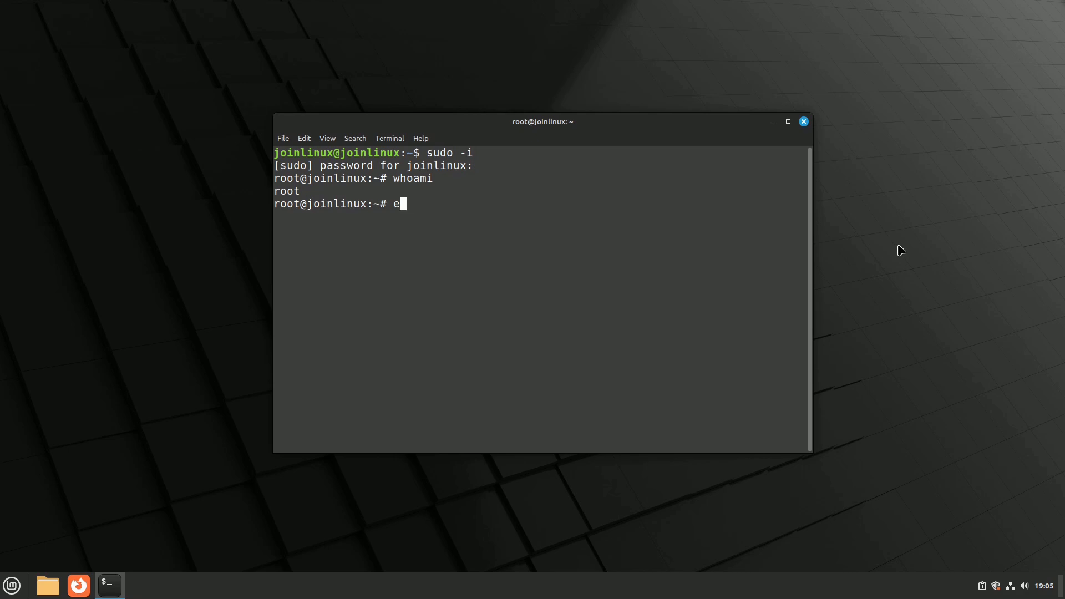
Leave the root shell with exit.
type("xit")
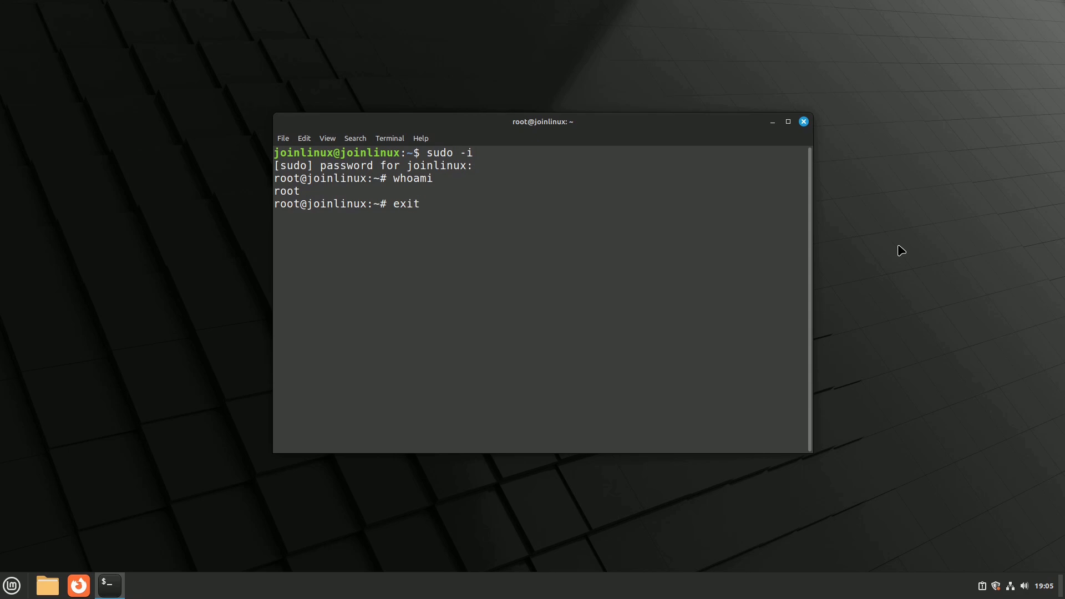
key("Return")
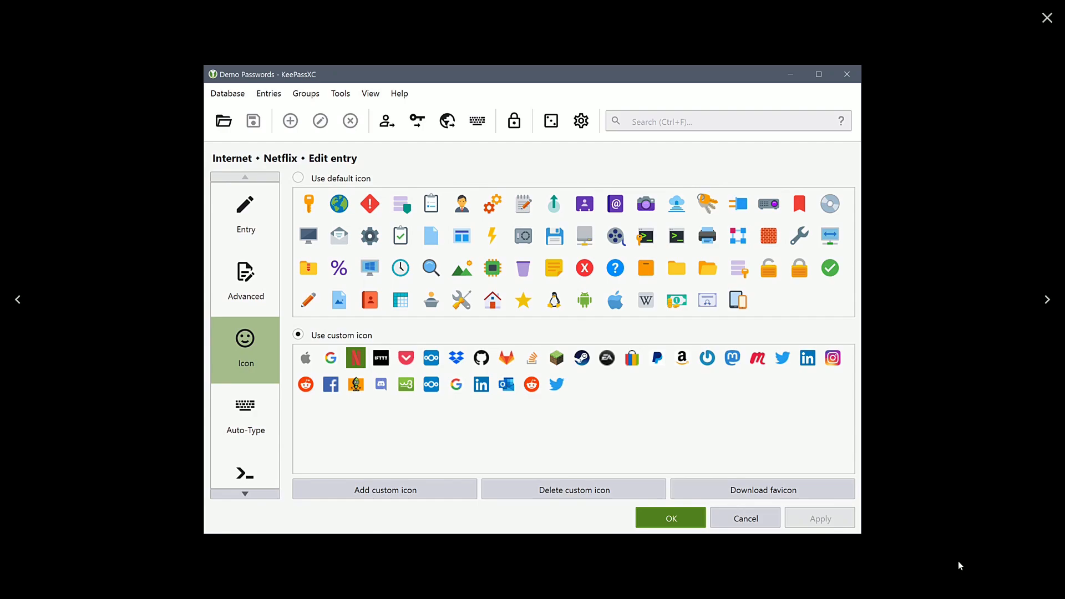
Show the Netflix entry's Icon page with its default and custom website icons.
left_click(550, 119)
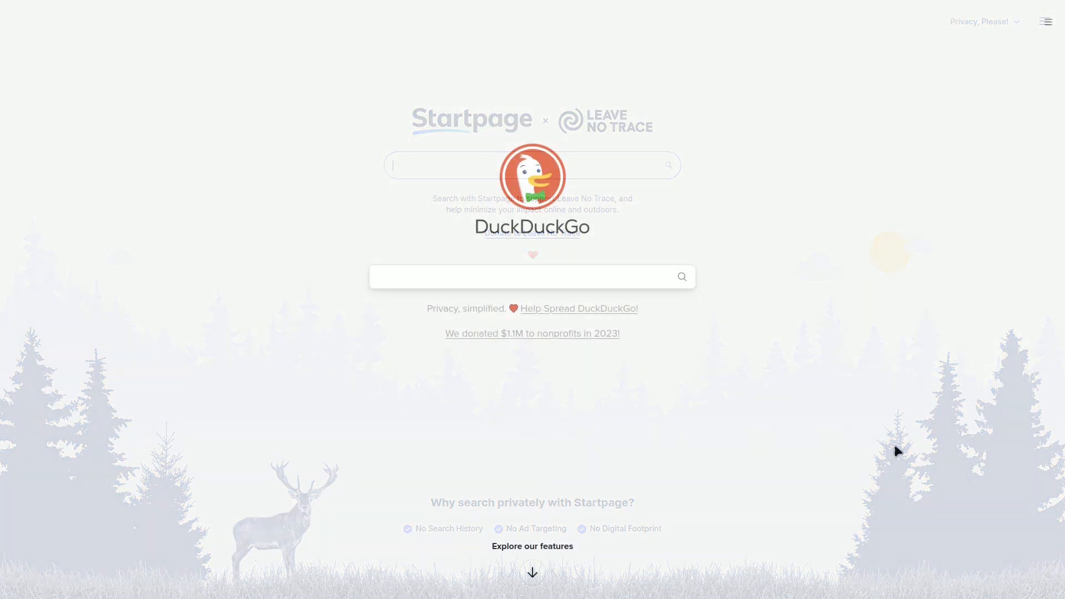
scroll("down", 3)
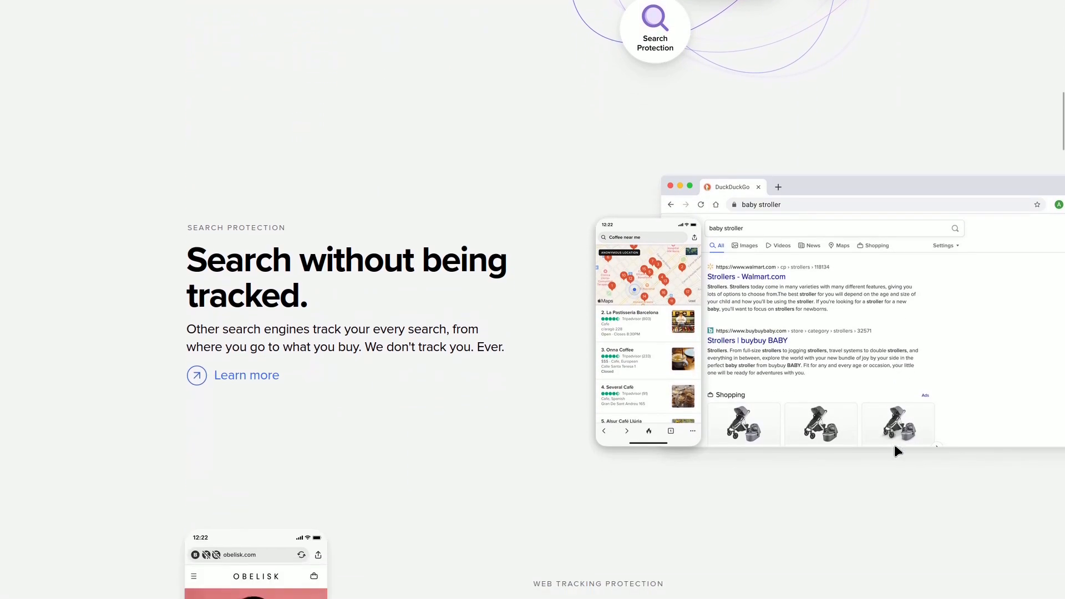
scroll("down", 3)
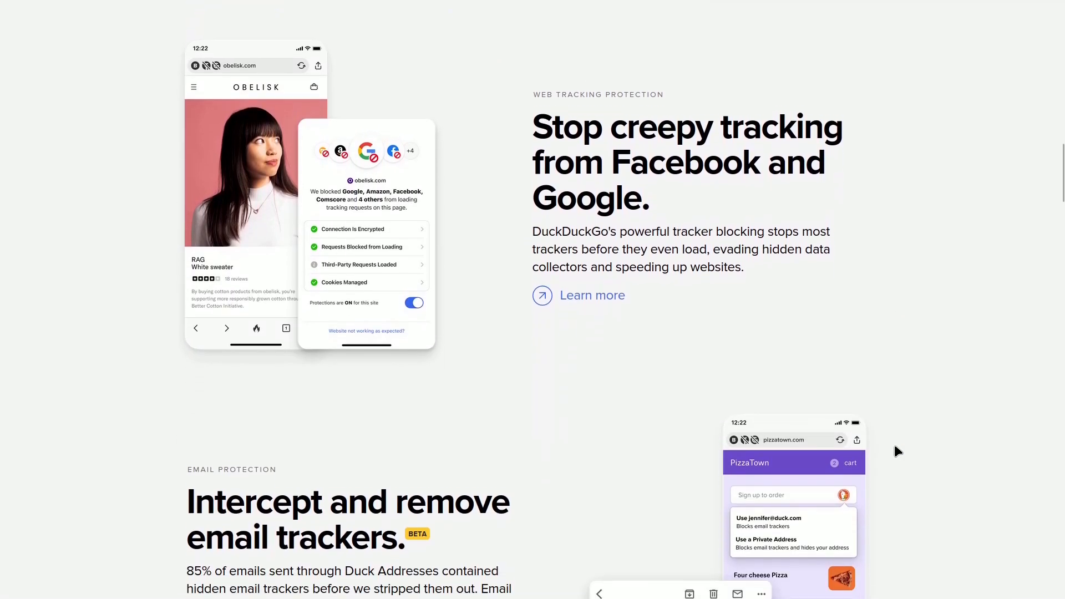
scroll("down", 3)
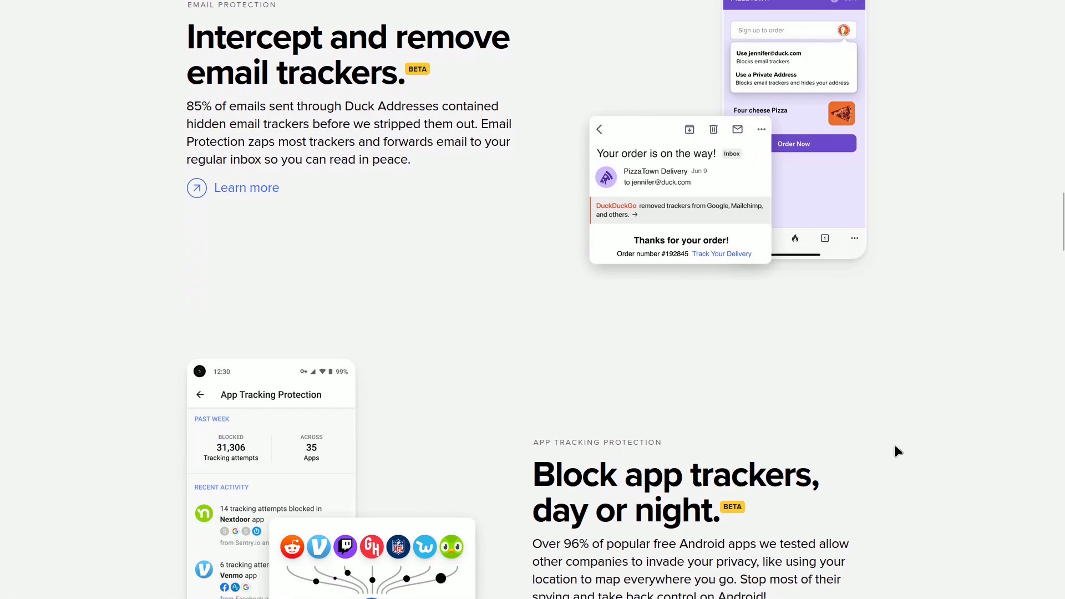
scroll("down", 3)
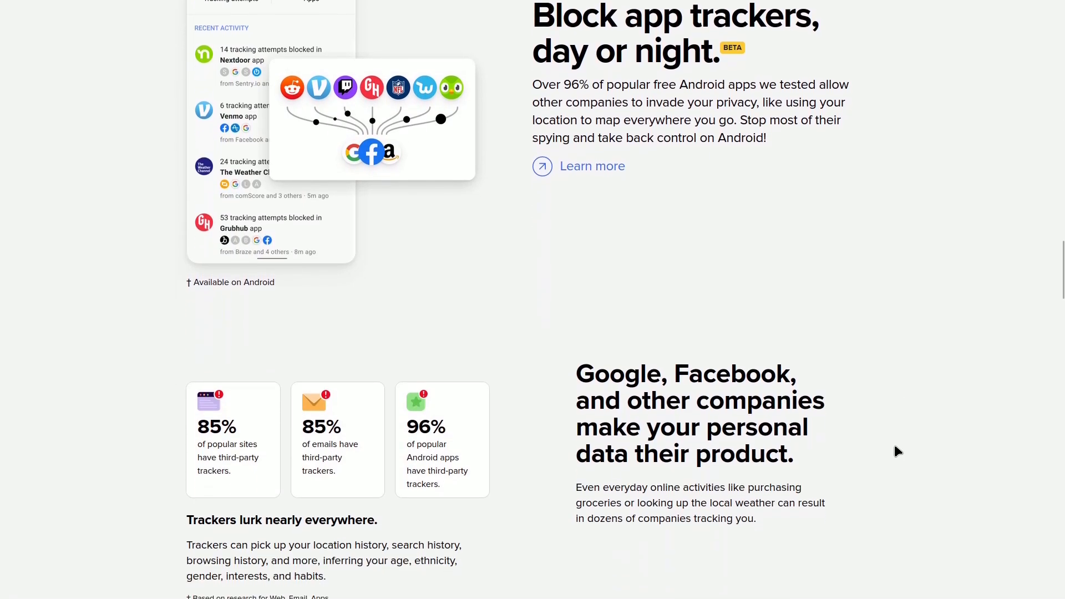
scroll("down", 3)
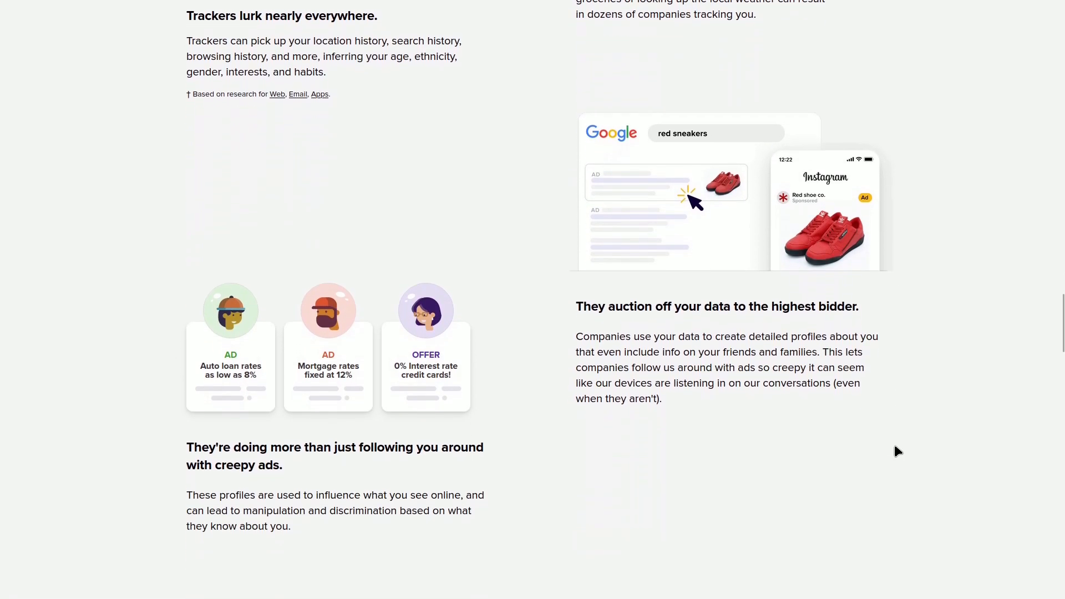
scroll("down", 3)
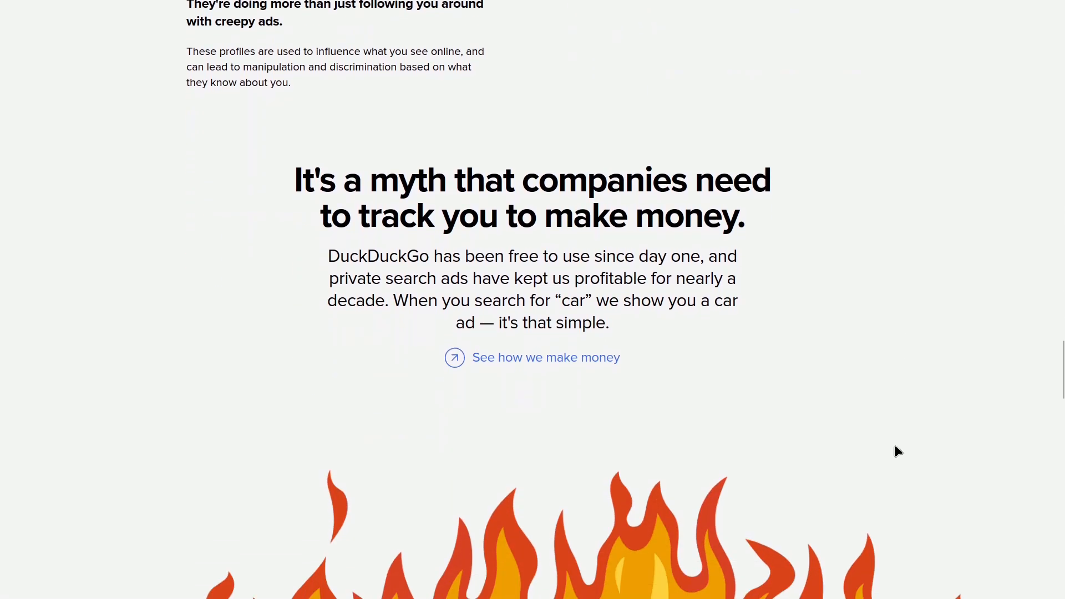
scroll("down", 3)
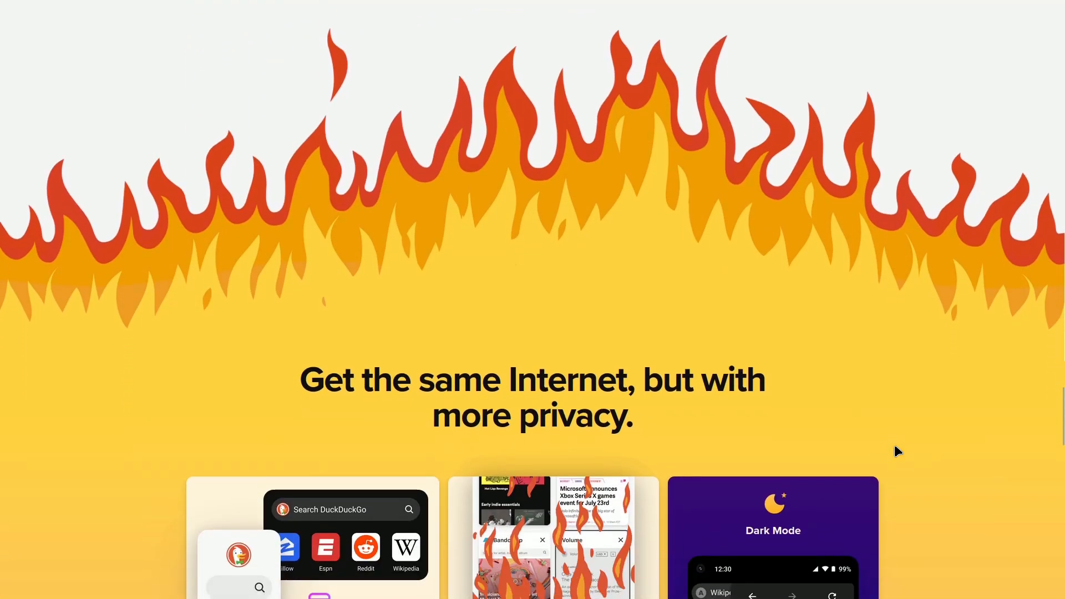
scroll("down", 3)
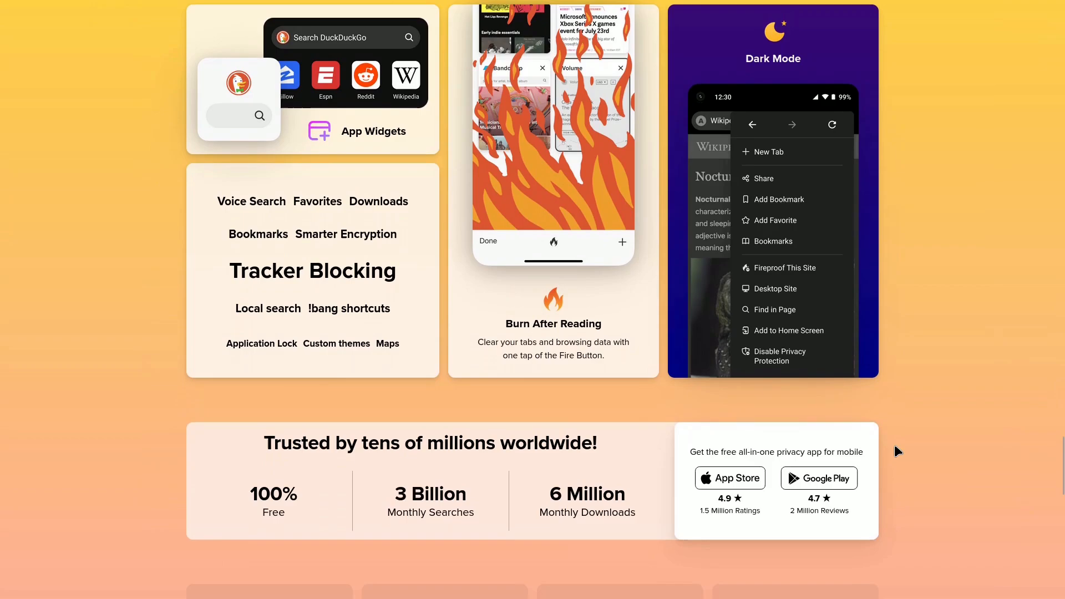
scroll("down", 3)
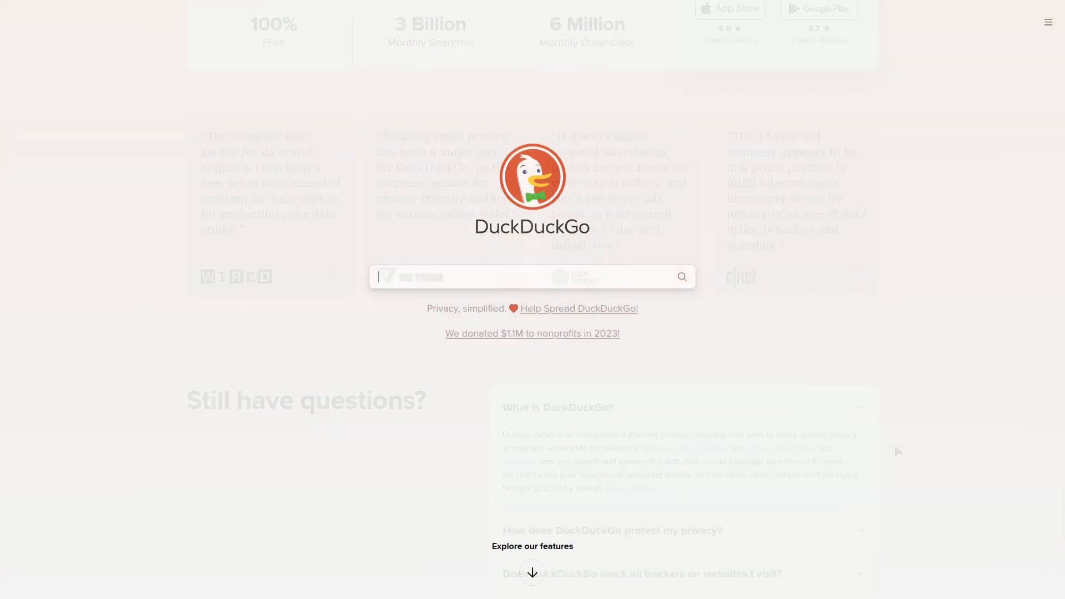
Search Startpage for 'linux' and go to the Anonymous View explanation.
type("li")
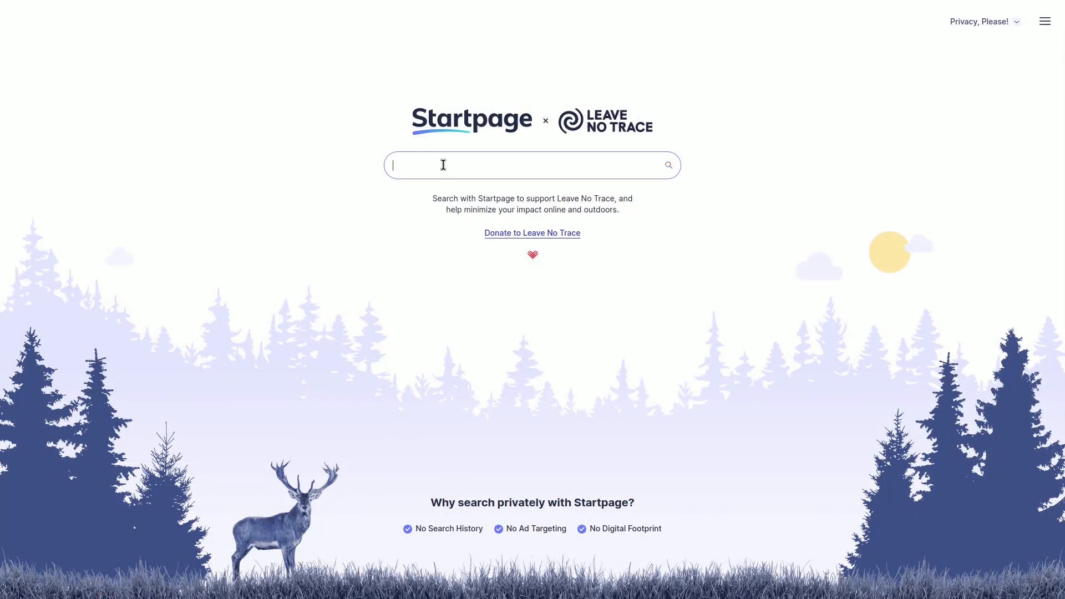
type("linux")
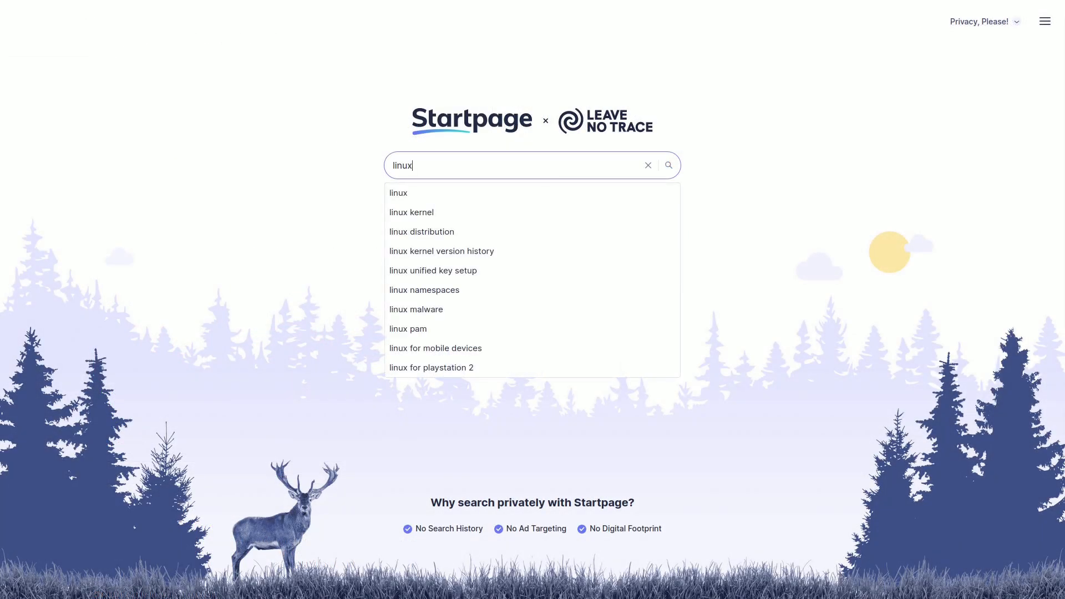
left_click(668, 164)
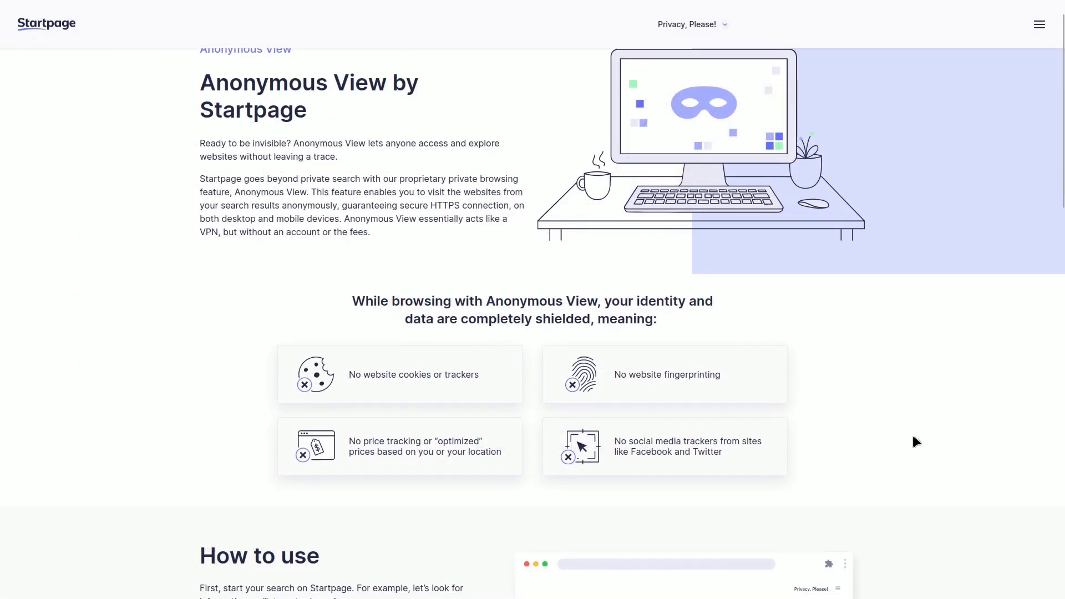
Read through the Anonymous View tips and the private-search steps on the How it works page.
scroll("down", 3)
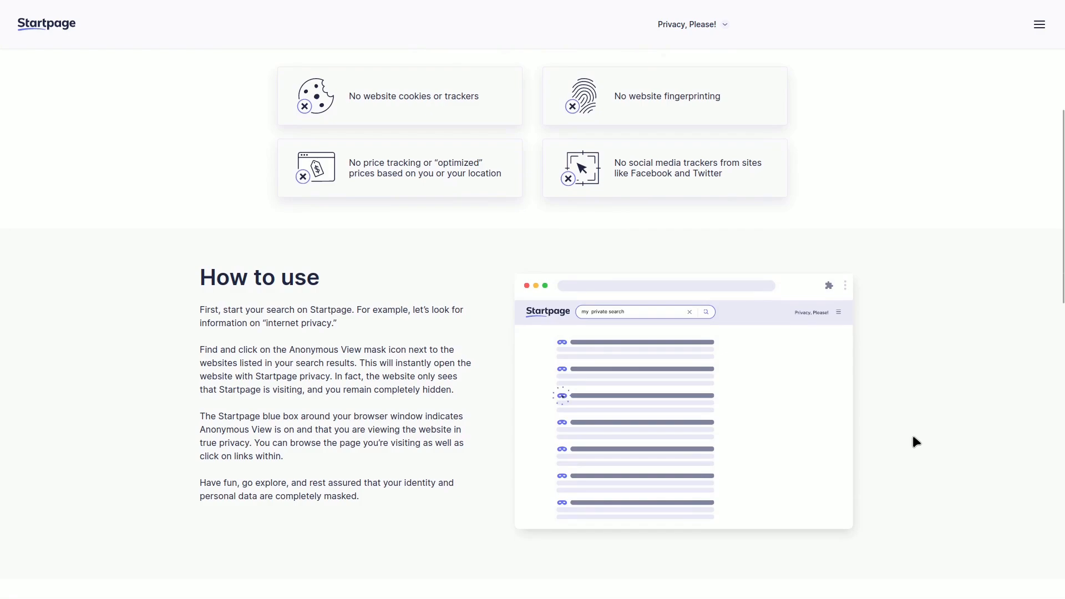
scroll("down", 3)
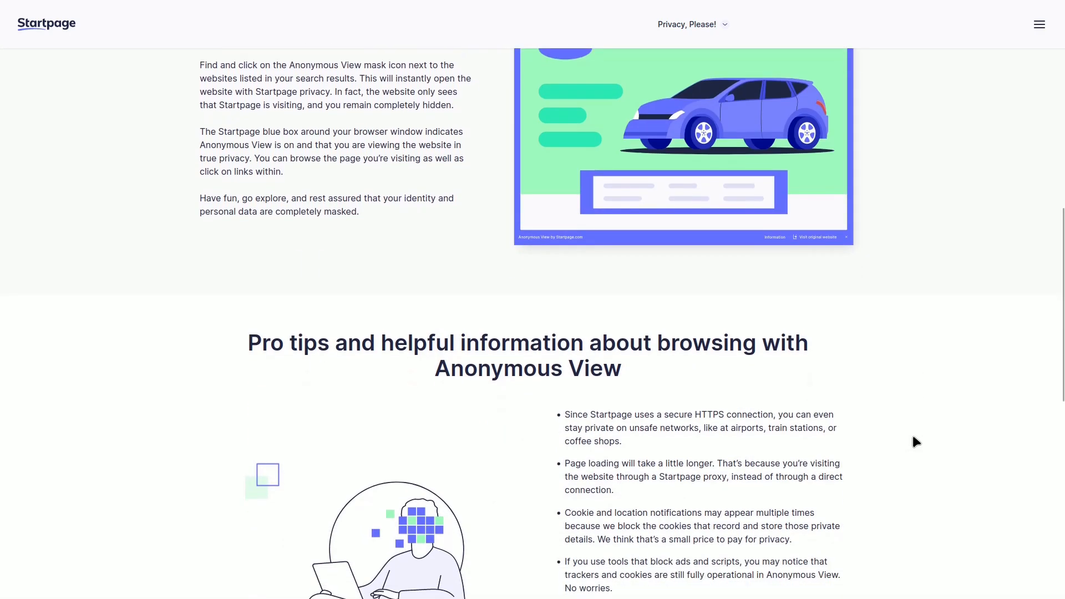
scroll("down", 3)
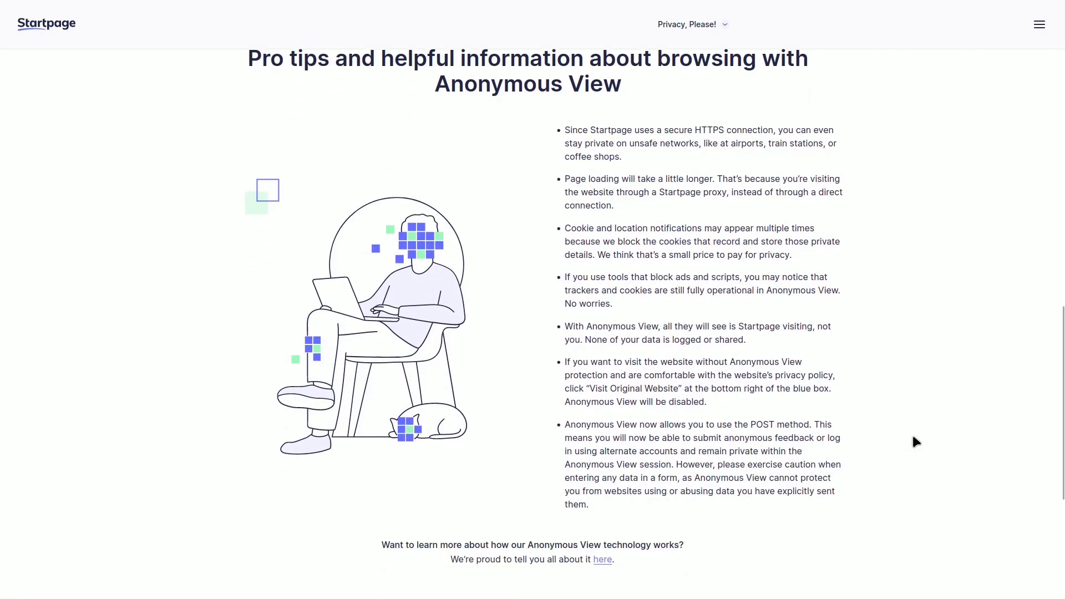
scroll("down", 3)
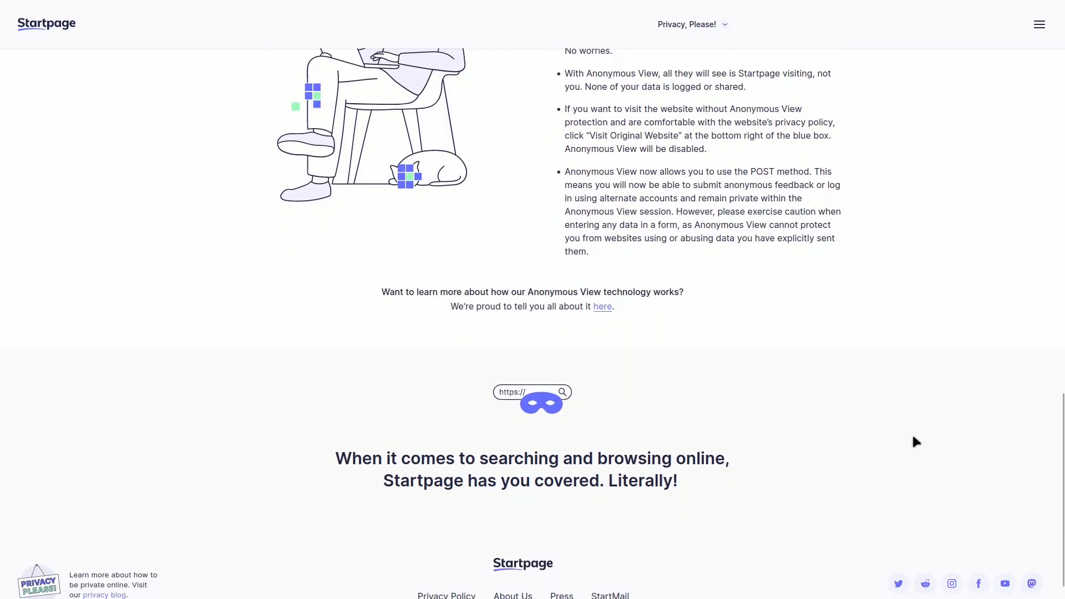
scroll("up", 3)
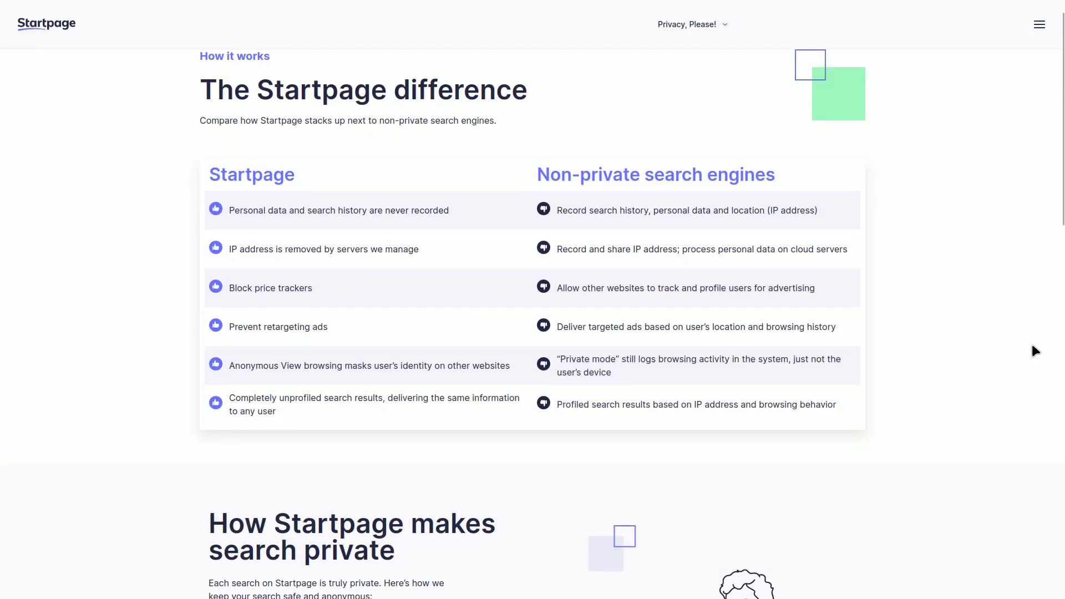
scroll("down", 3)
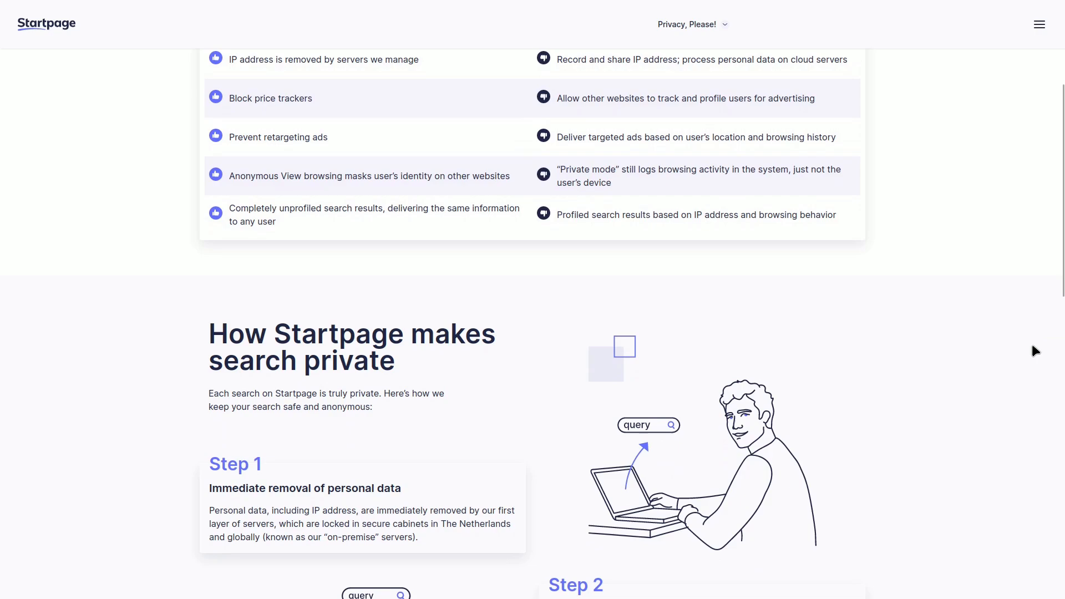
scroll("down", 3)
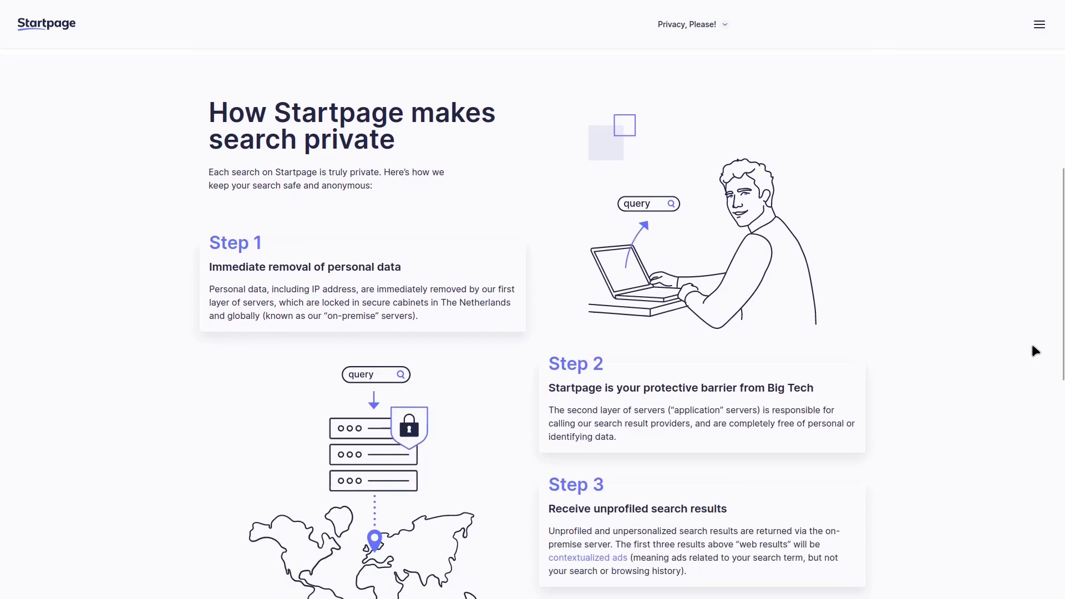
scroll("down", 3)
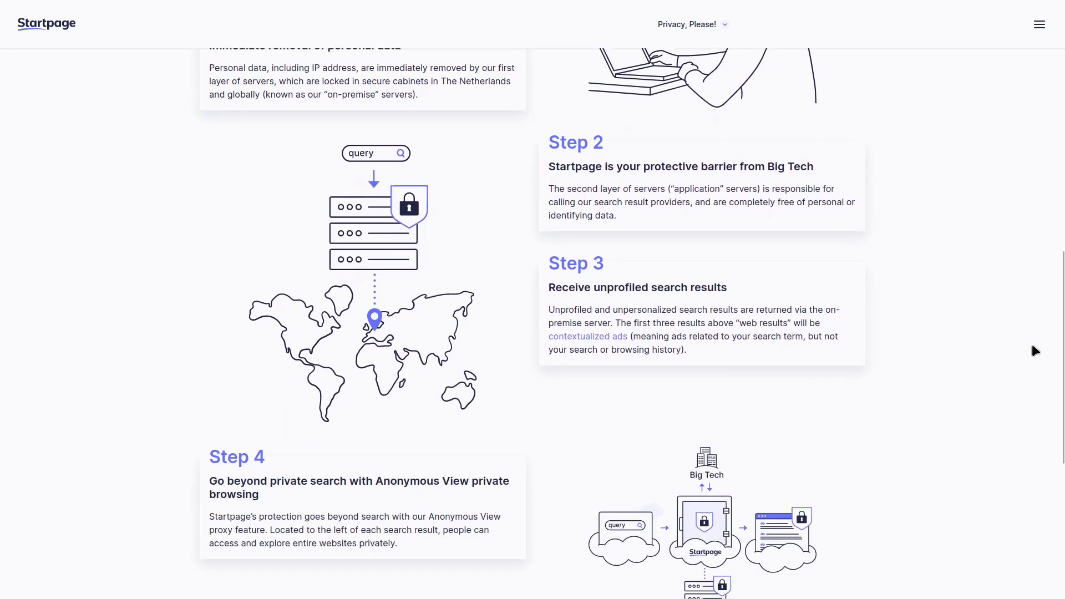
scroll("down", 3)
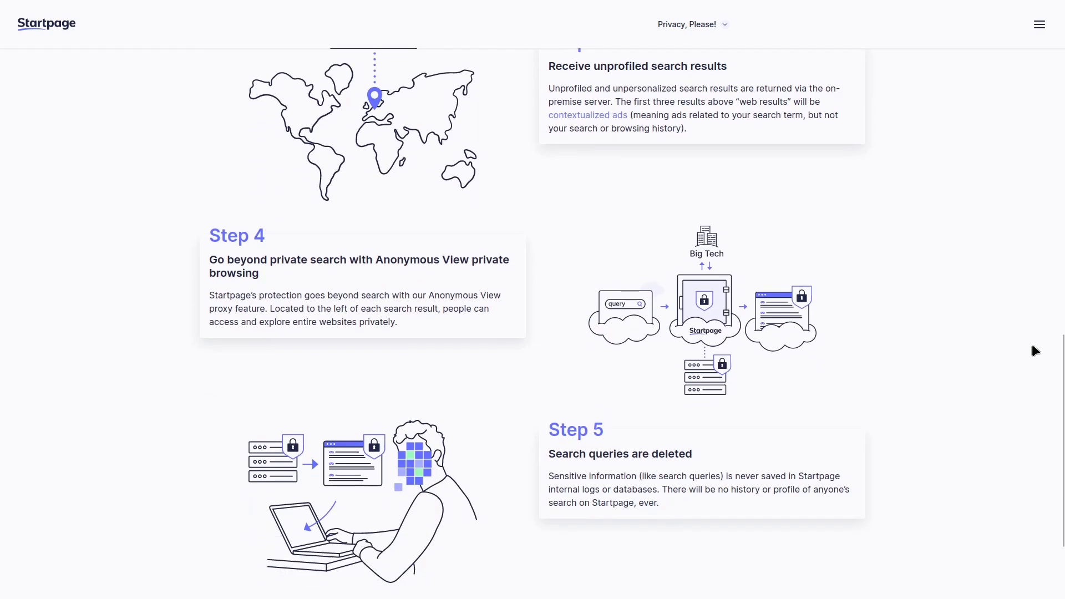
scroll("down", 3)
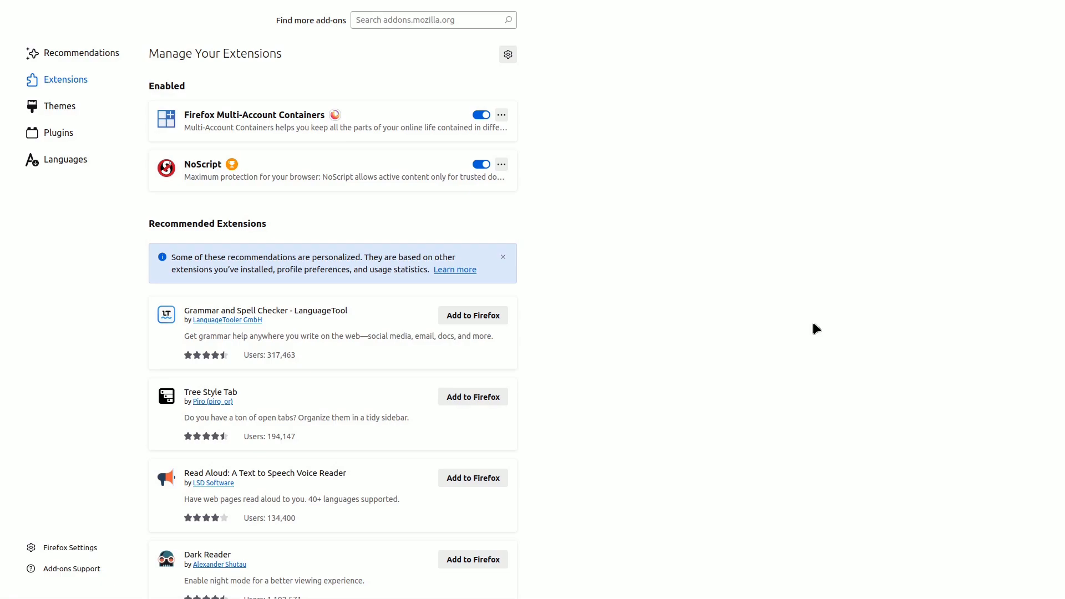
Reach NoScript's options page from its Add-ons Manager menu.
left_click(202, 164)
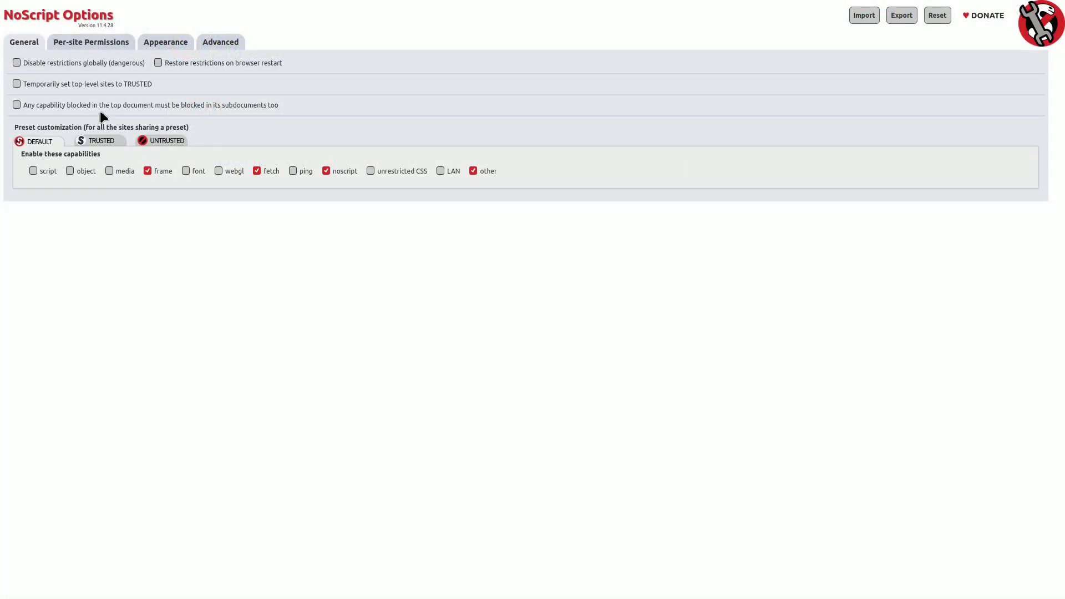
Review NoScript's Per-site Permissions, Appearance and Advanced settings pages.
left_click(91, 42)
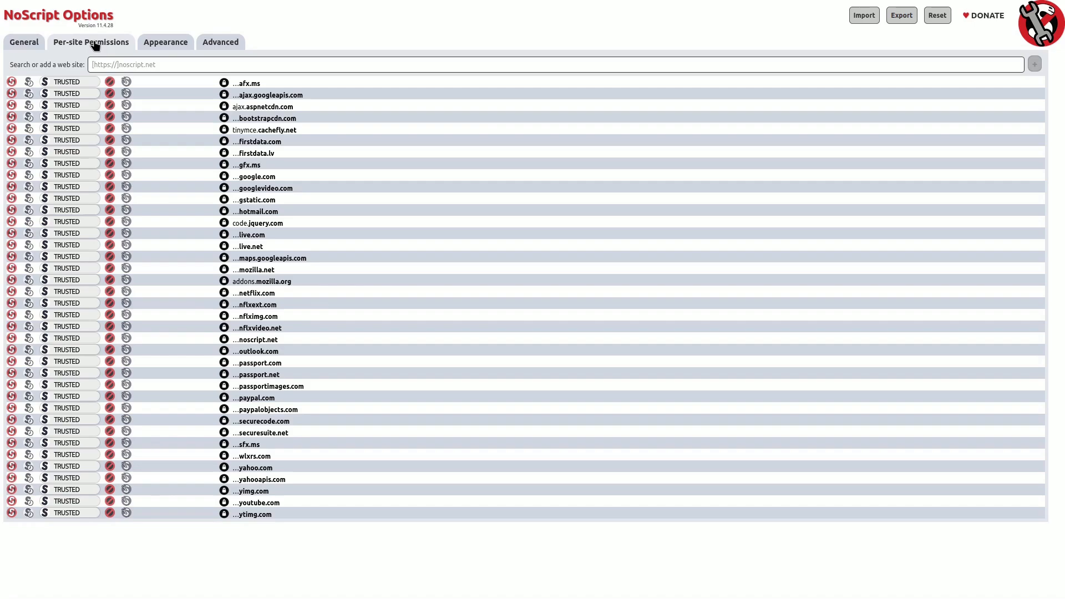
mouse_move(160, 93)
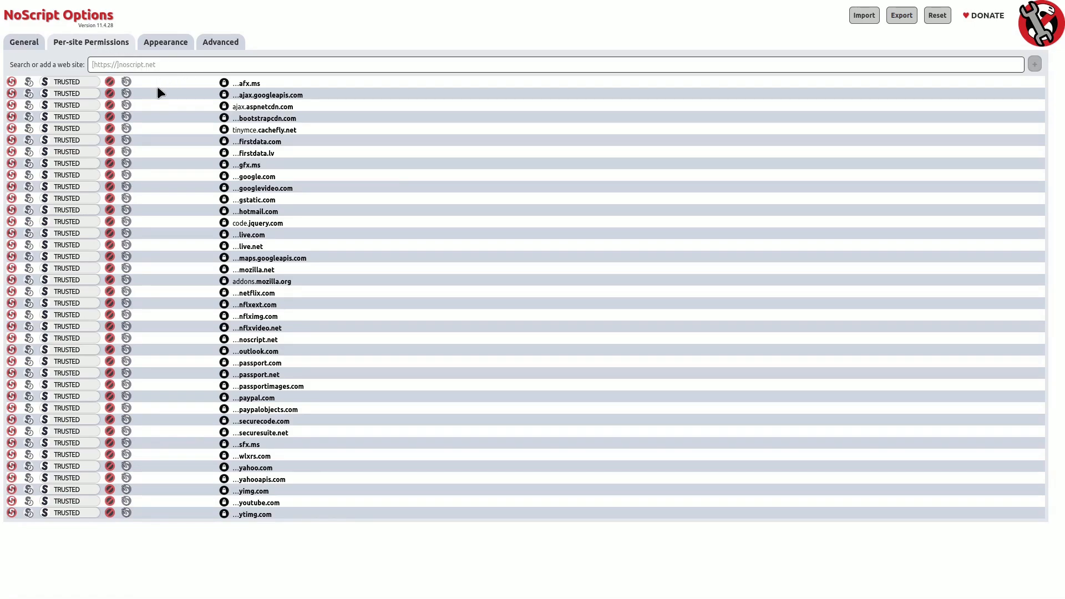
mouse_move(162, 49)
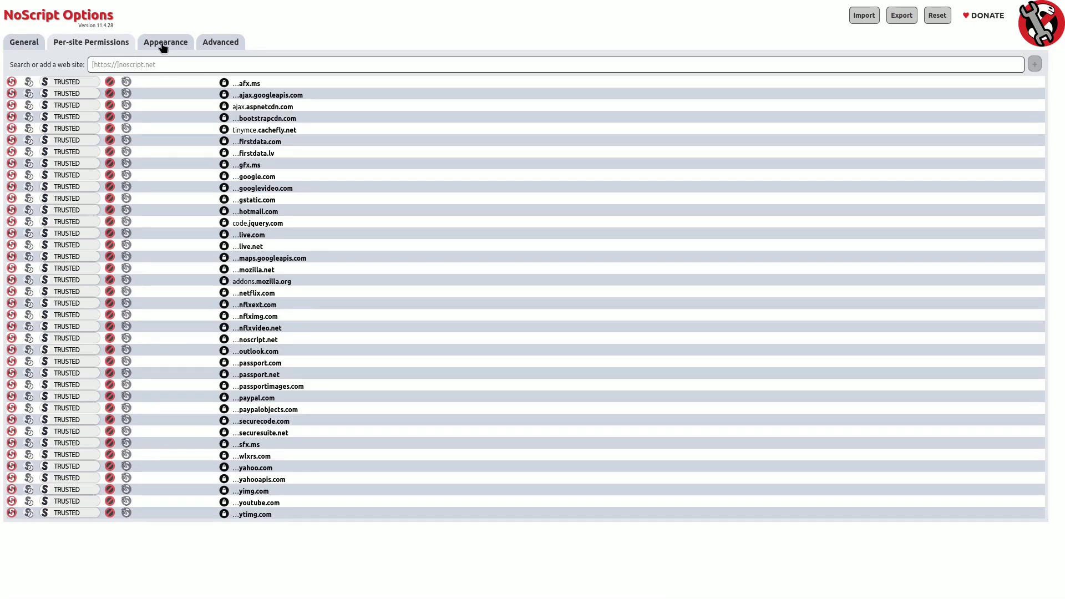
left_click(220, 42)
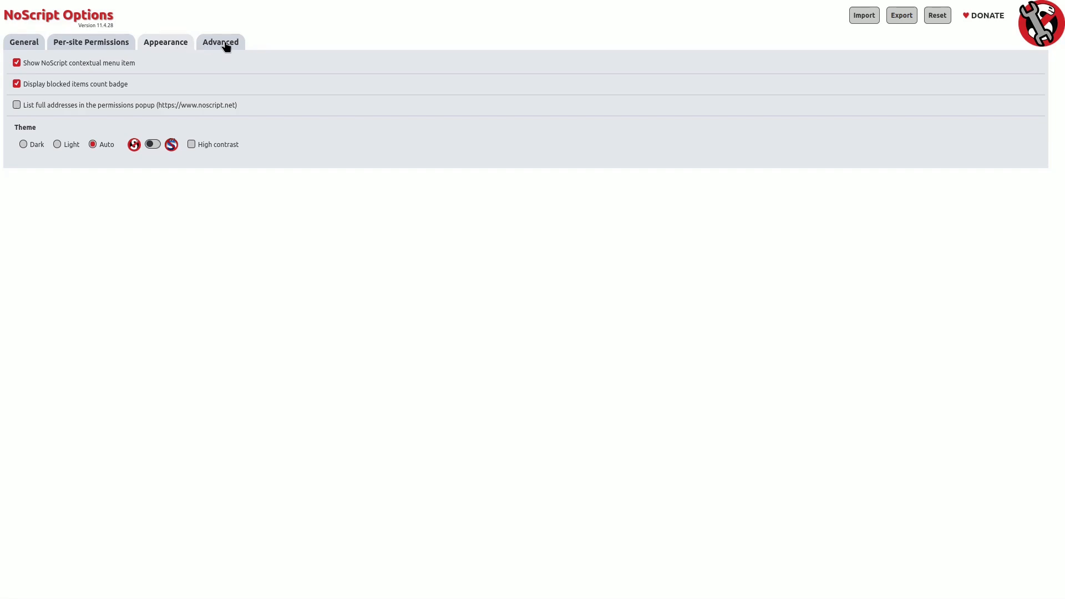
left_click(219, 43)
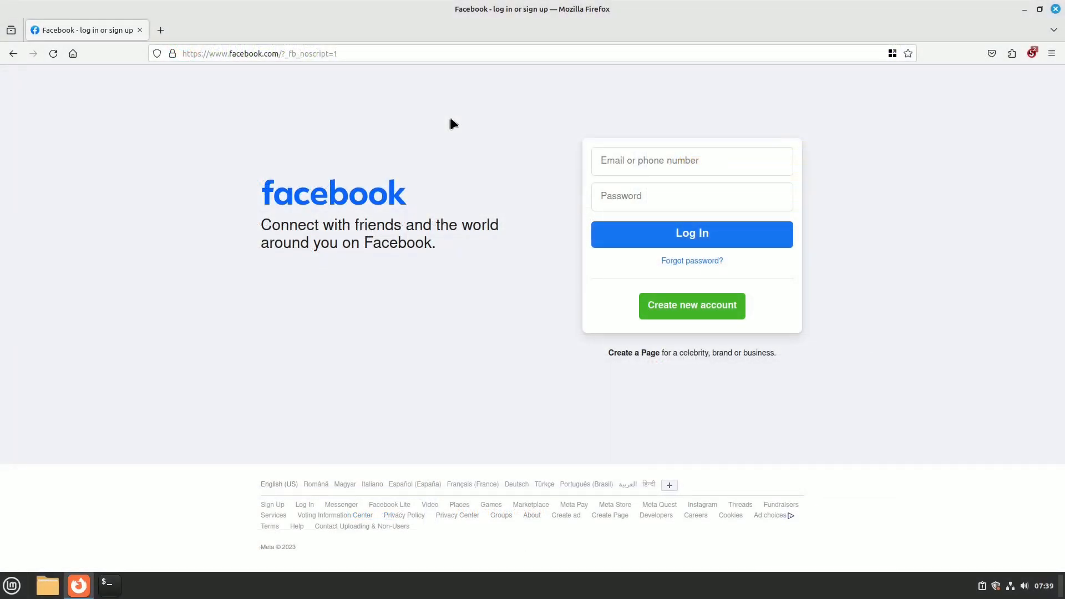
Set Facebook to always open in Firefox's Personal container.
left_click(892, 52)
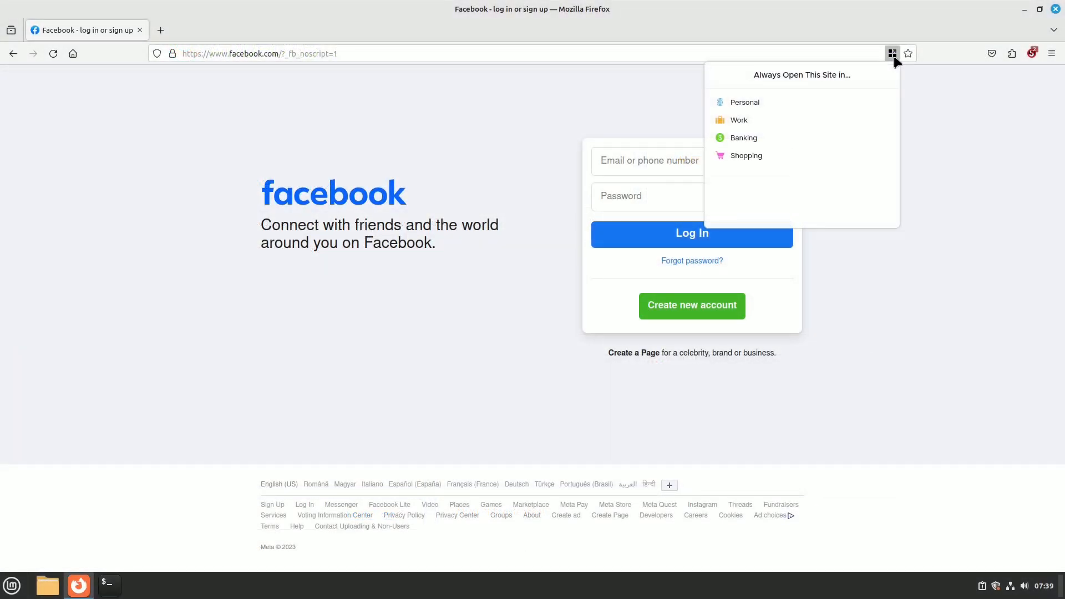
mouse_move(753, 105)
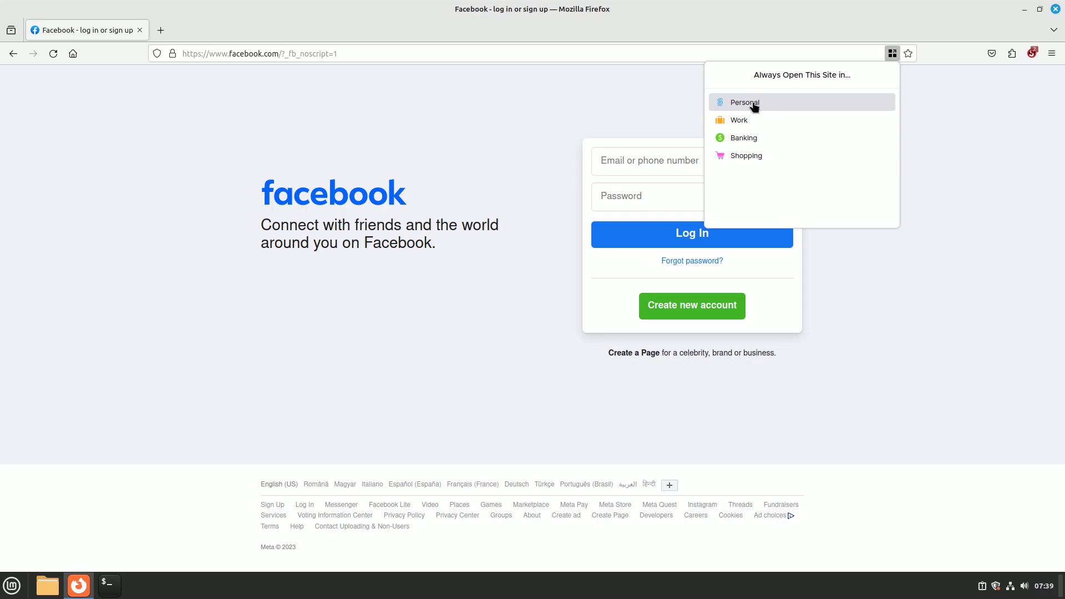
left_click(744, 102)
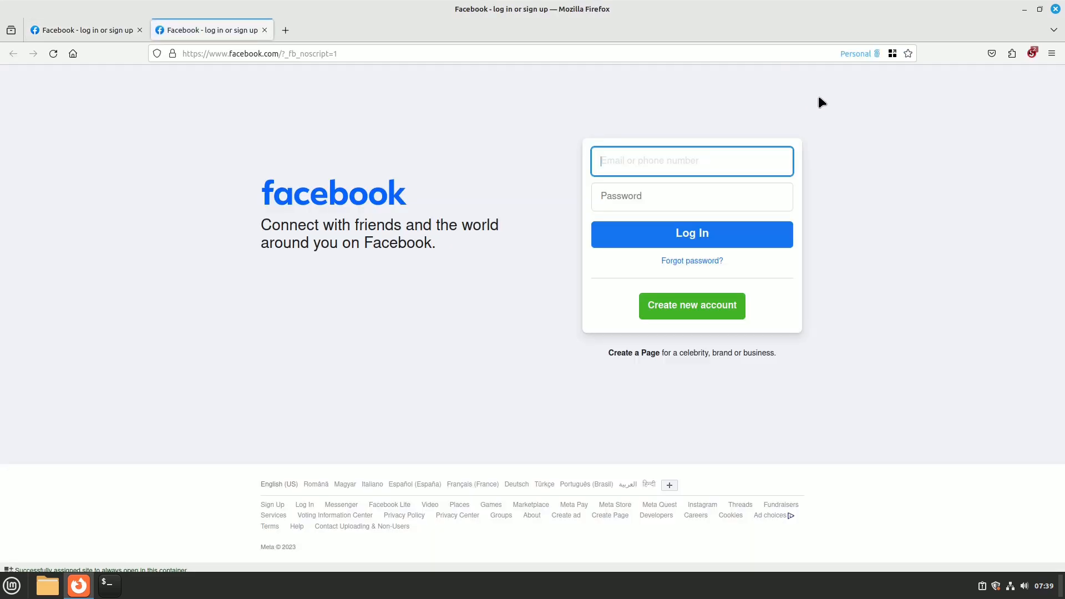
mouse_move(1034, 71)
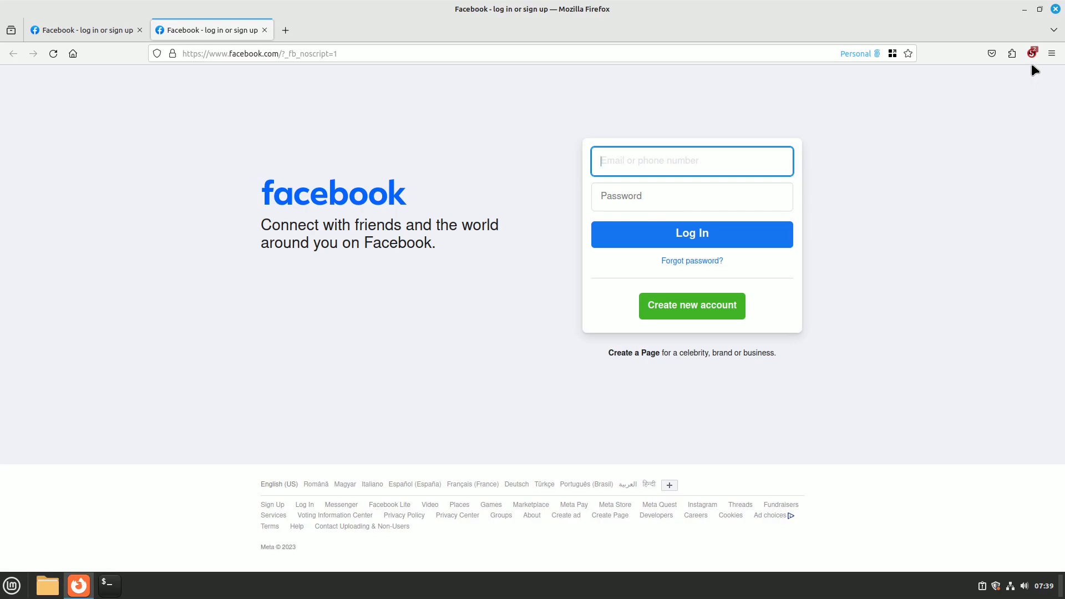
left_click(1012, 54)
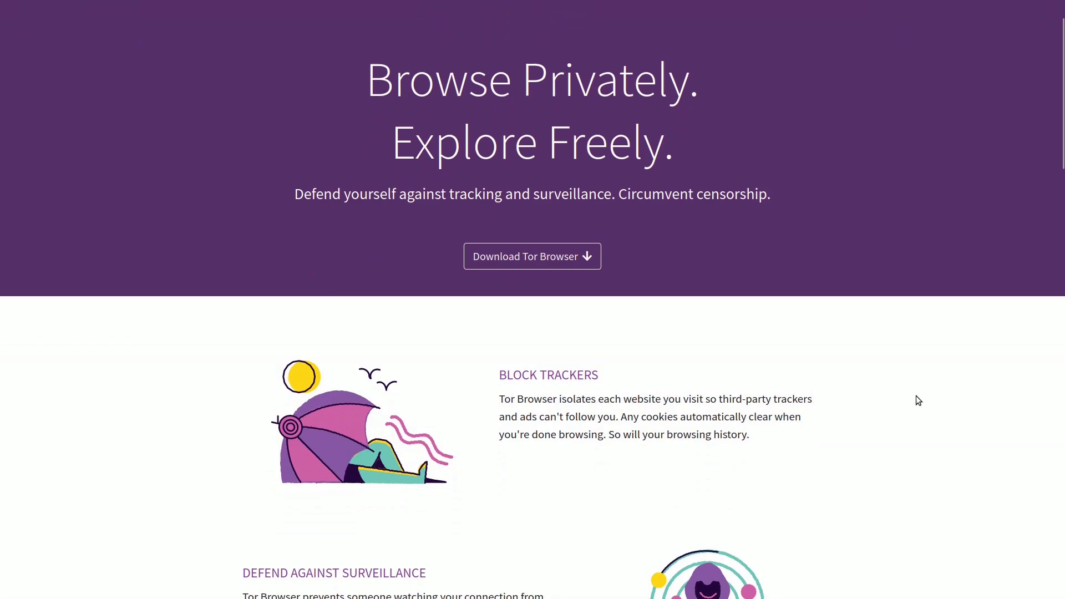
Scroll the Tor Project homepage past Block Trackers, Resist Fingerprinting and Browse Freely to About Us.
scroll("down", 3)
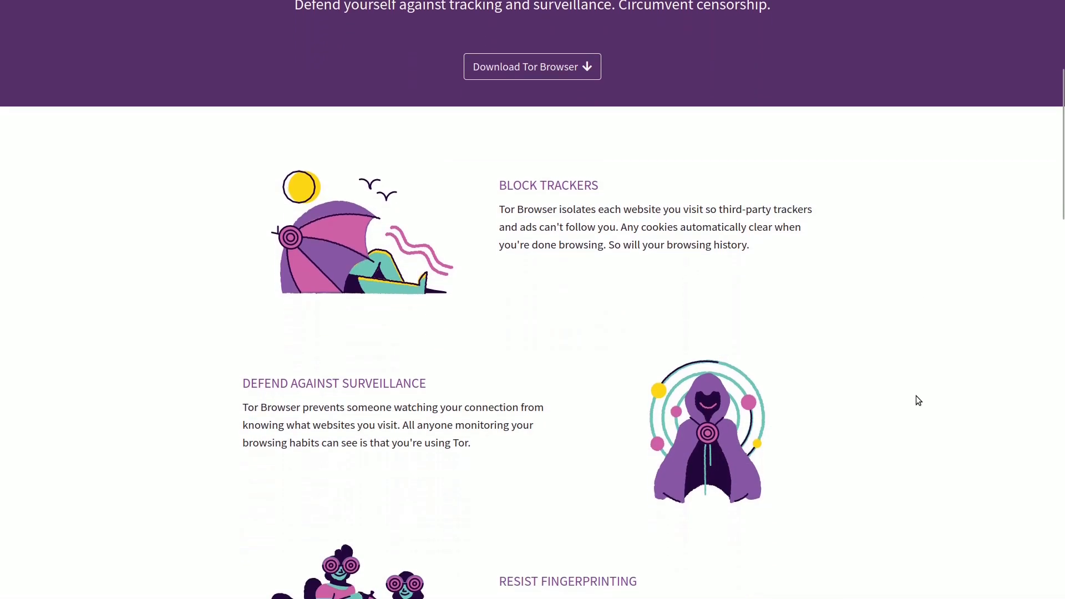
scroll("down", 3)
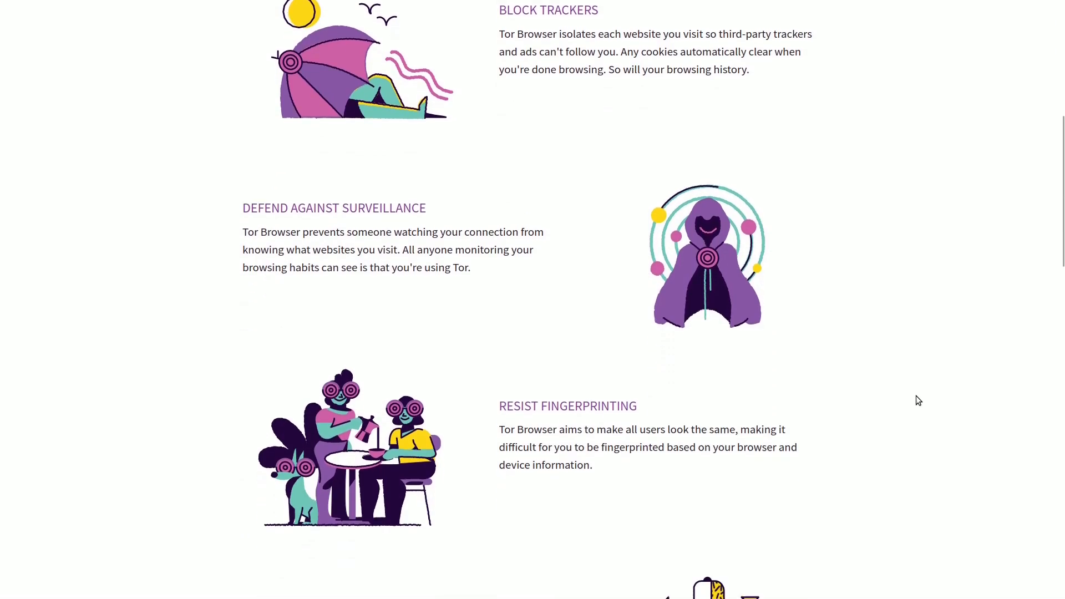
scroll("down", 3)
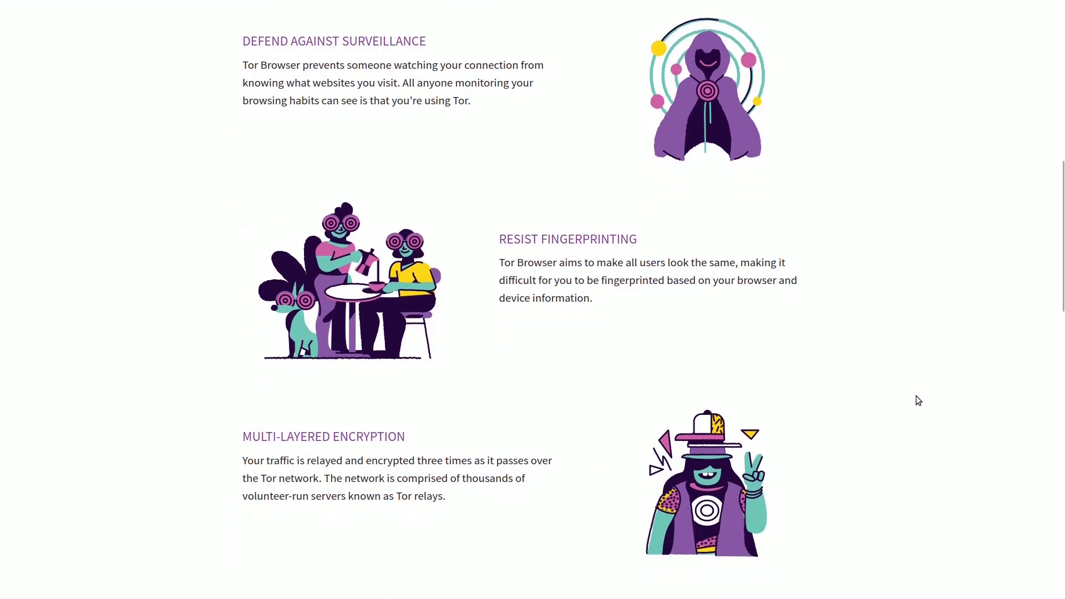
scroll("down", 3)
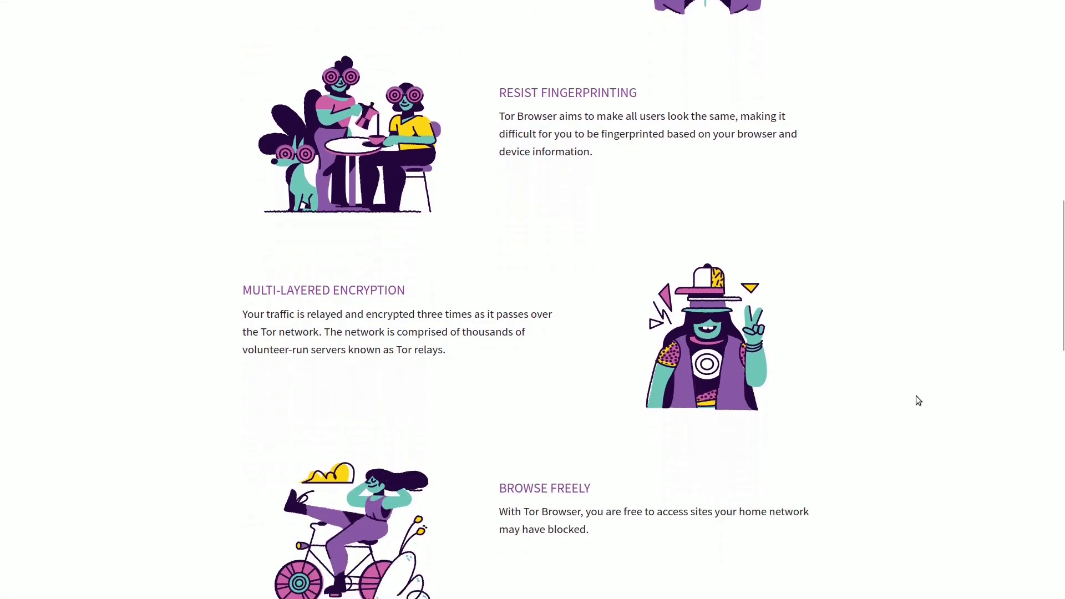
scroll("down", 3)
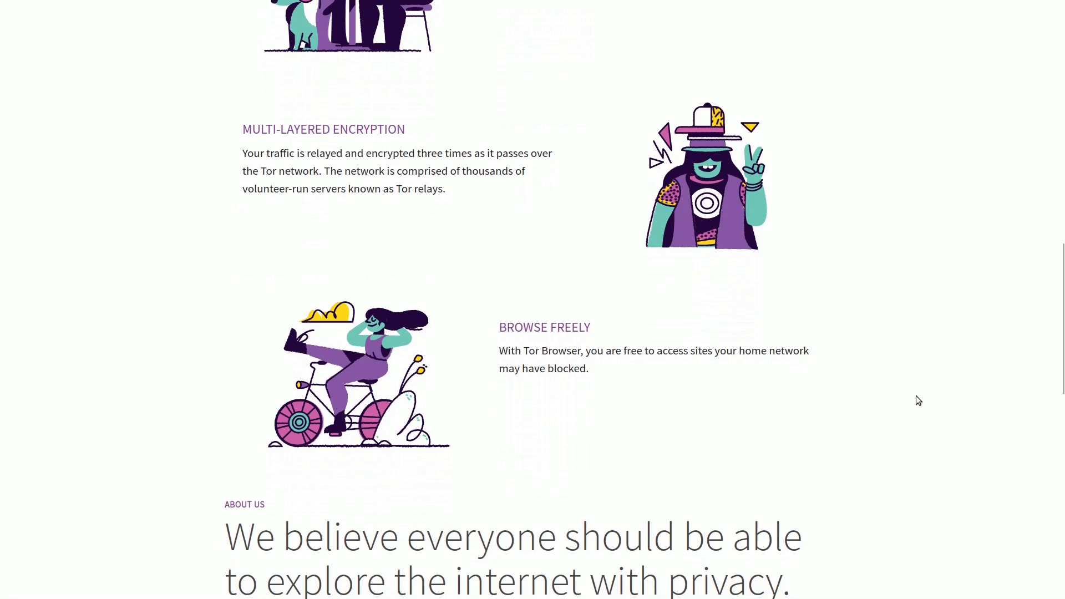
scroll("down", 3)
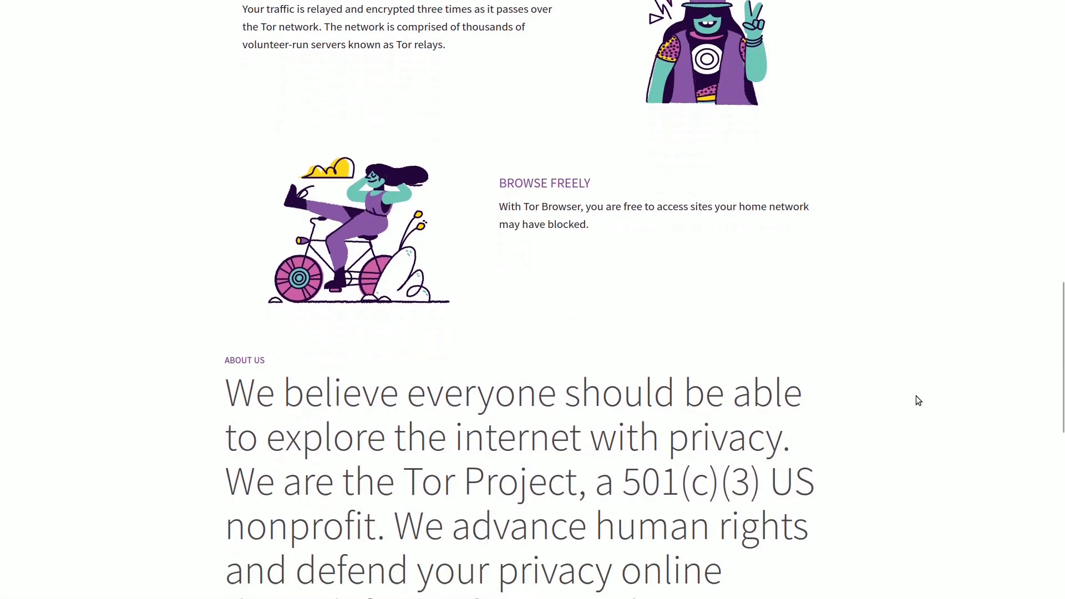
scroll("down", 3)
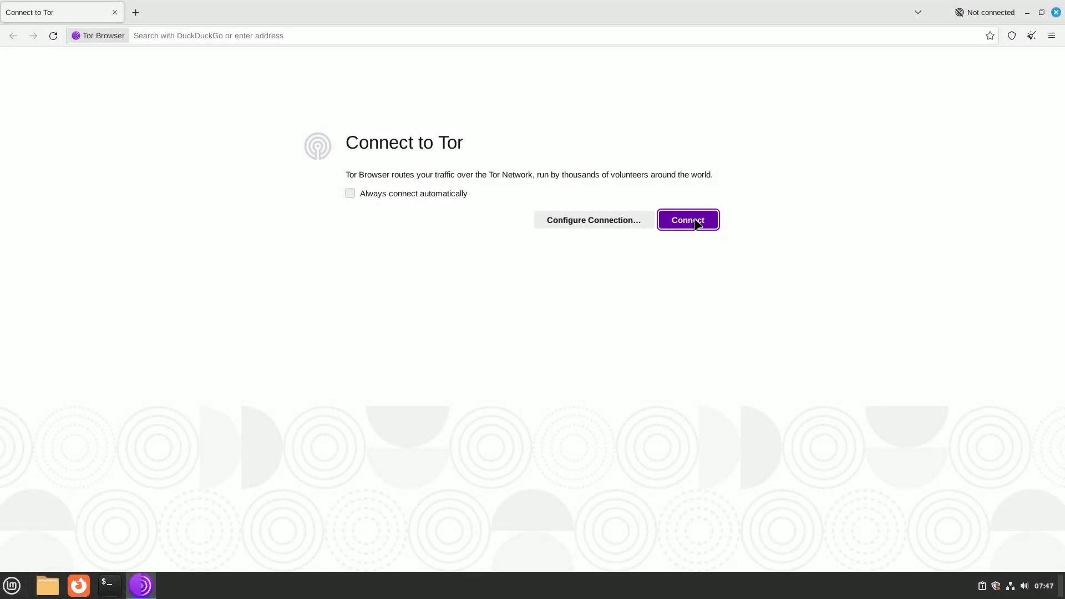
Connect Tor Browser to the Tor network and start a DuckDuckGo search for linux.
left_click(688, 220)
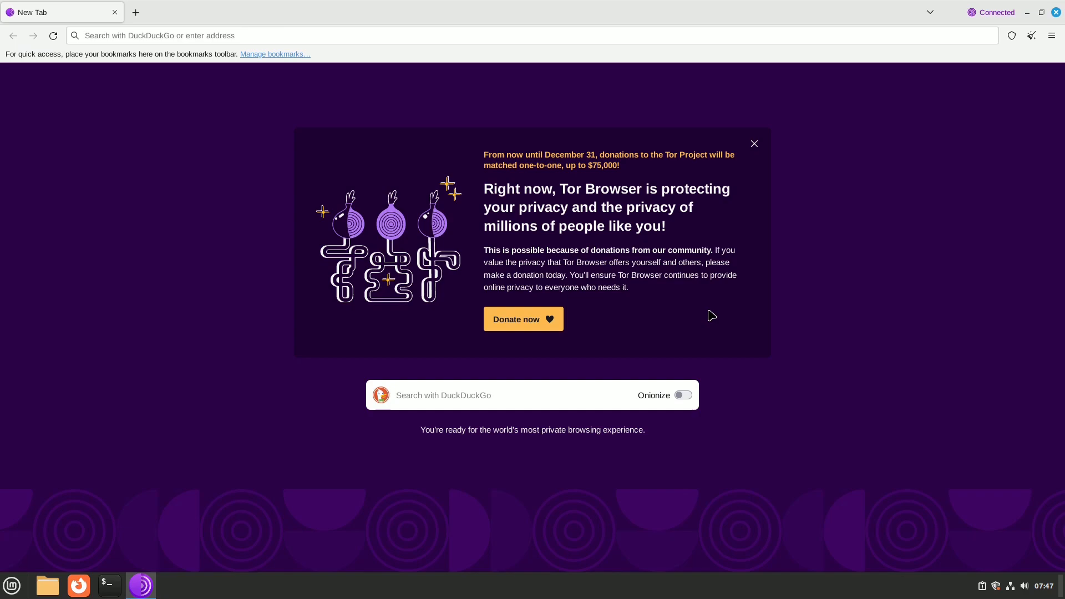
mouse_move(741, 413)
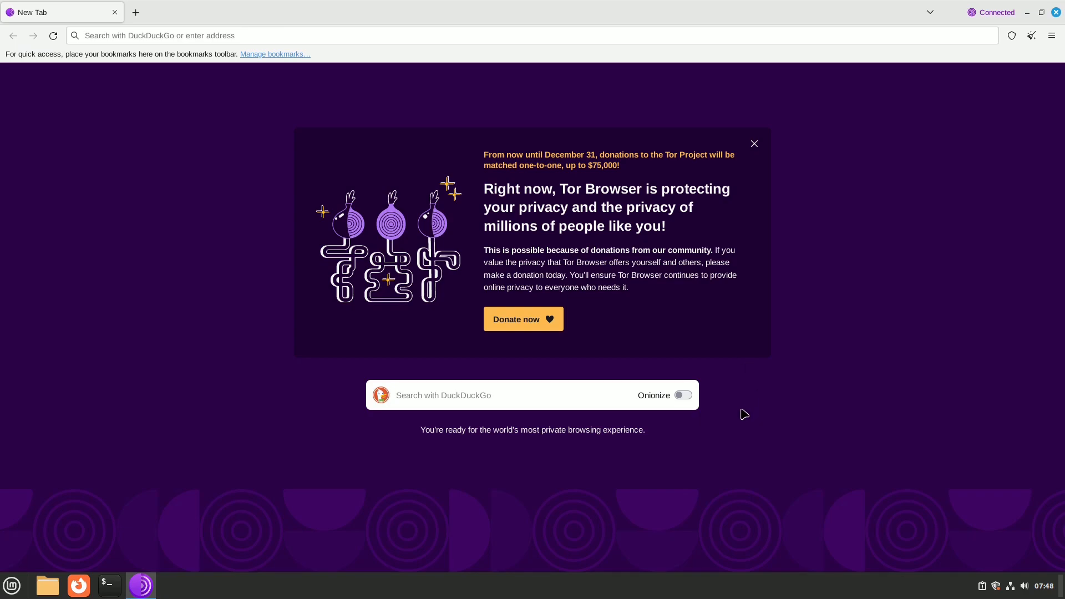
left_click(684, 395)
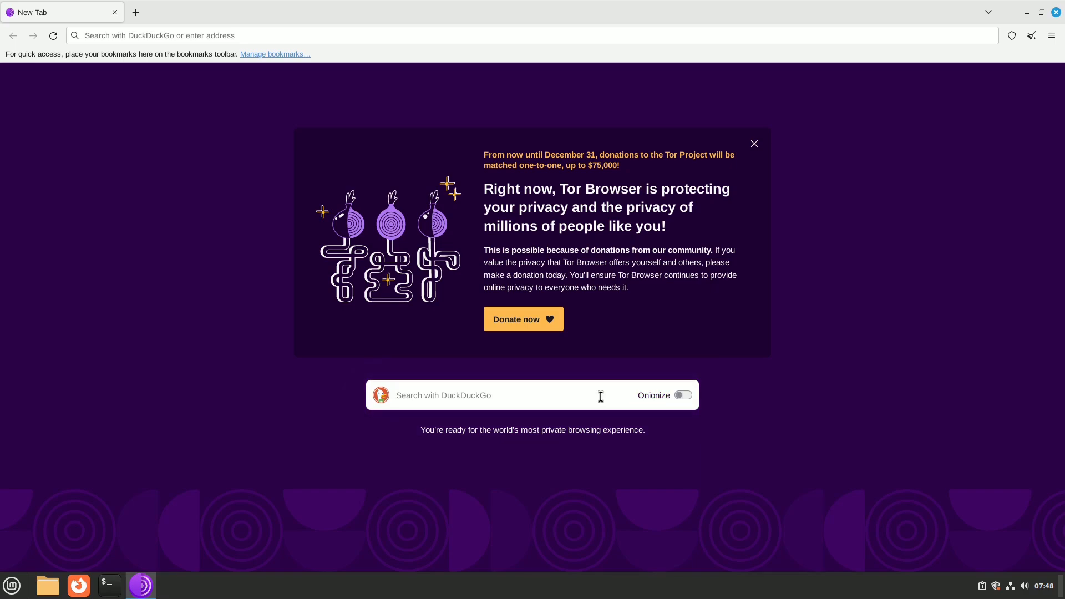
type("linux")
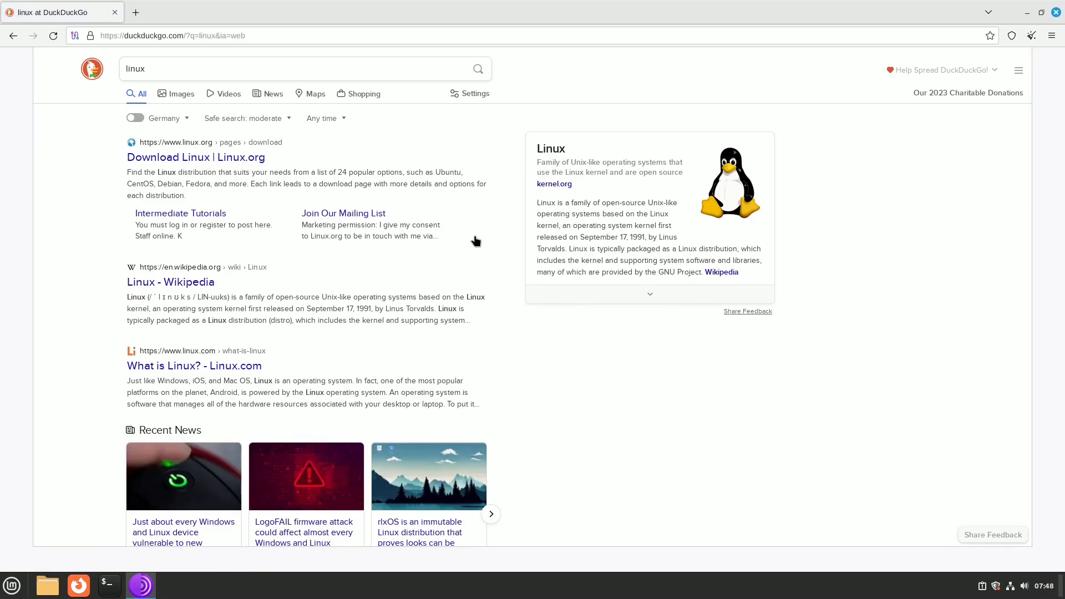
mouse_move(767, 219)
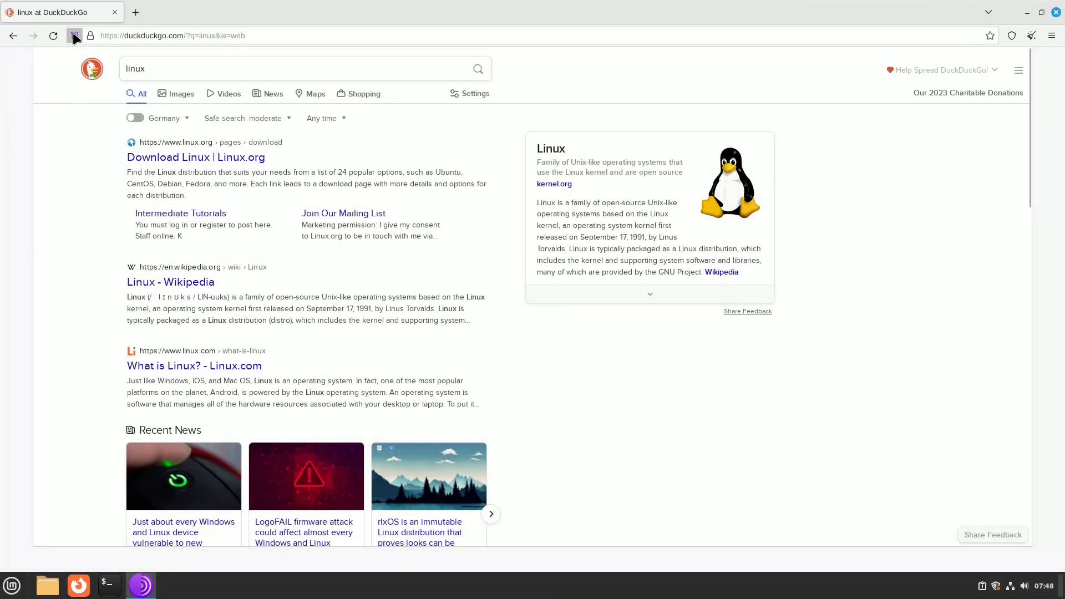
Display the Tor circuit for duckduckgo.com via the address-bar circuit icon.
left_click(75, 35)
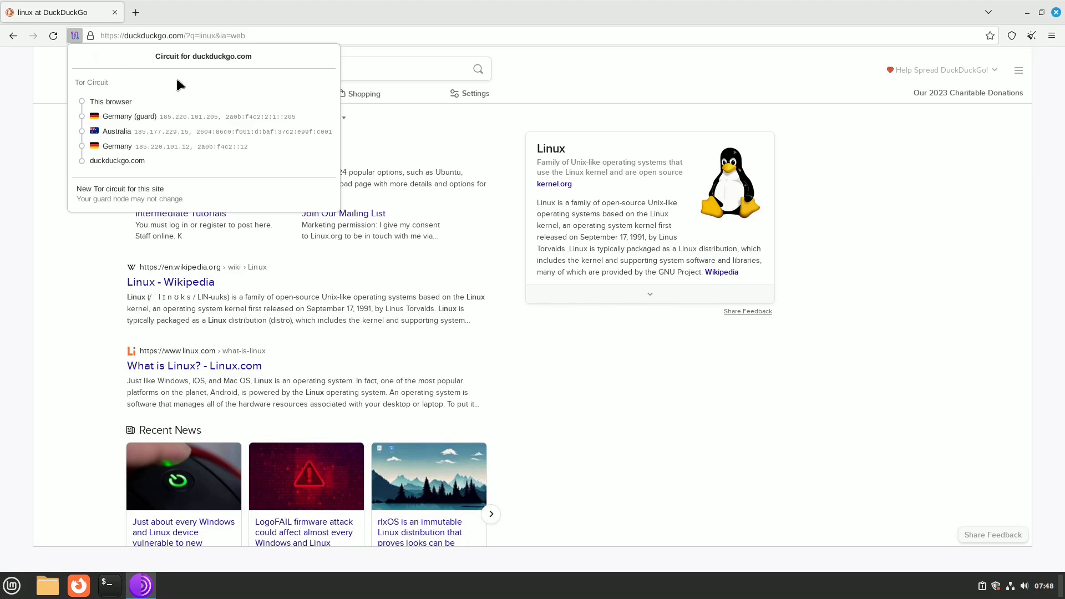
mouse_move(258, 154)
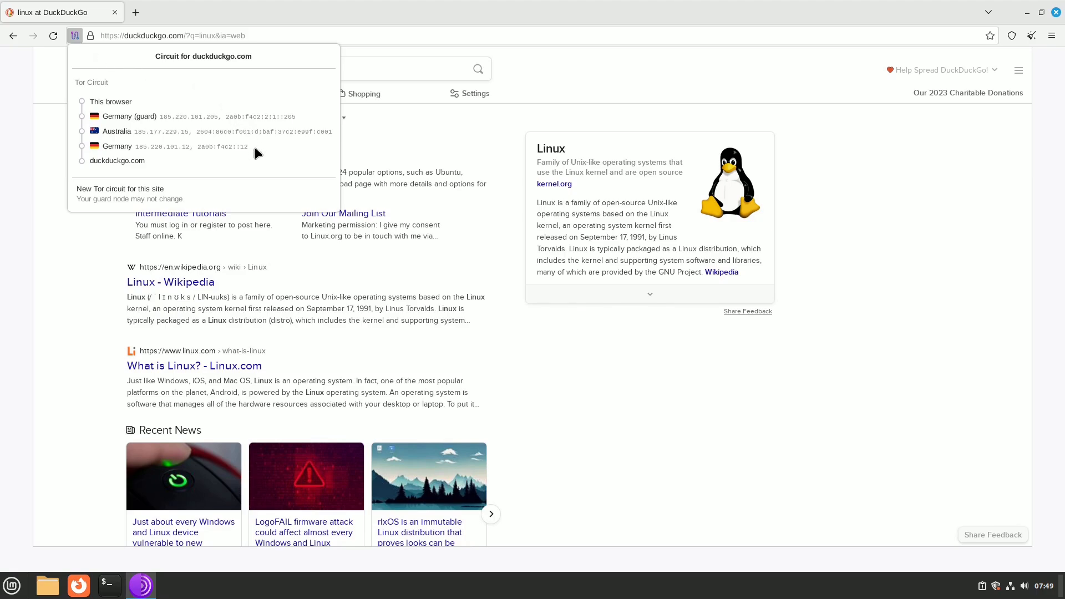
mouse_move(254, 168)
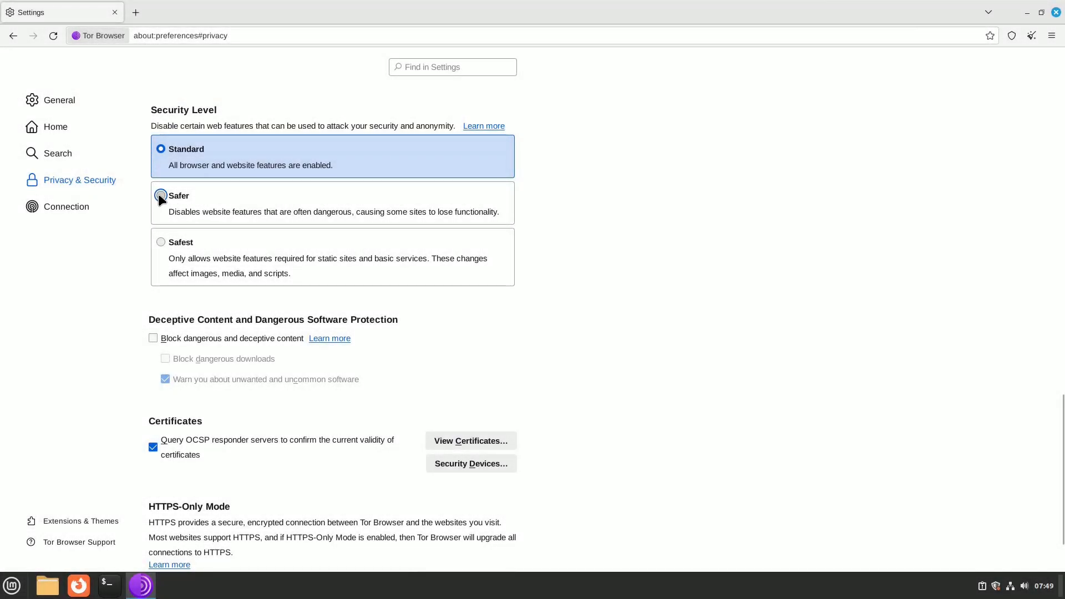
Switch Tor Browser's security level from Standard to Safer, then point at Safest.
left_click(160, 195)
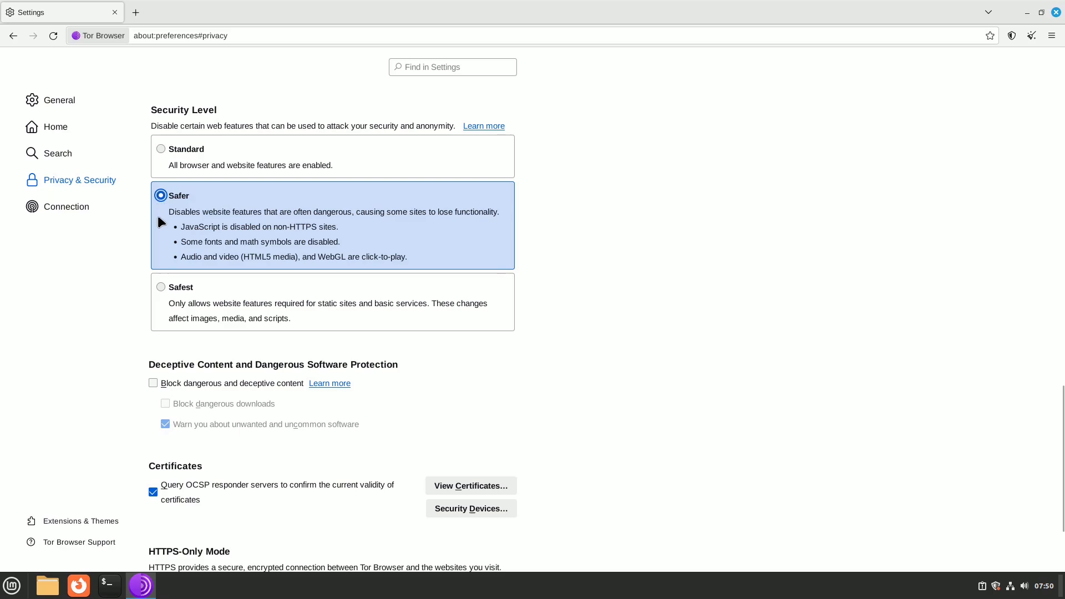
mouse_move(162, 291)
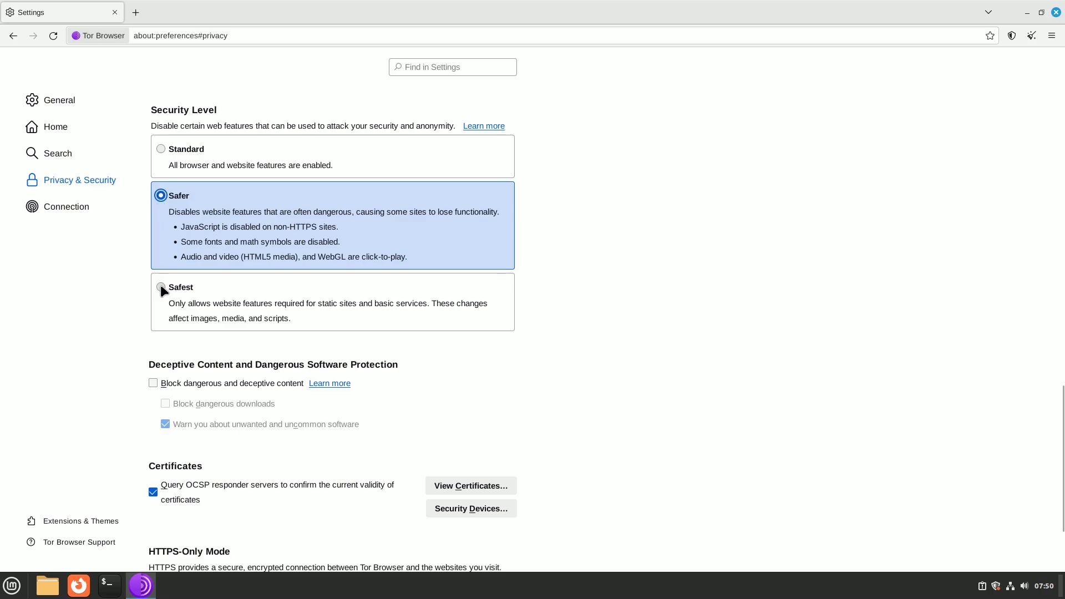
left_click(161, 288)
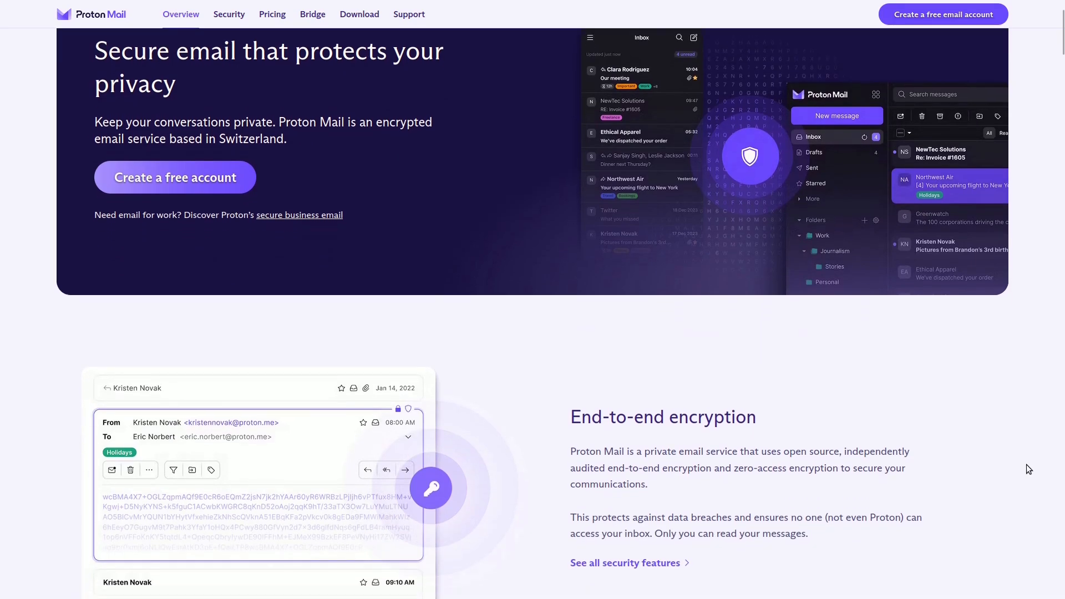
Scroll the Proton Mail homepage past the advanced inbox feature cards to the 'Intuitive and free' section.
scroll("down", 3)
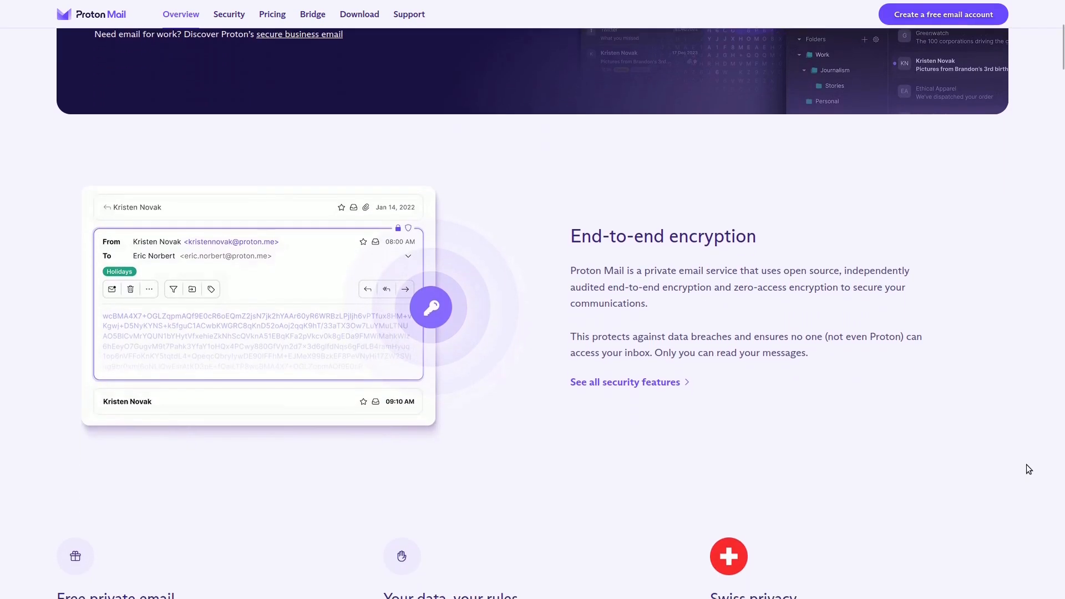
scroll("down", 3)
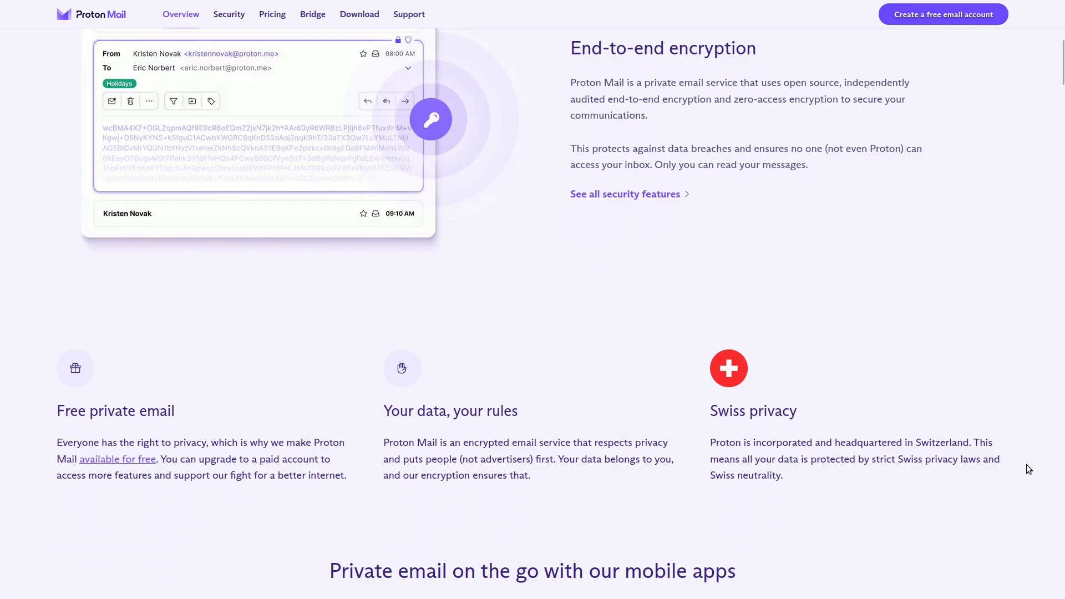
scroll("down", 3)
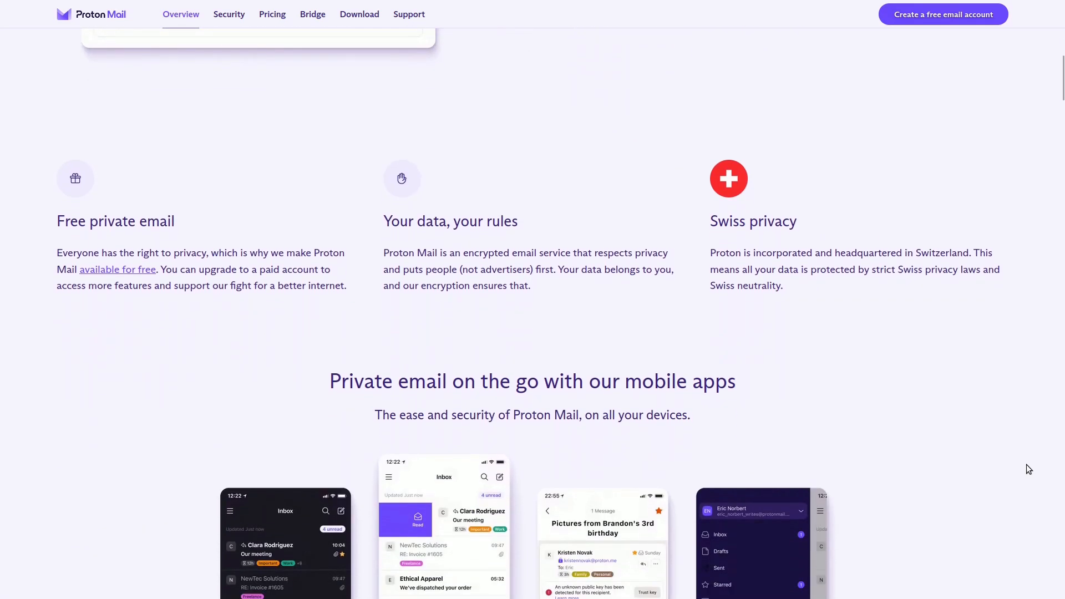
scroll("down", 3)
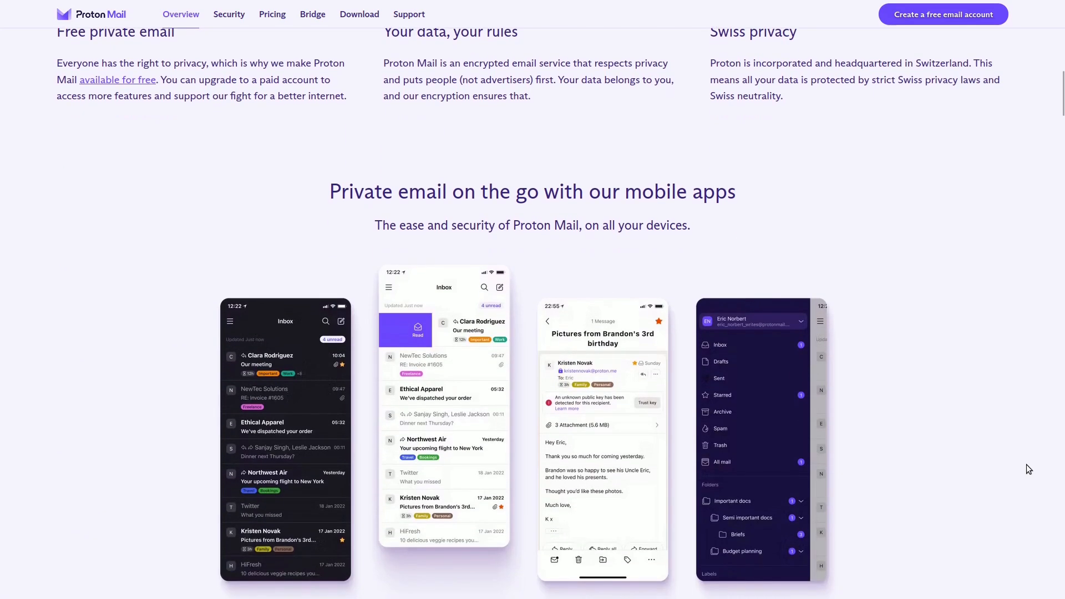
scroll("down", 3)
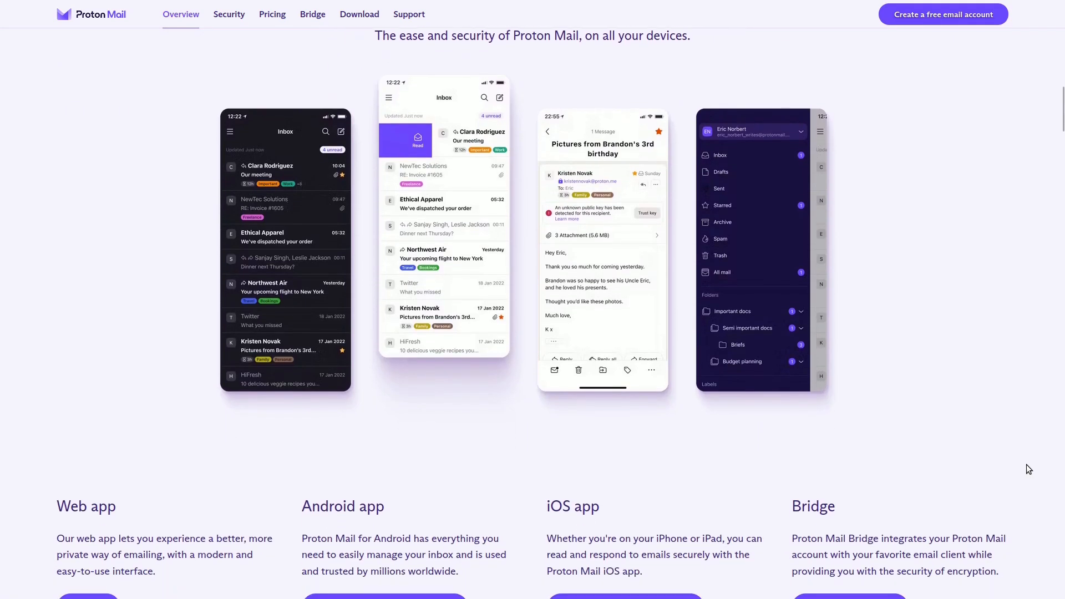
scroll("down", 3)
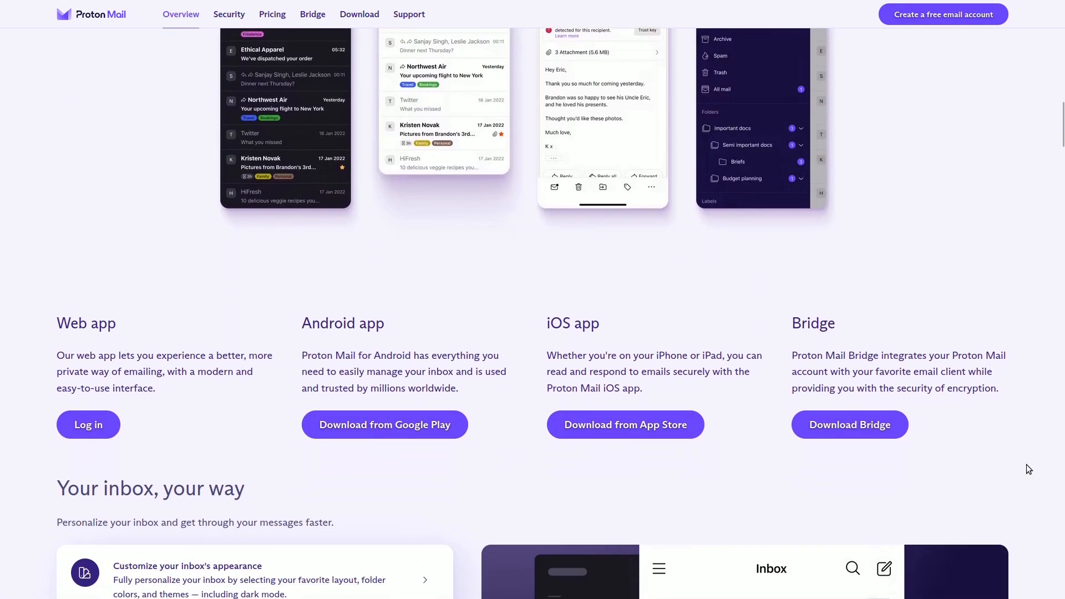
scroll("down", 3)
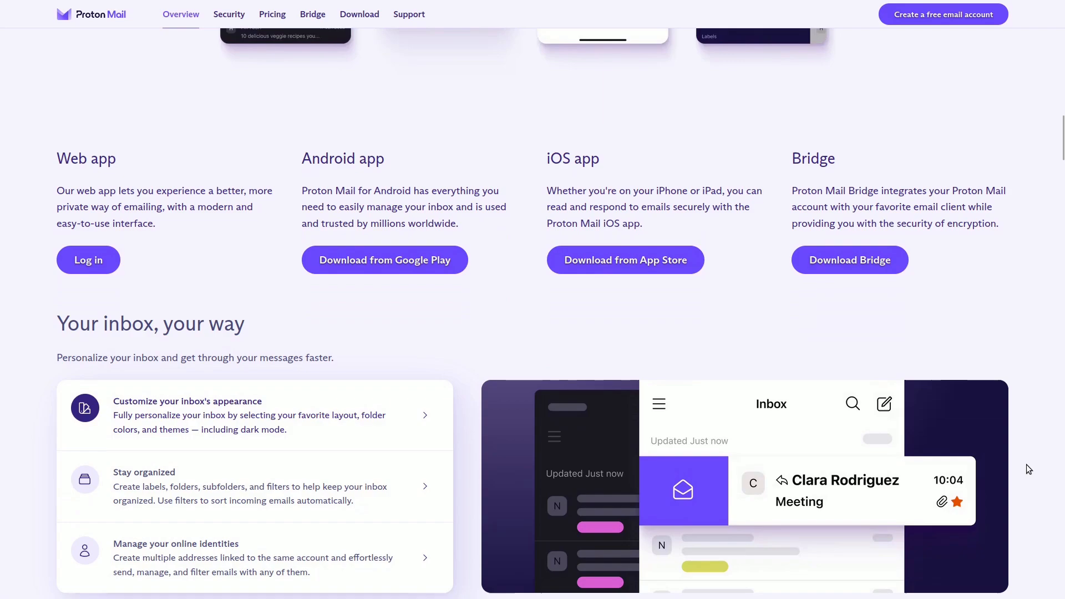
scroll("down", 3)
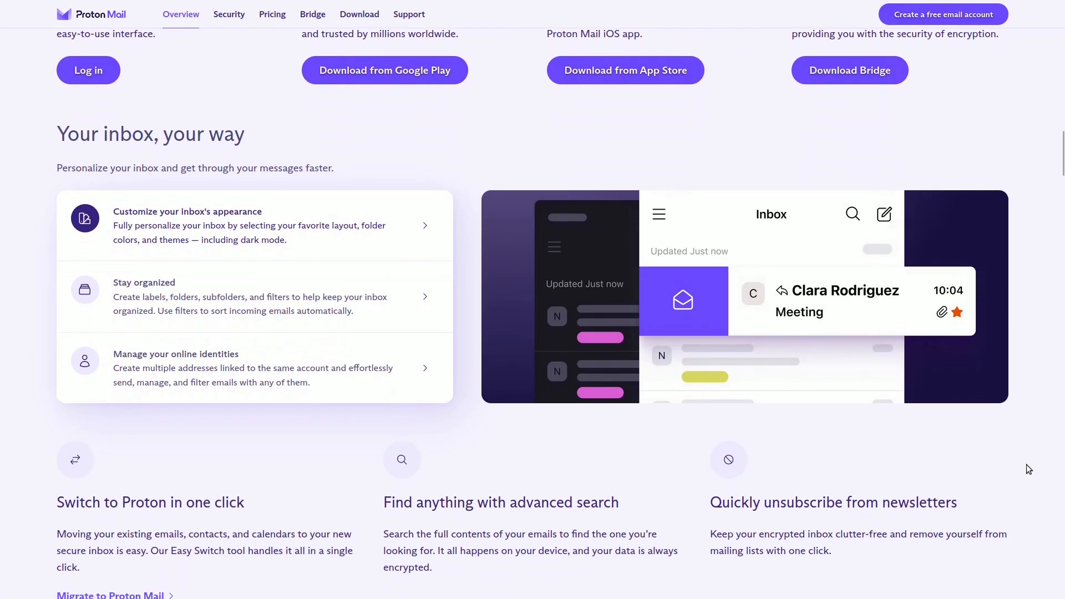
scroll("down", 3)
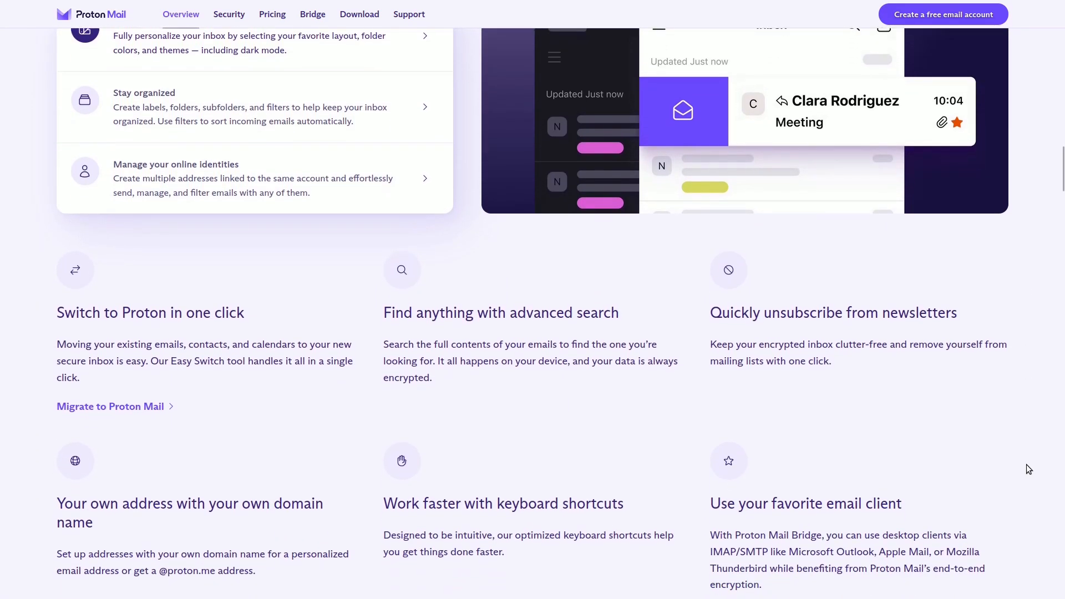
scroll("down", 3)
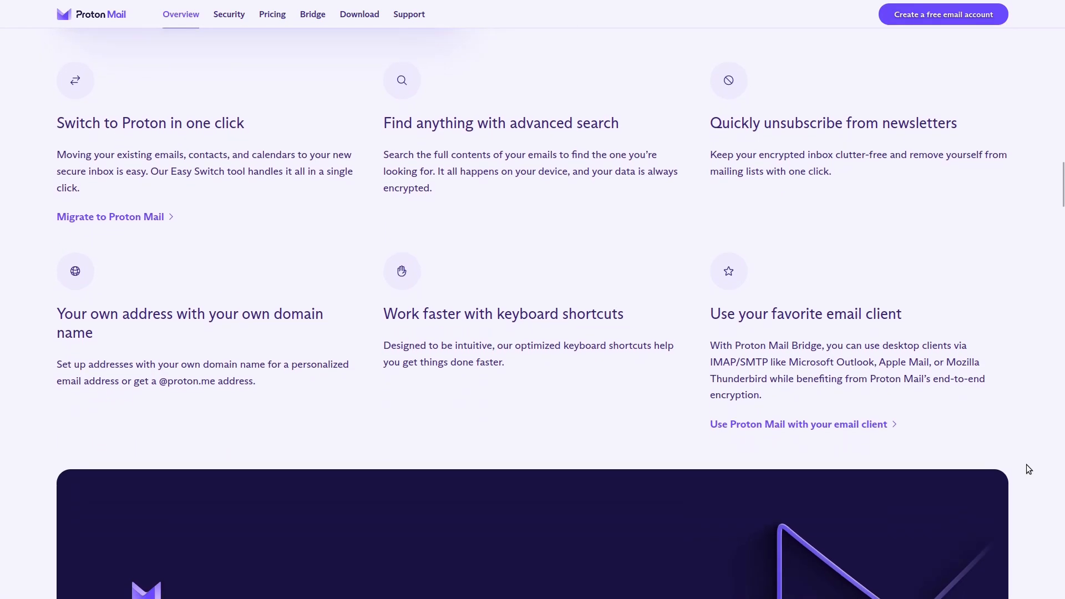
scroll("down", 3)
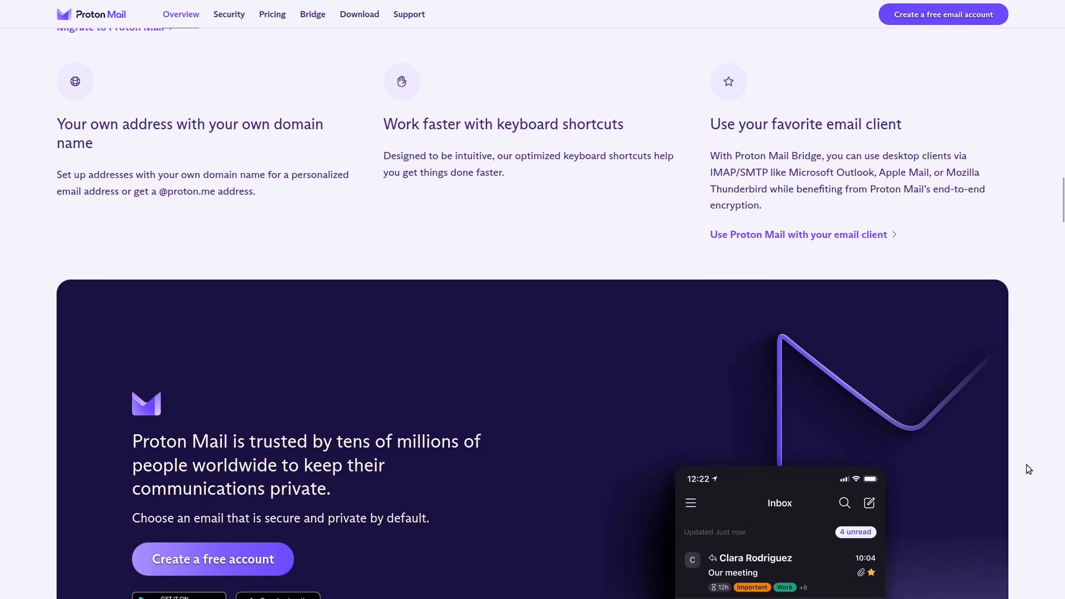
scroll("down", 3)
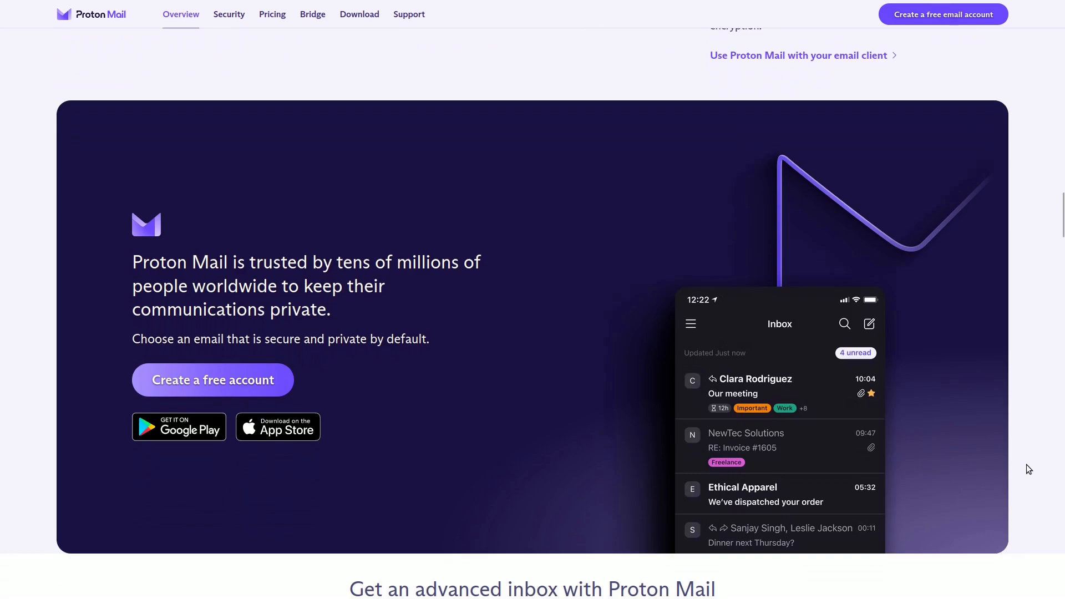
scroll("down", 3)
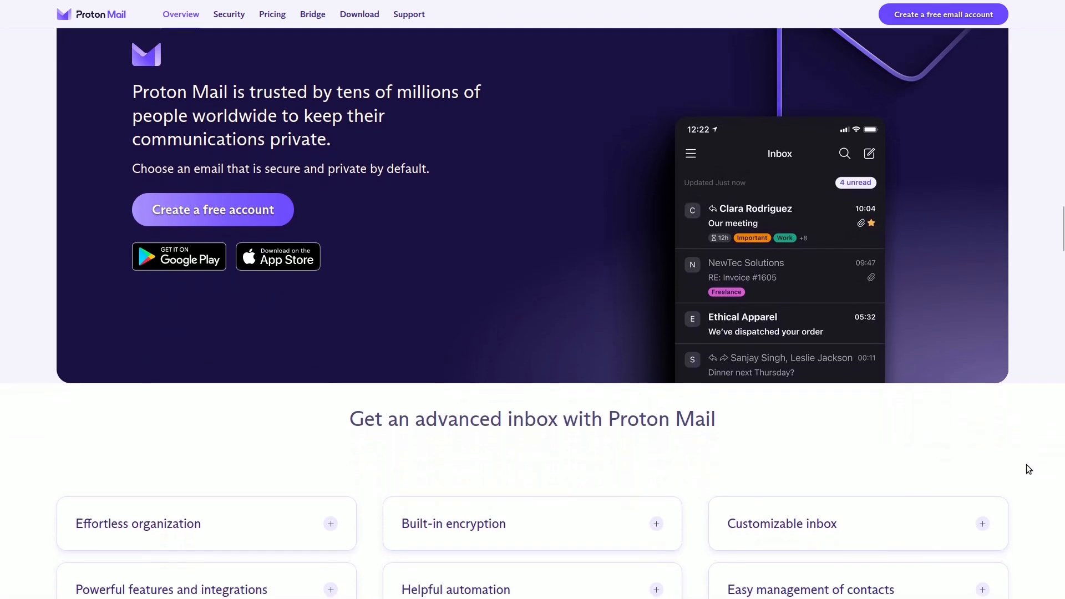
scroll("down", 3)
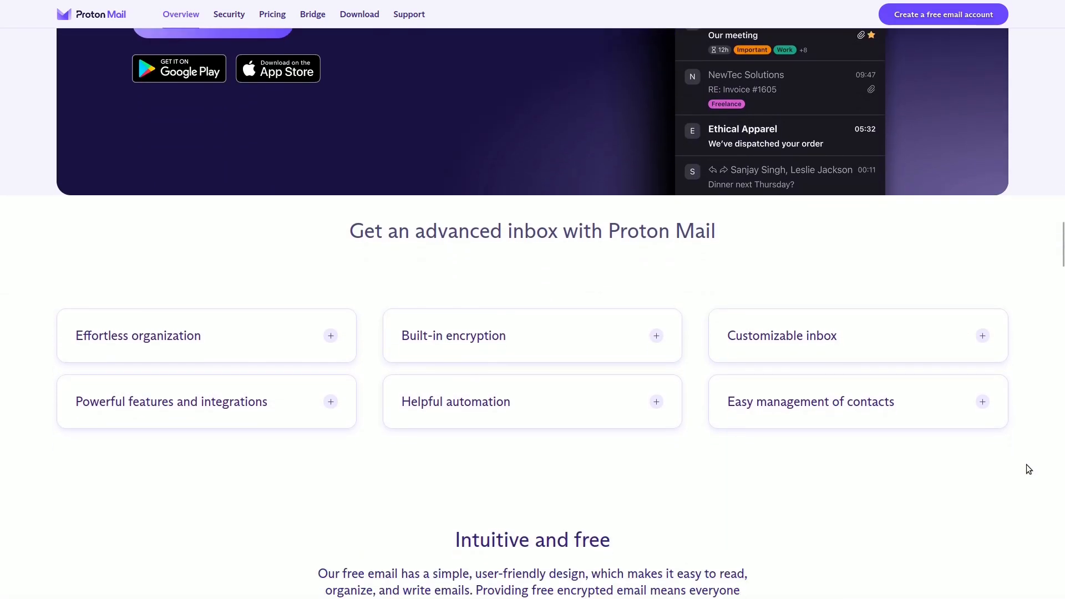
scroll("down", 3)
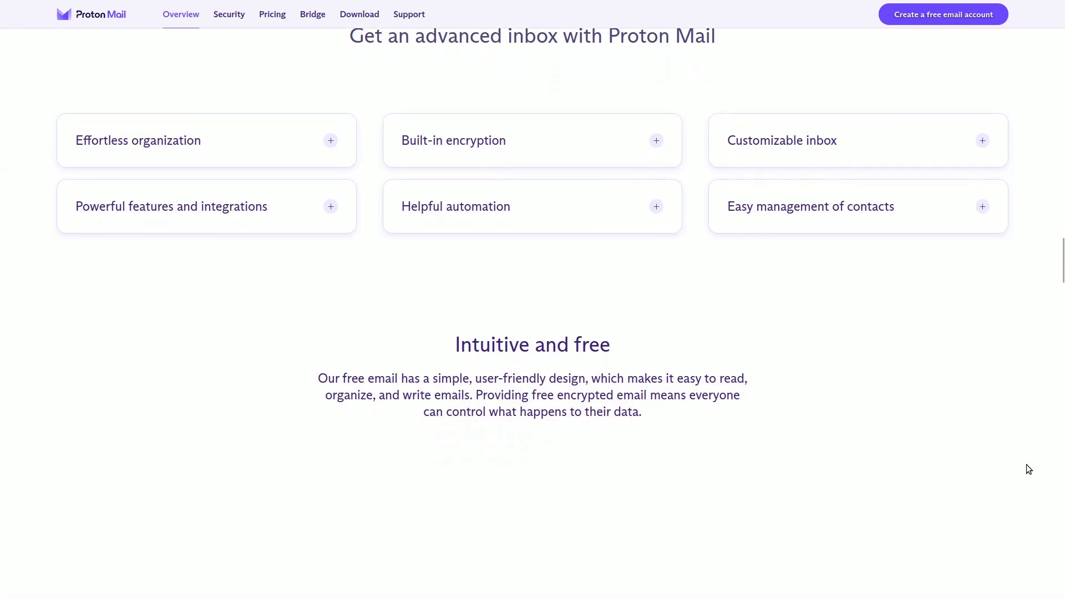
scroll("down", 3)
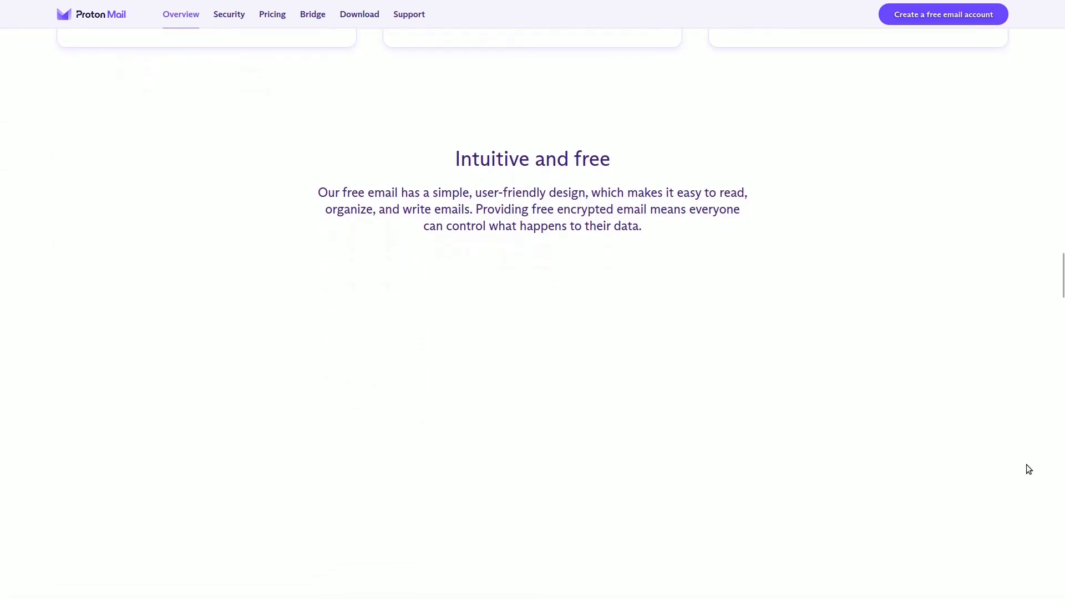
scroll("down", 3)
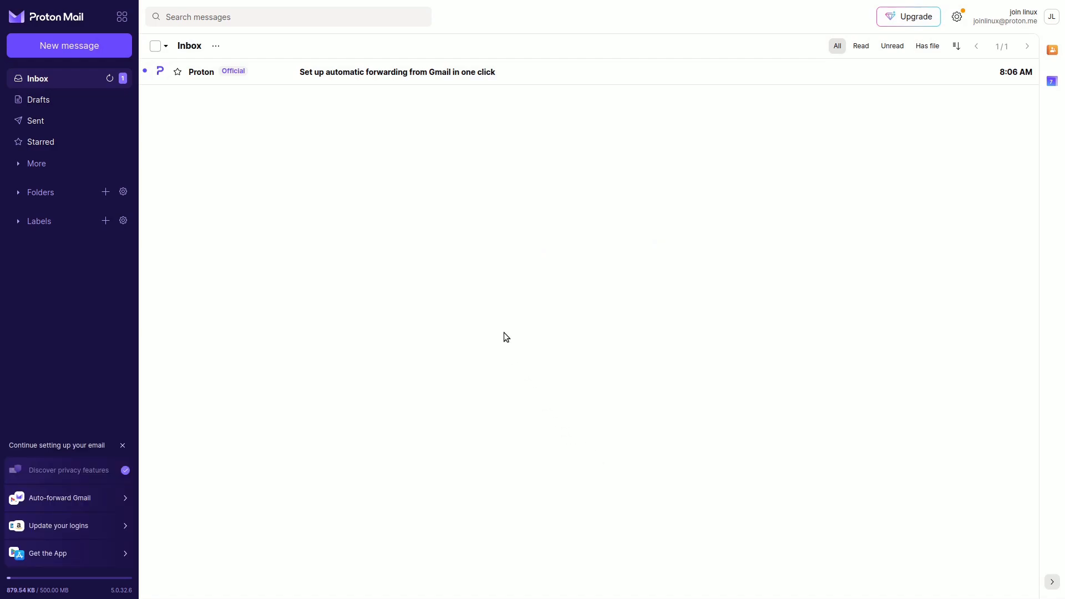
View the signed-in Proton Mail inbox holding the single Gmail-forwarding message from Proton.
left_click(397, 71)
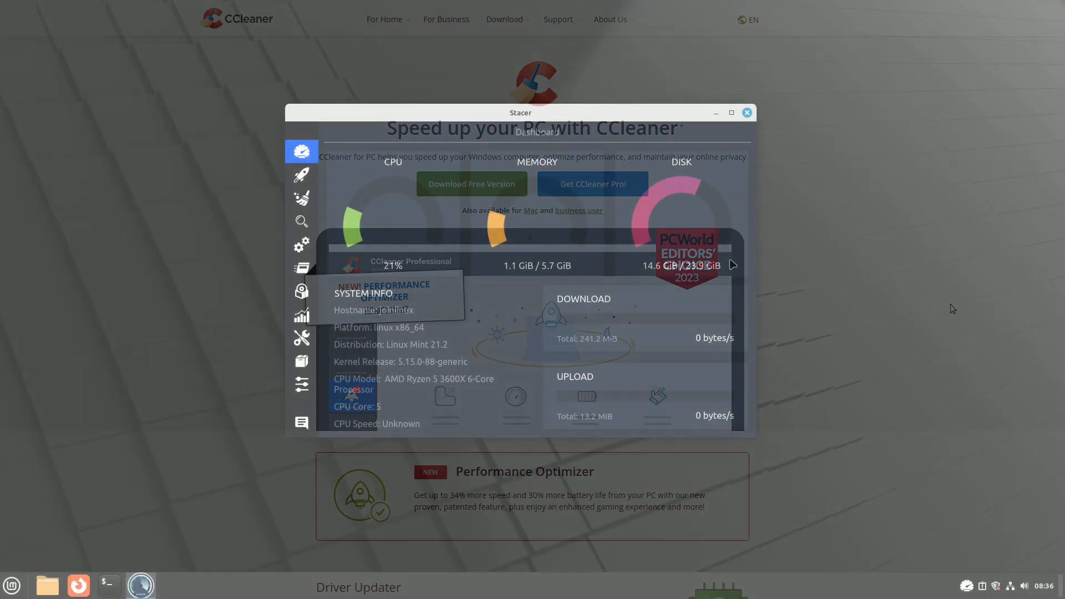
Browse Stacer's Search, Processes, Uninstaller and hosts Helpers pages from the sidebar.
left_click(302, 175)
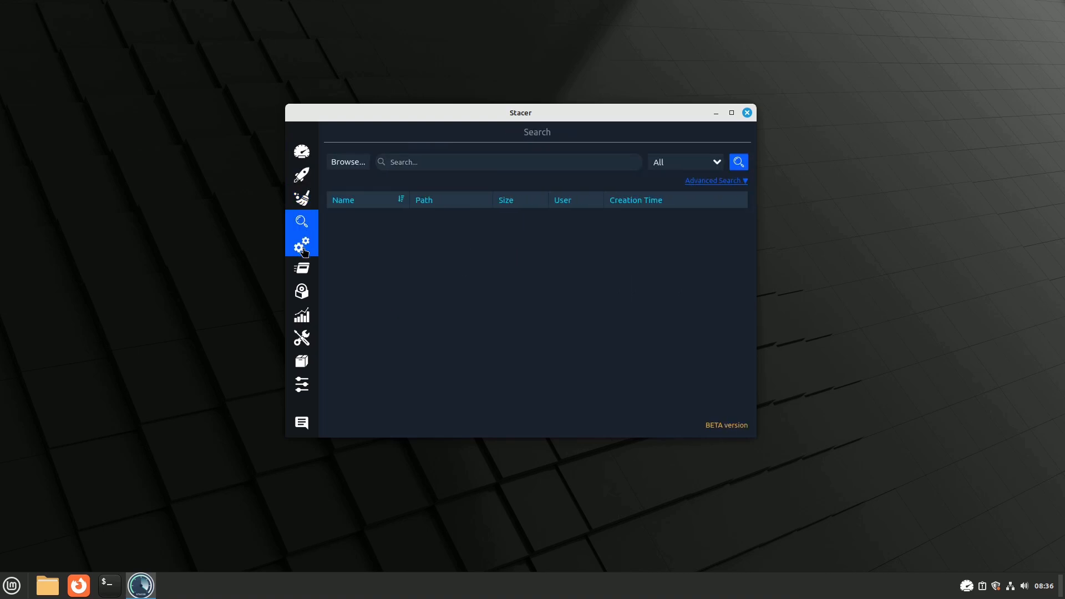
left_click(302, 267)
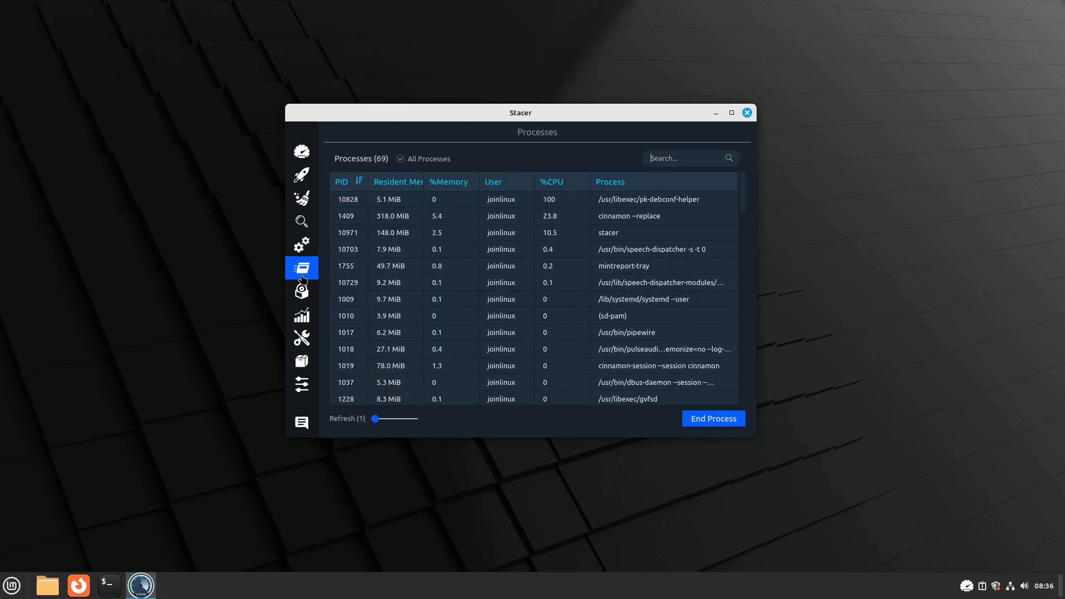
left_click(301, 290)
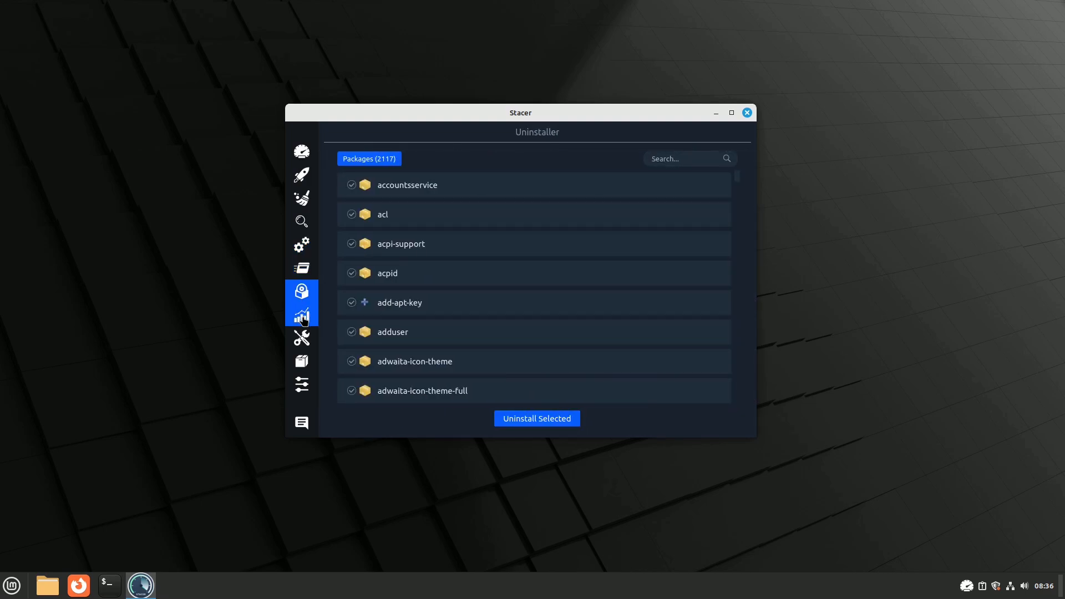
left_click(301, 337)
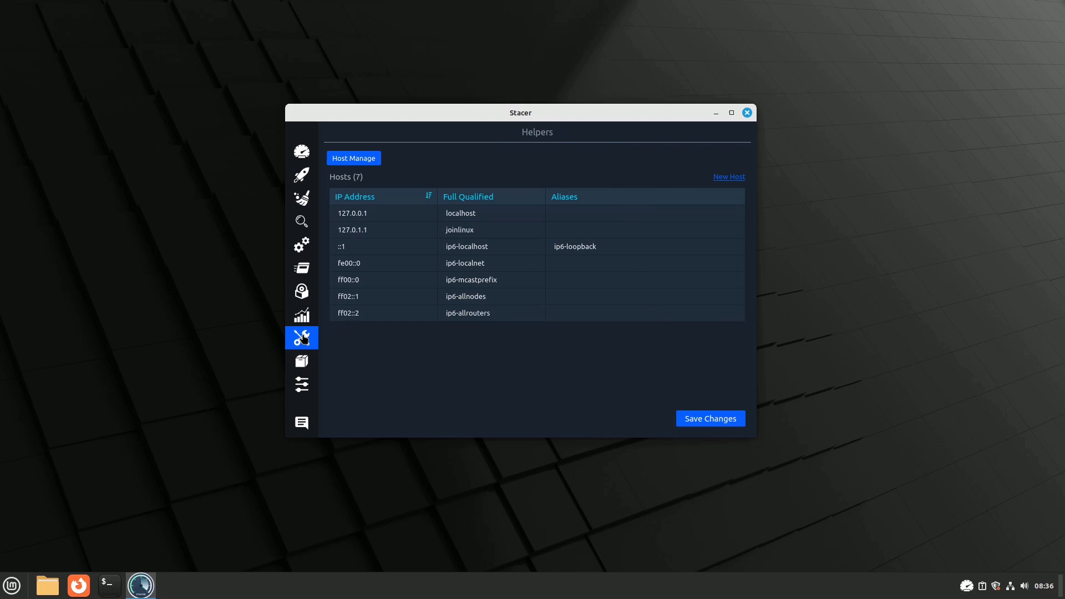
Visit the APT Repository Manager and Settings pages, ending on the System Cleaner.
left_click(302, 362)
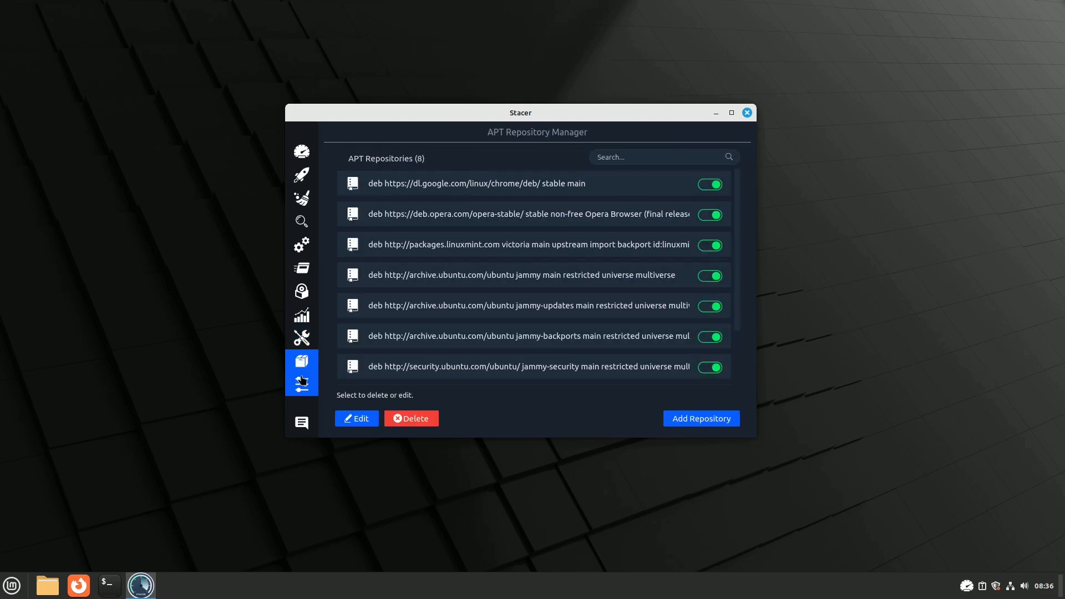
left_click(302, 384)
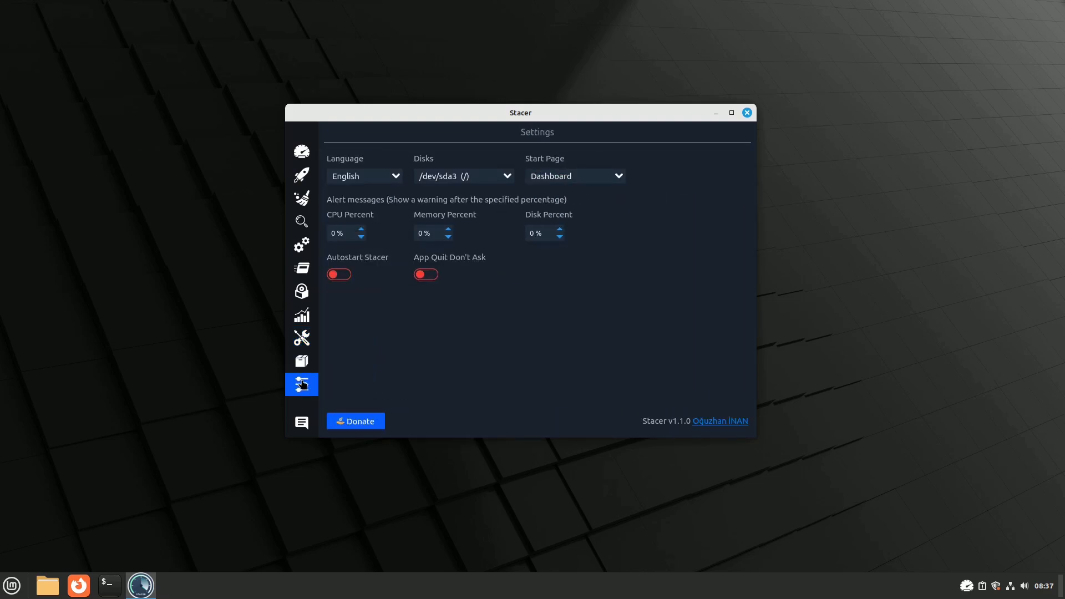
left_click(301, 198)
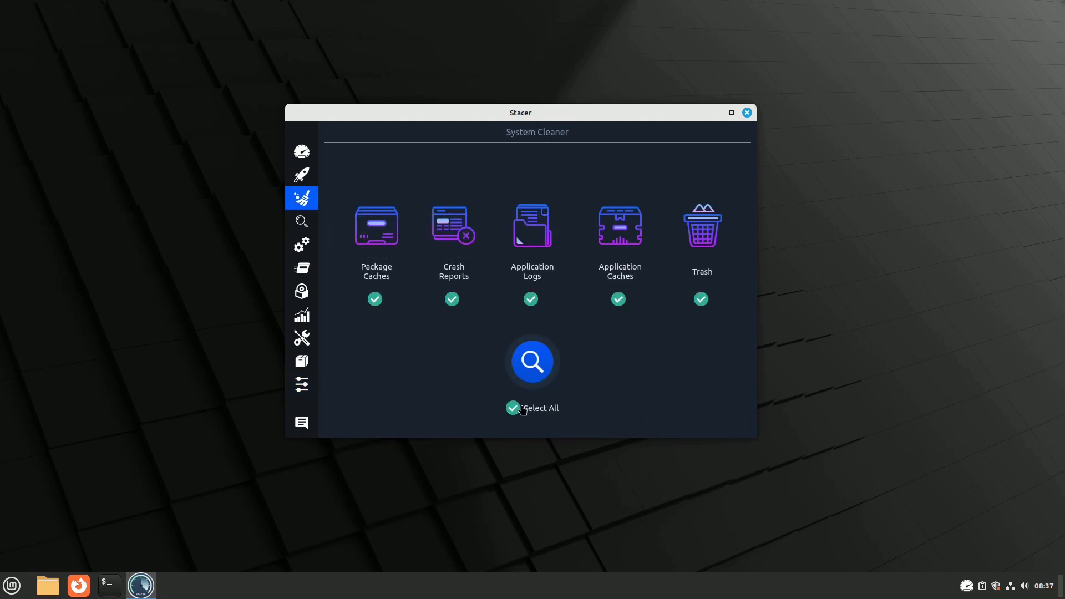
Scan for junk, select all found caches, logs and trash, and clean them with administrator authentication.
left_click(533, 362)
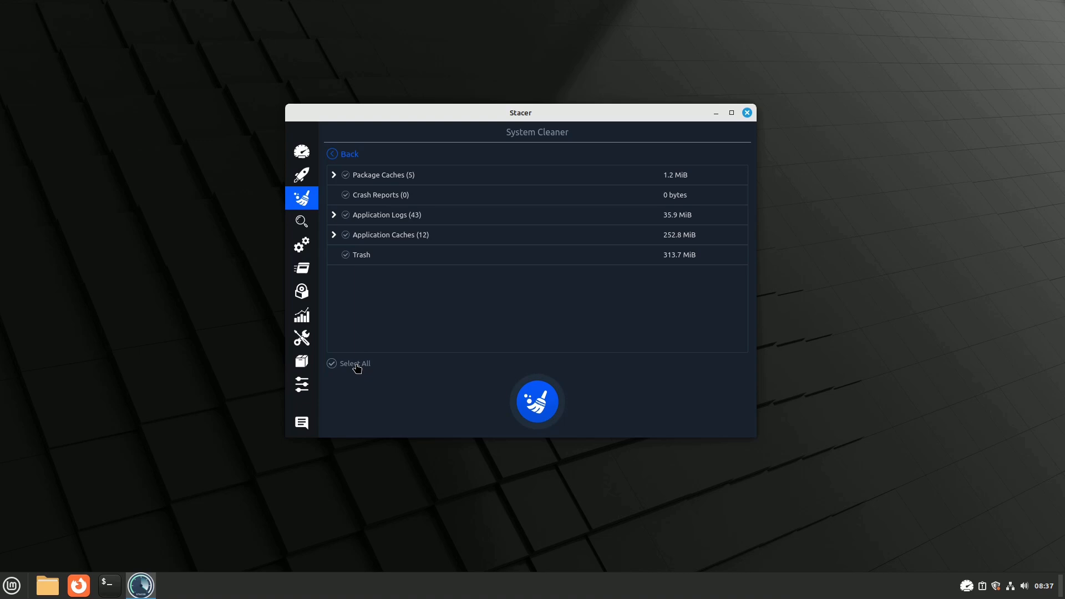
left_click(331, 363)
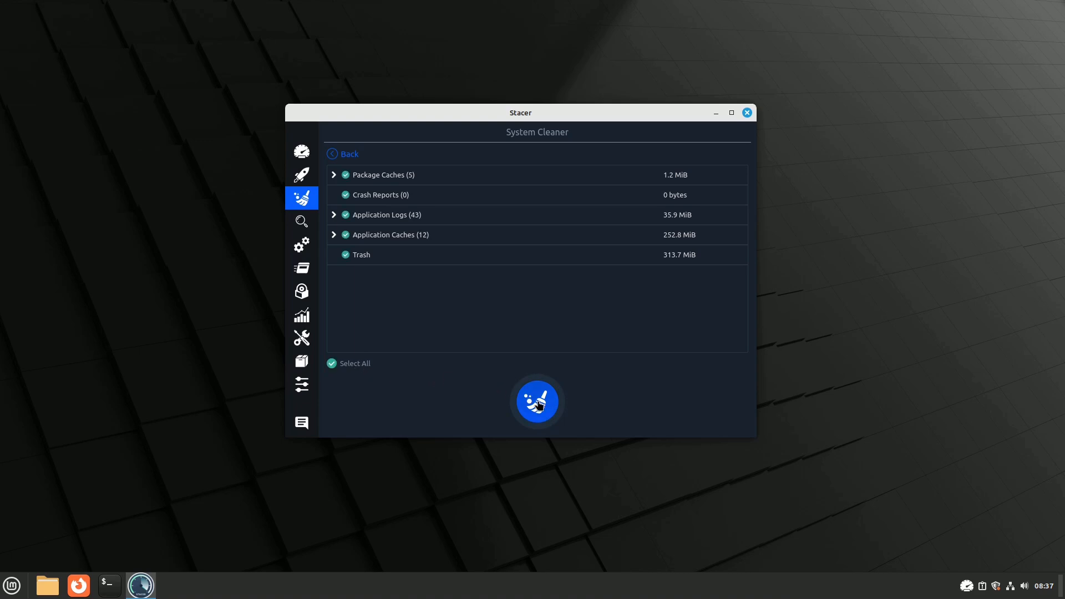
left_click(537, 402)
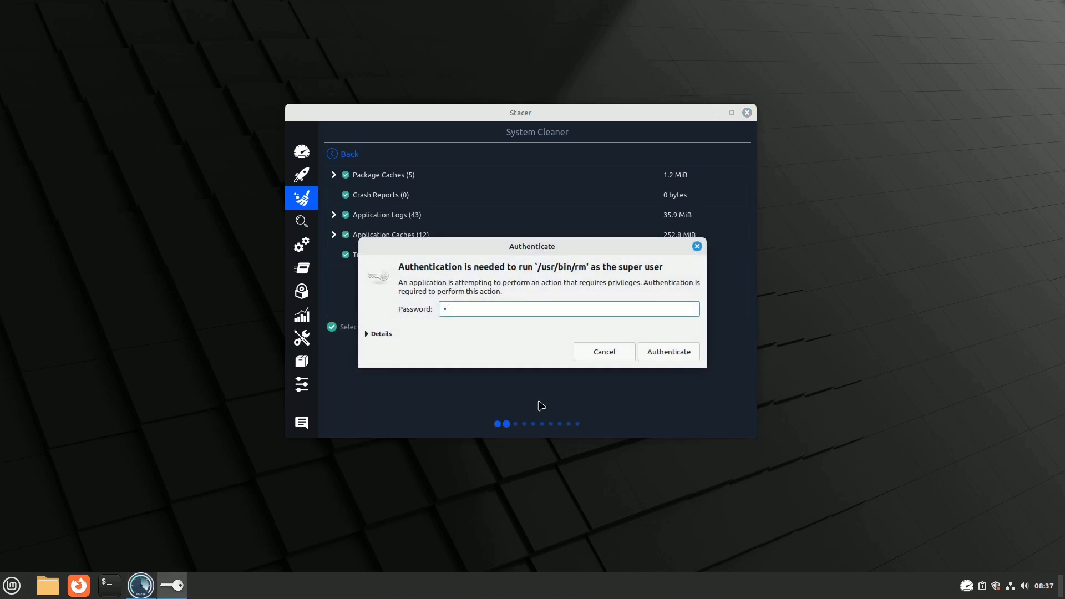
type("•••")
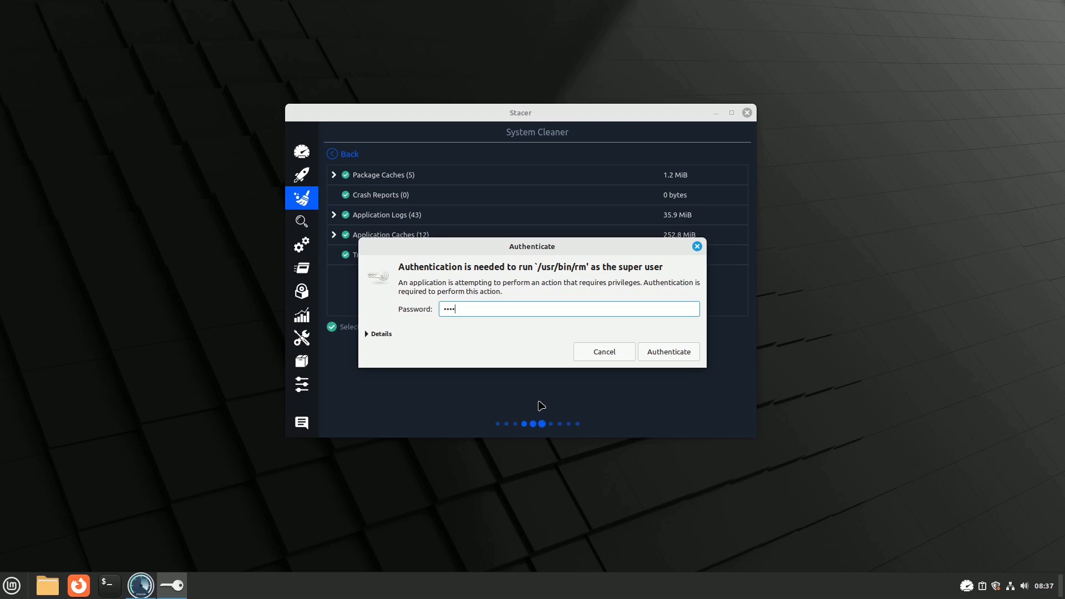
left_click(668, 352)
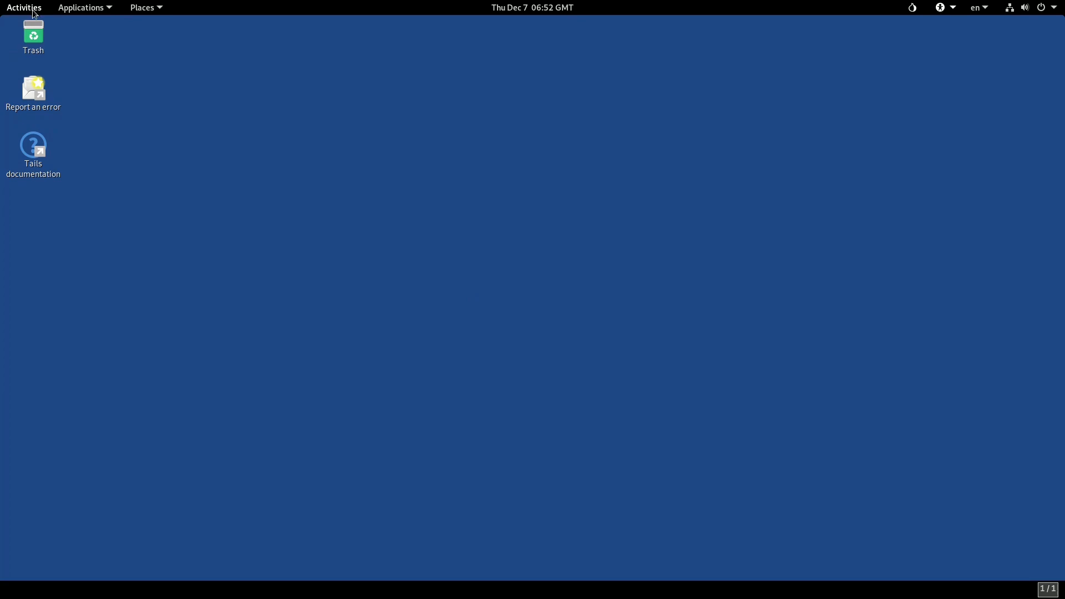
Show the Tails activities overview and its full applications grid.
left_click(23, 8)
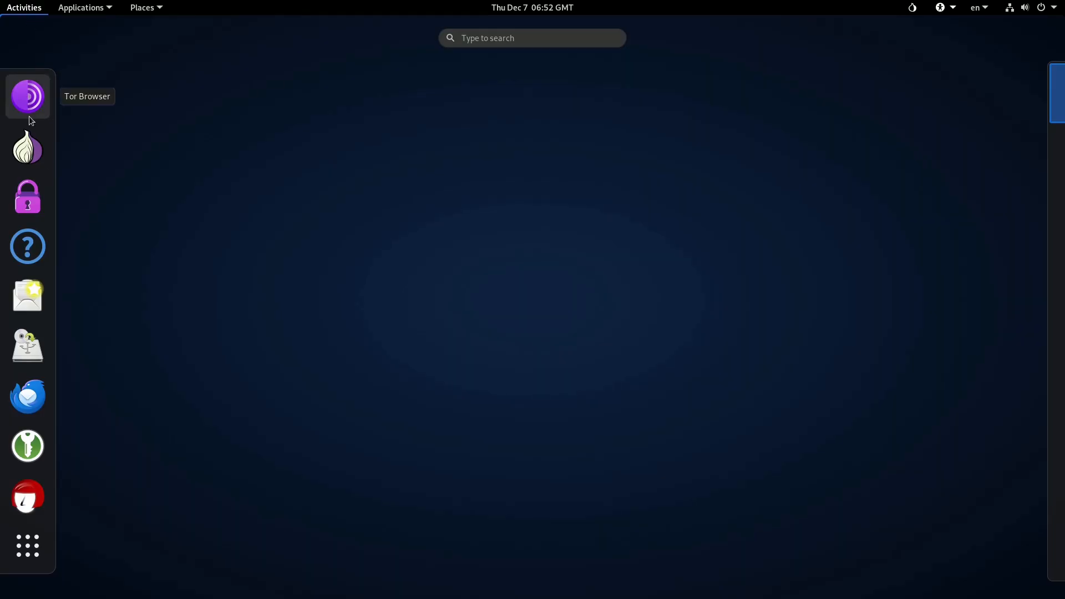
mouse_move(27, 295)
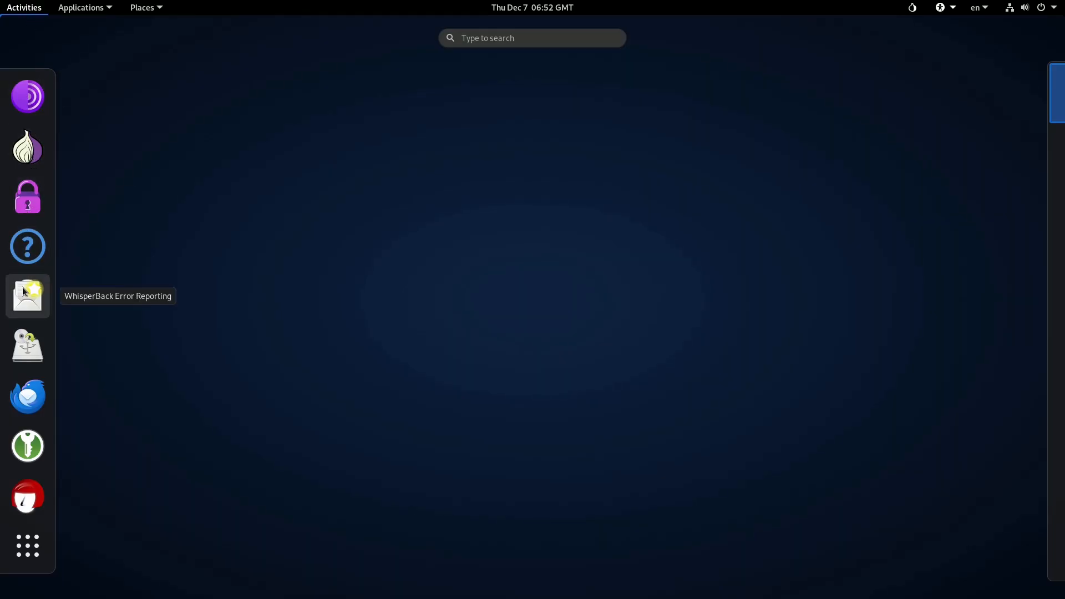
mouse_move(33, 442)
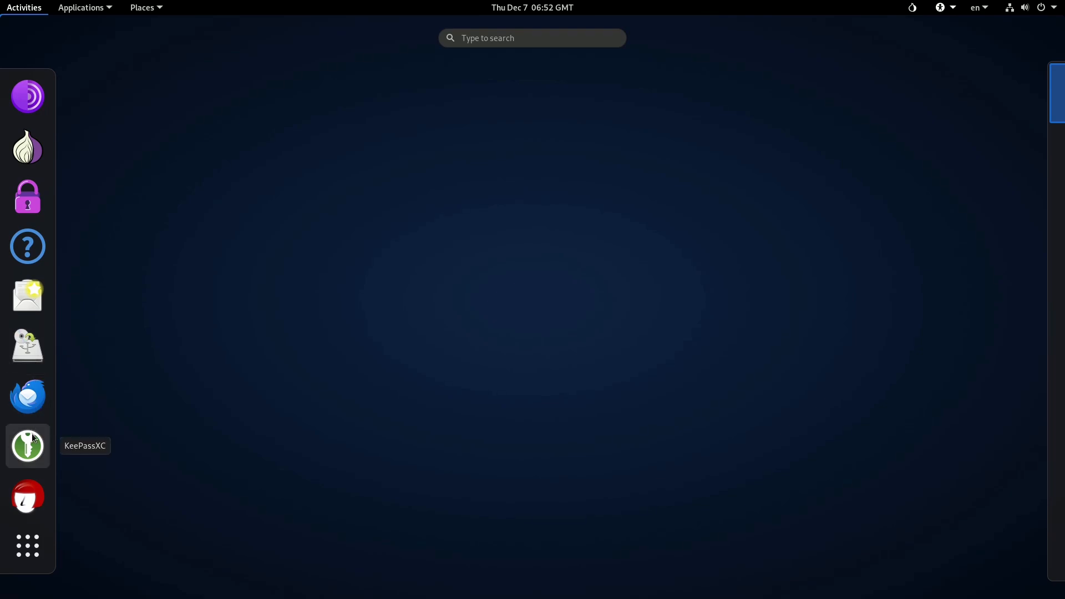
left_click(27, 546)
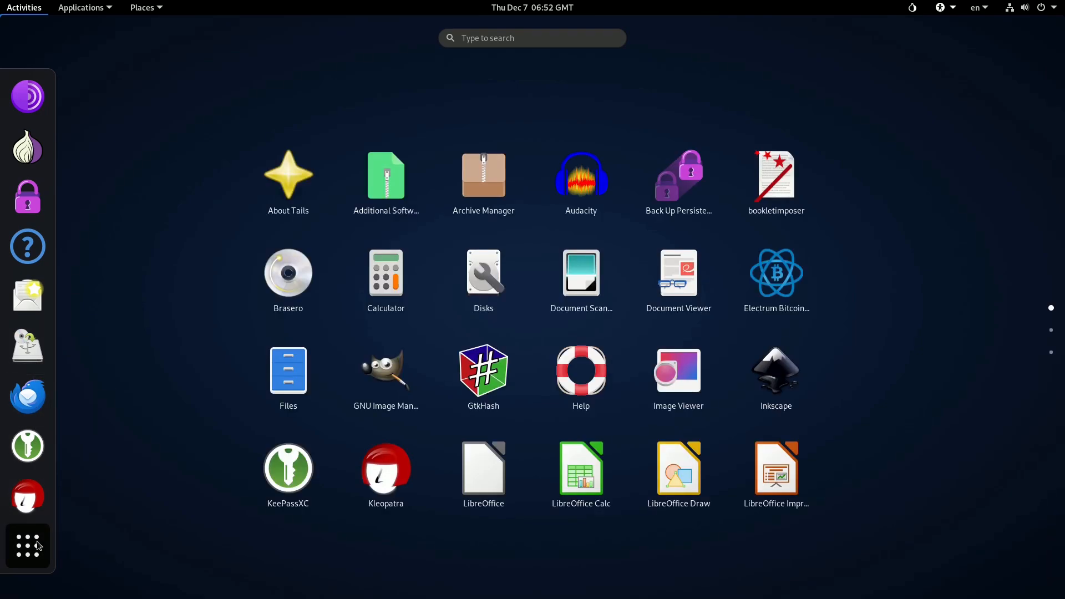
mouse_move(786, 338)
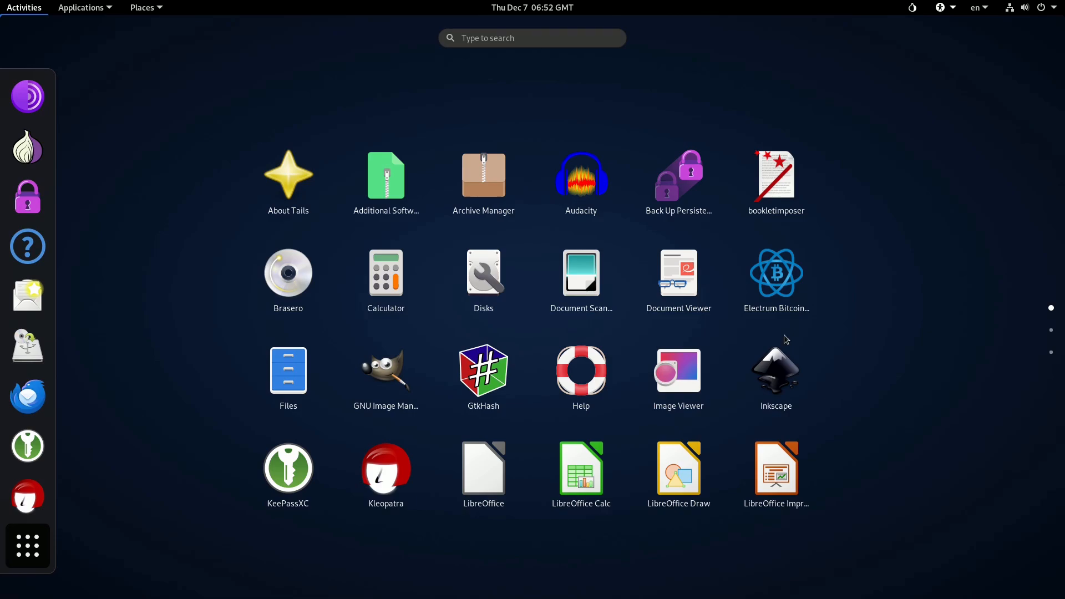
mouse_move(1052, 331)
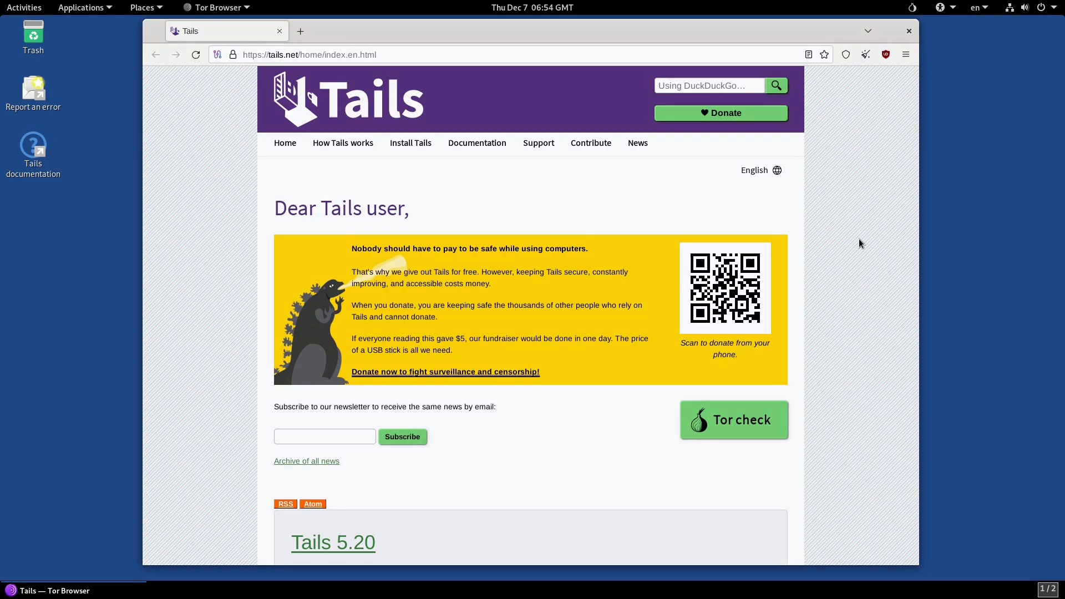
Review the top bar's system, accessibility, calendar and Places menus, ending on the Applications menu.
left_click(1023, 6)
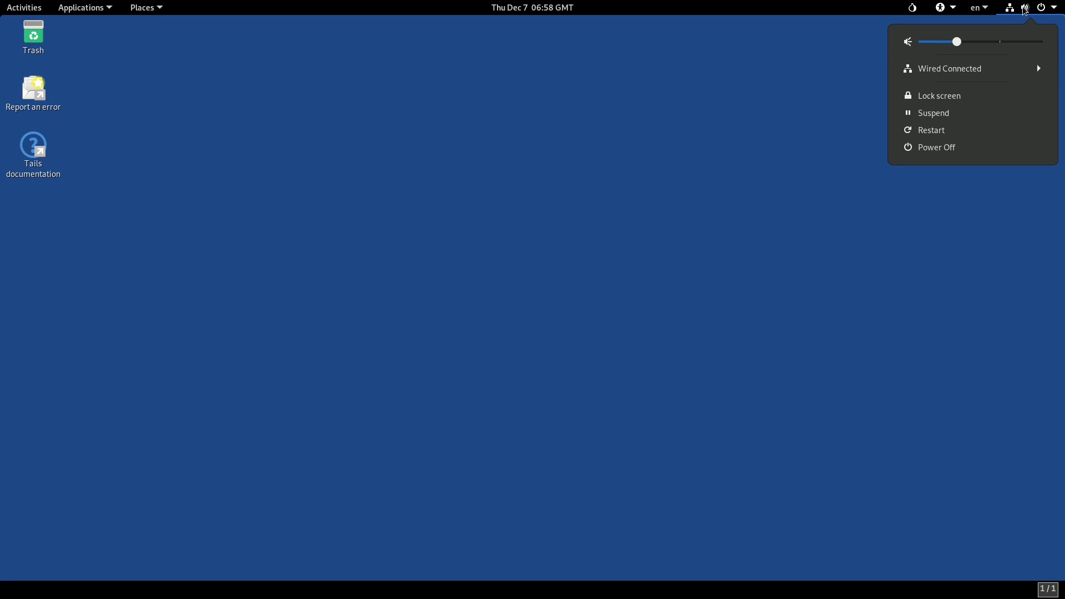
left_click(938, 6)
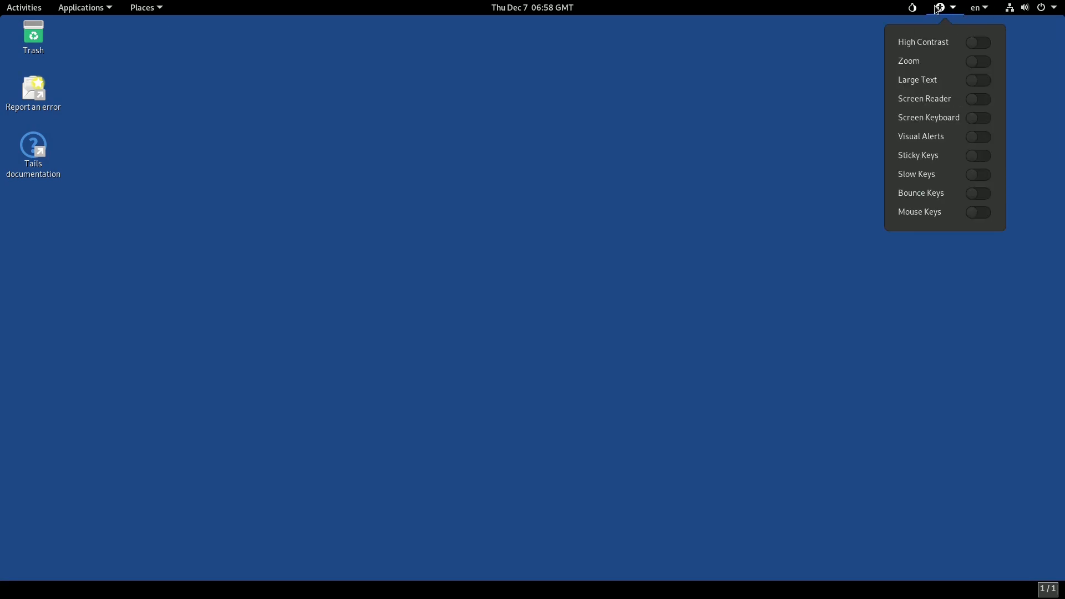
left_click(531, 6)
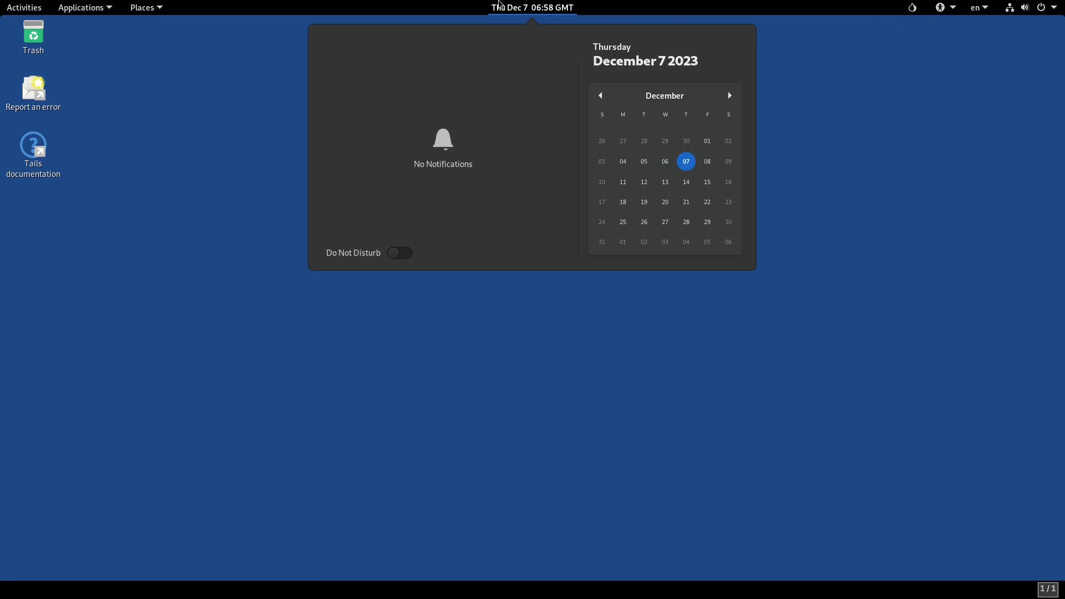
left_click(142, 7)
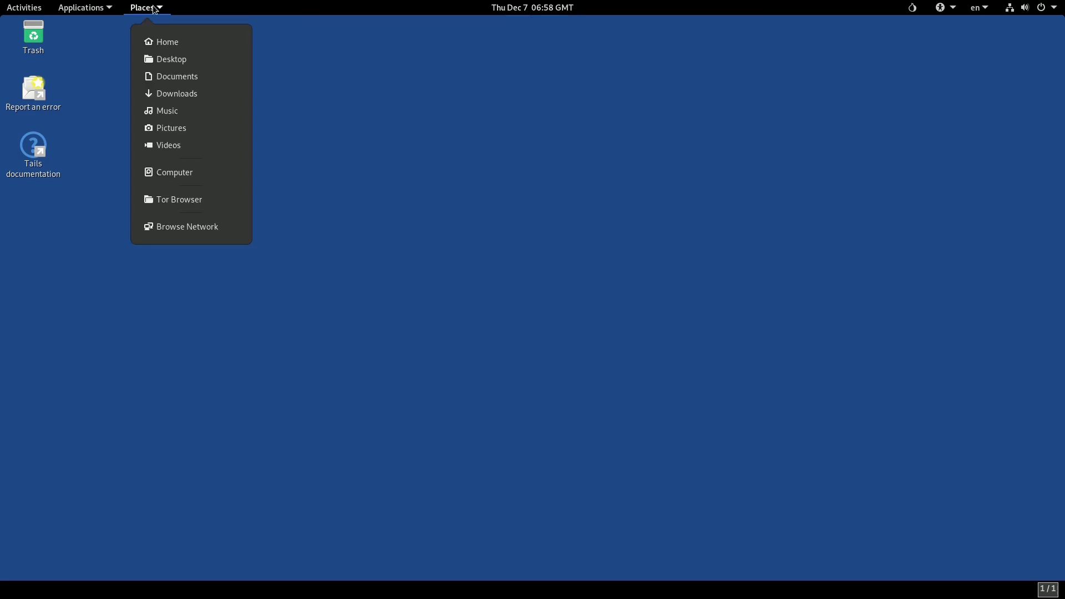
left_click(81, 7)
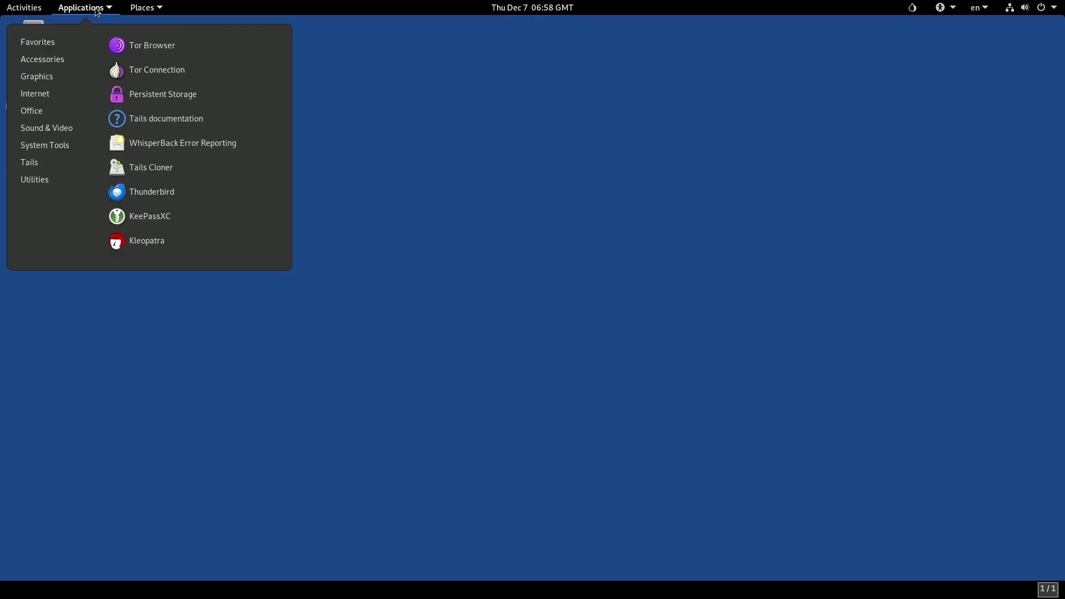